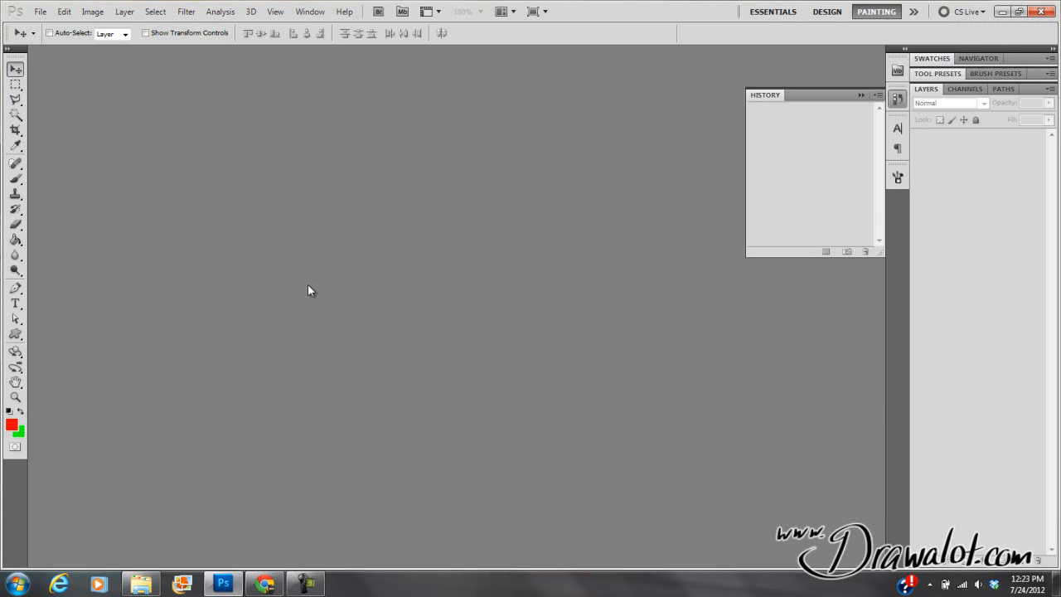
mouse_move(344, 304)
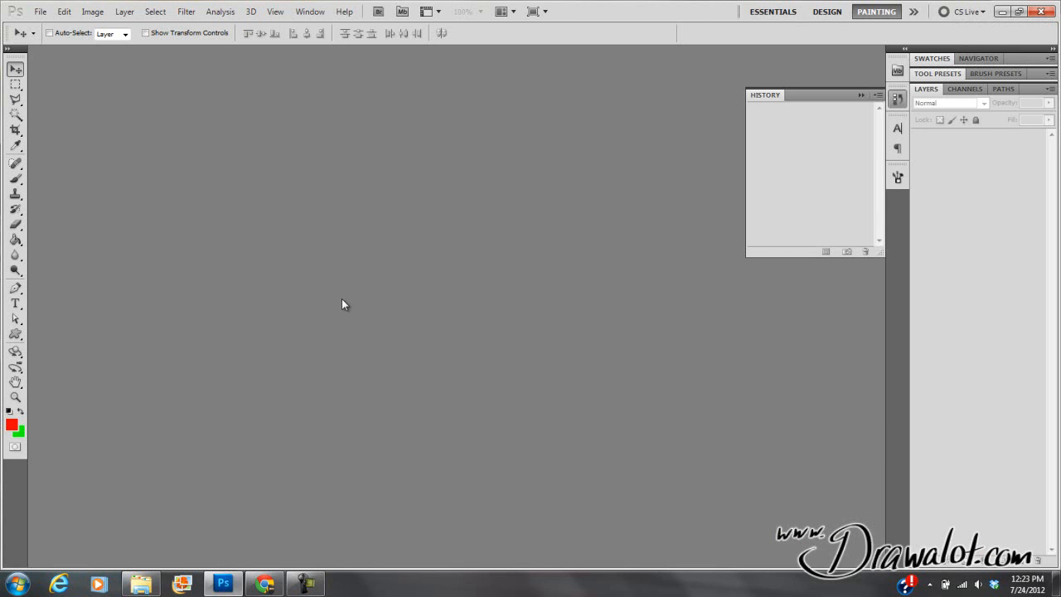
mouse_move(327, 317)
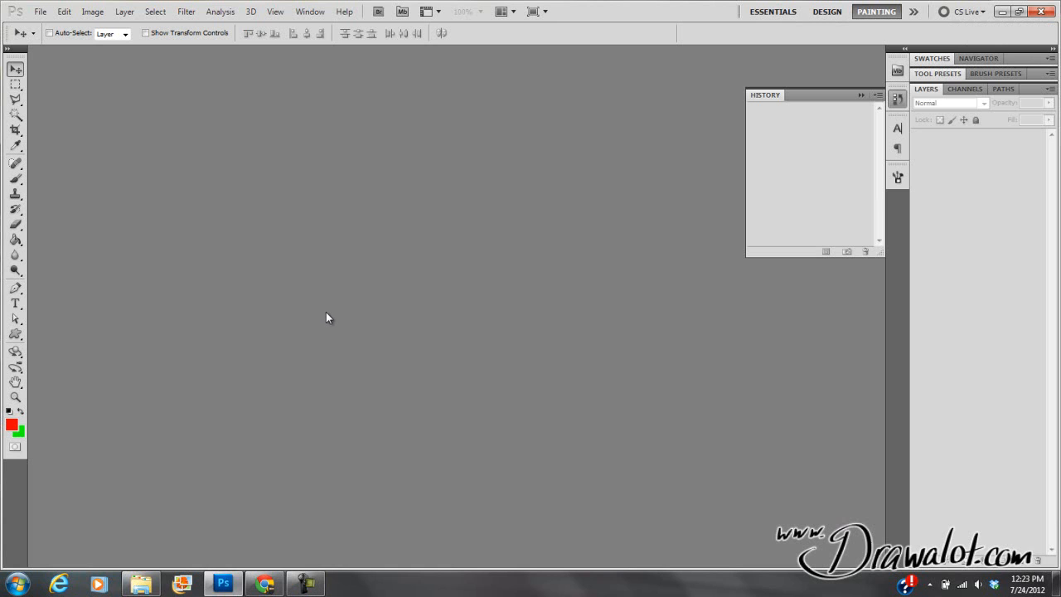
mouse_move(323, 318)
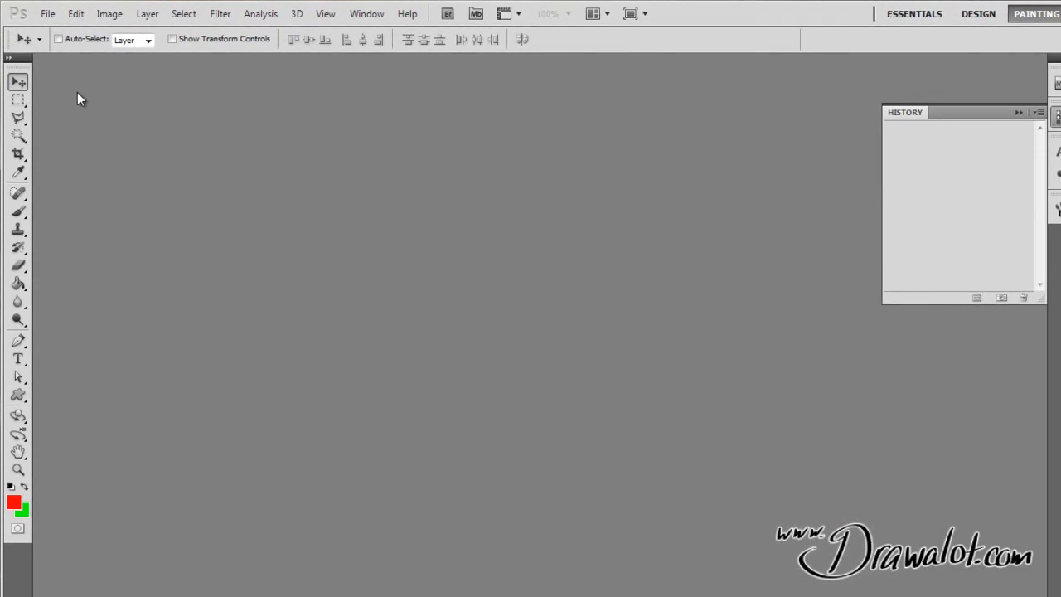
Create a white 8 x 6 inch, 300 ppi document named 'Color Shapes'
left_click(47, 14)
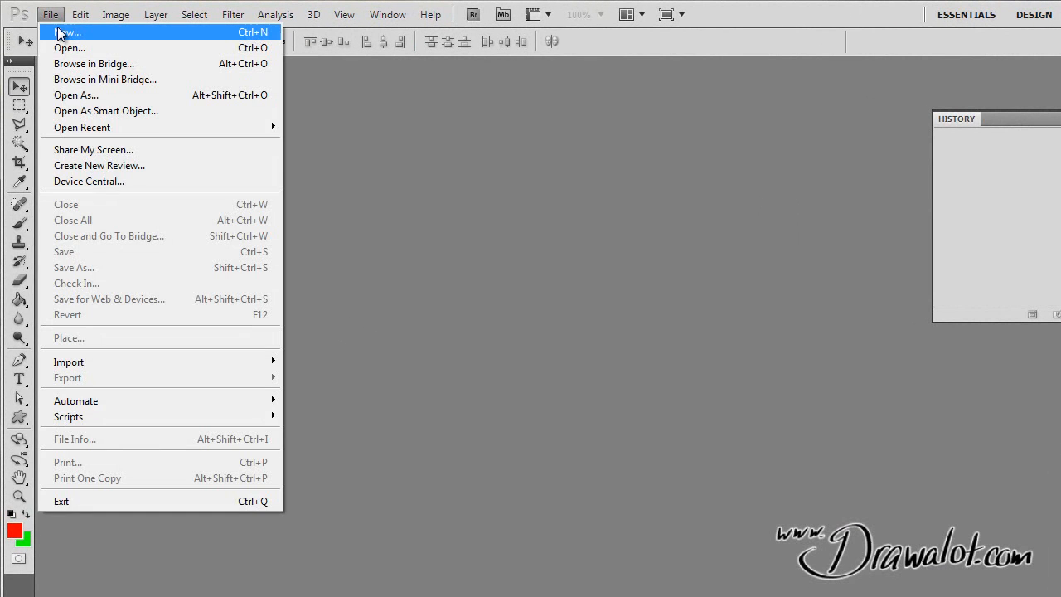
left_click(68, 32)
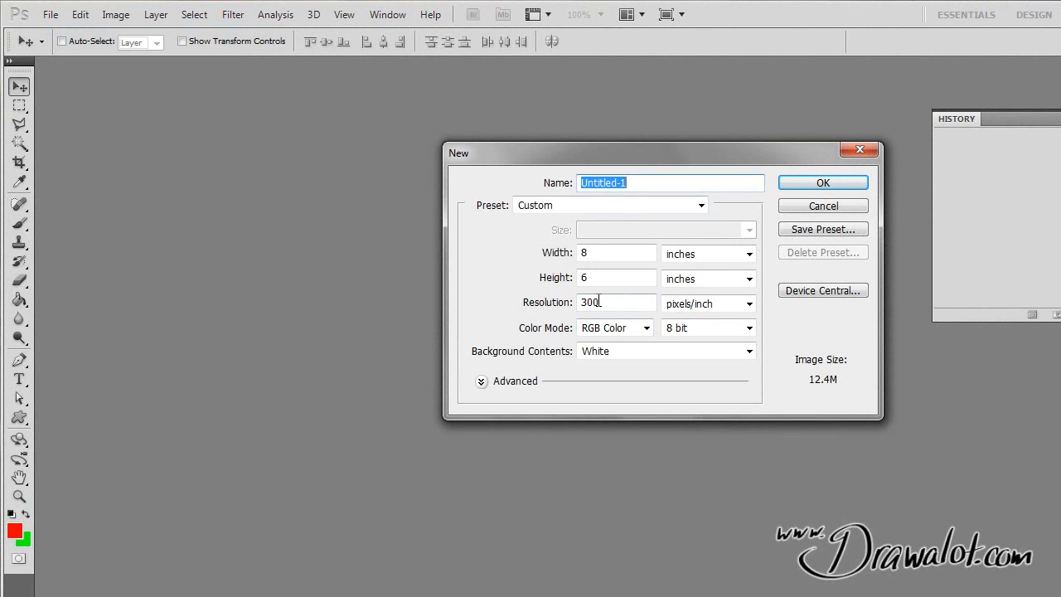
left_click(616, 253)
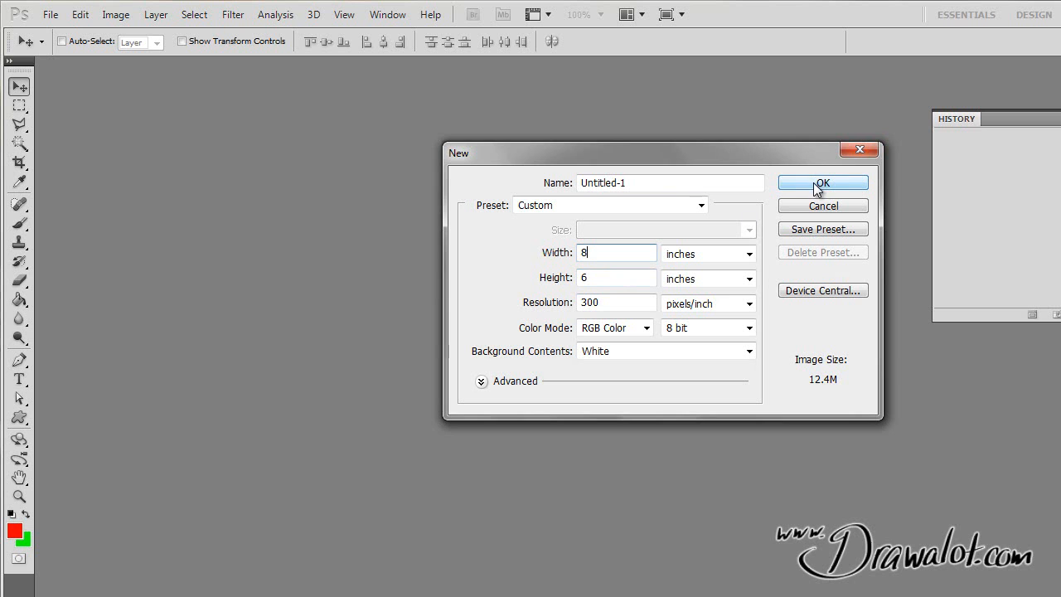
left_click(669, 183)
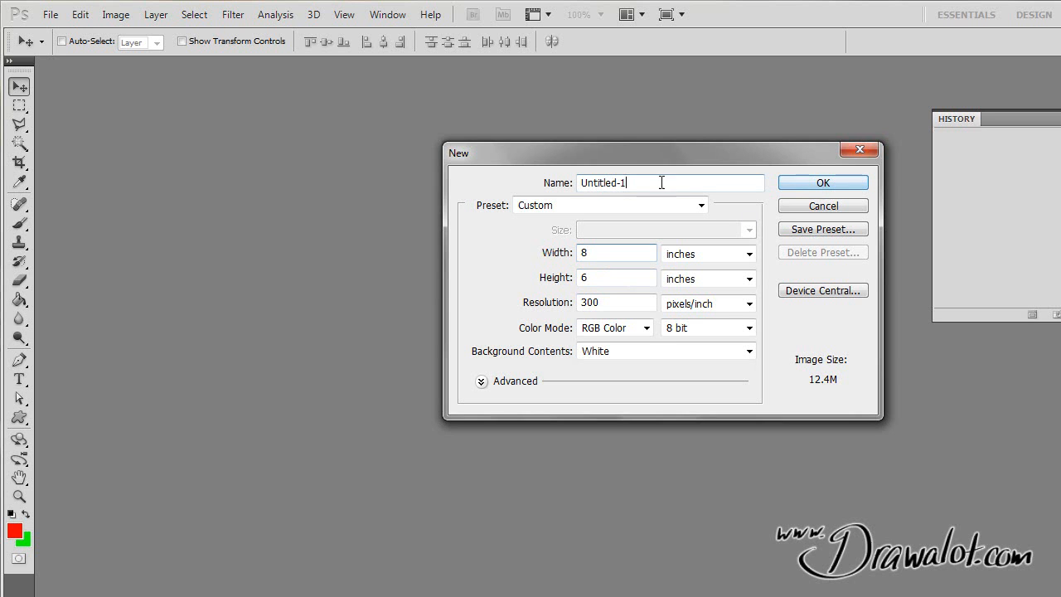
type("Col")
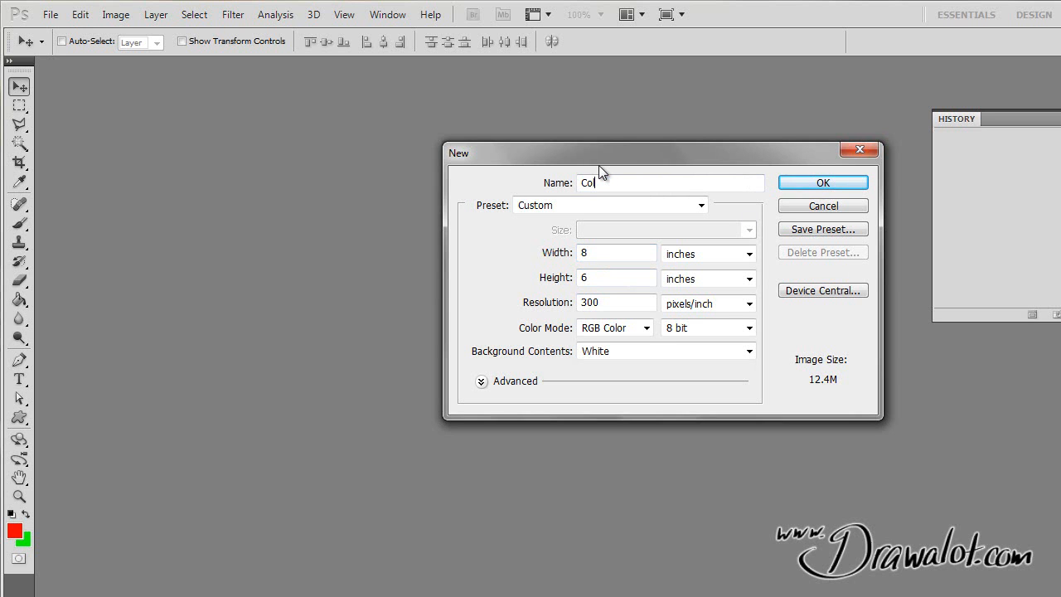
type("lor Shape")
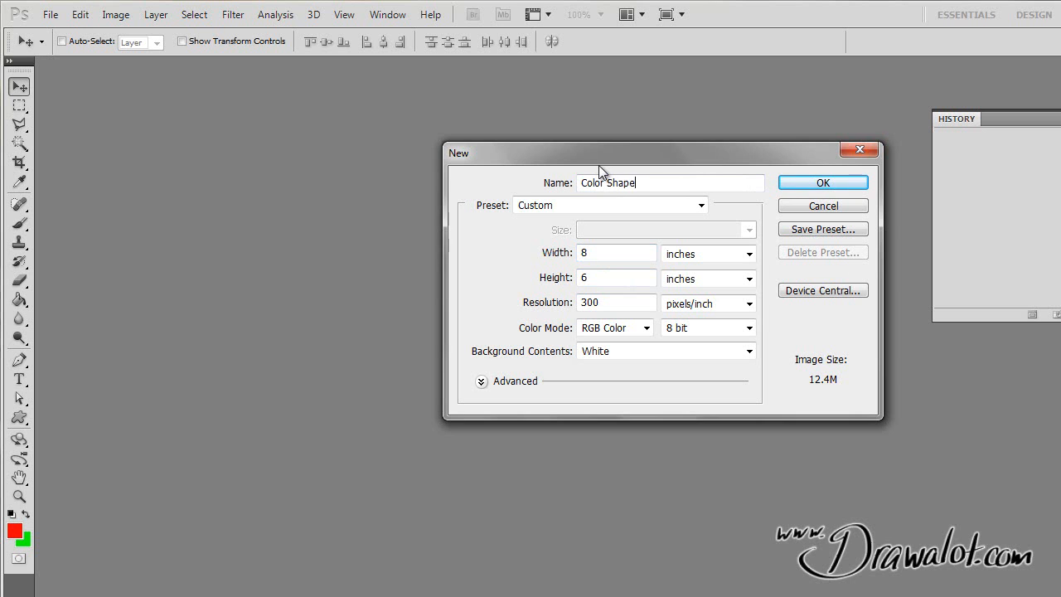
left_click(822, 183)
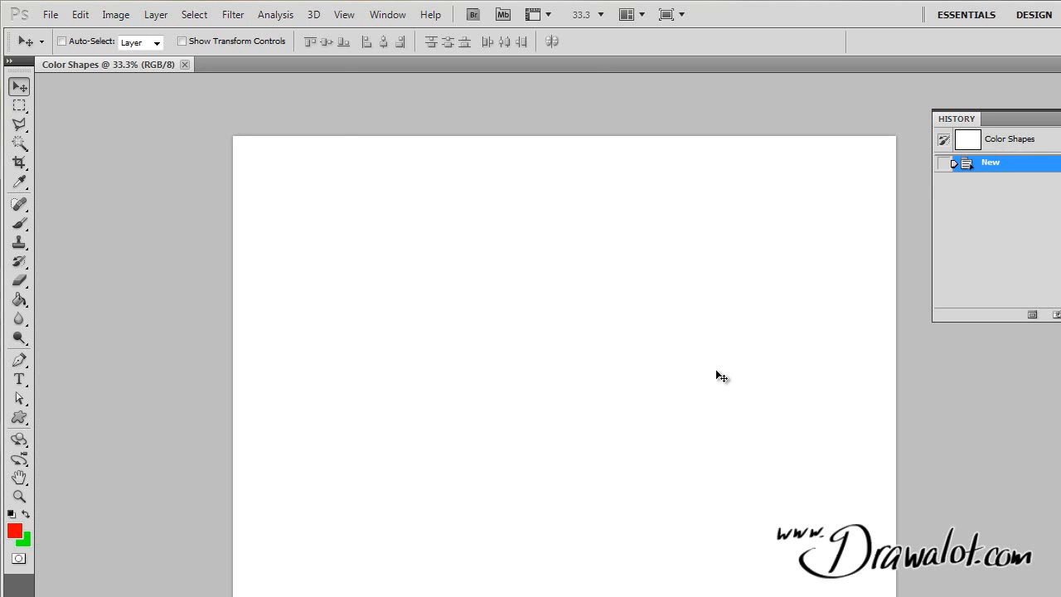
Cover the canvas with a dark gray Solid Color fill layer, Color Fill 1
left_click(155, 14)
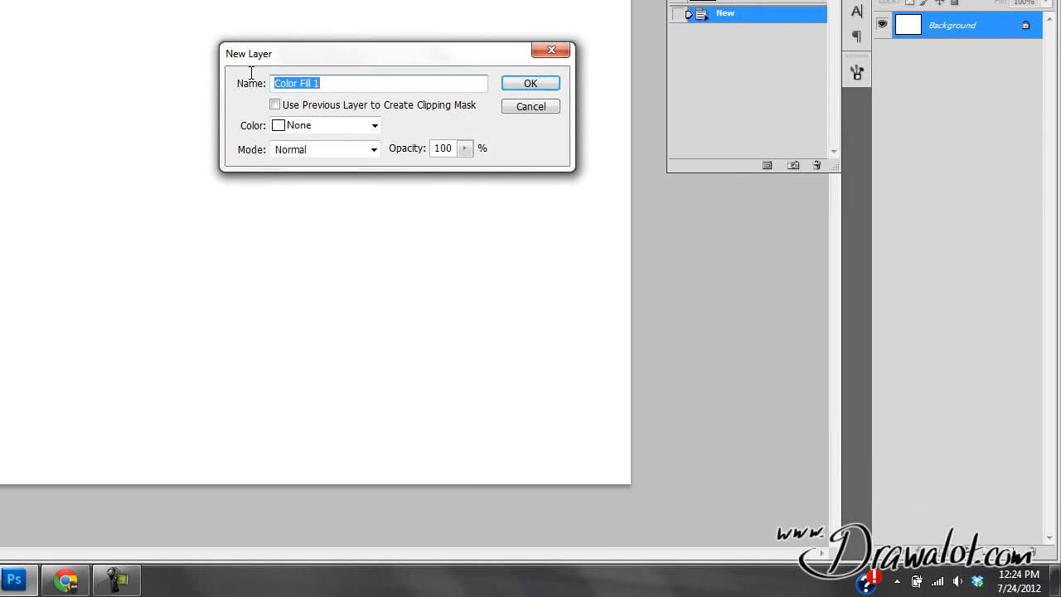
left_click(530, 83)
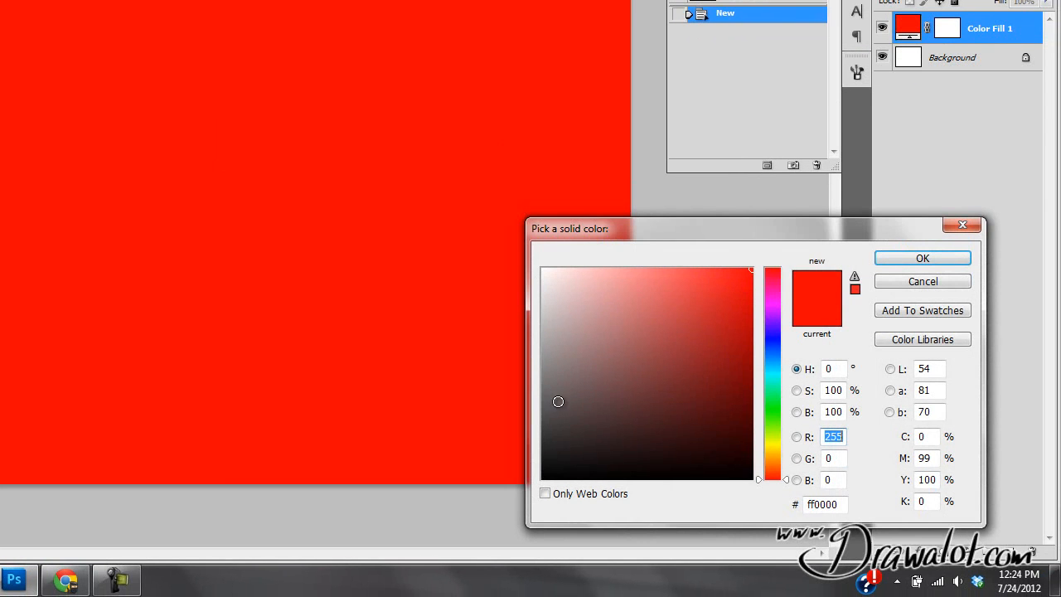
left_click(540, 394)
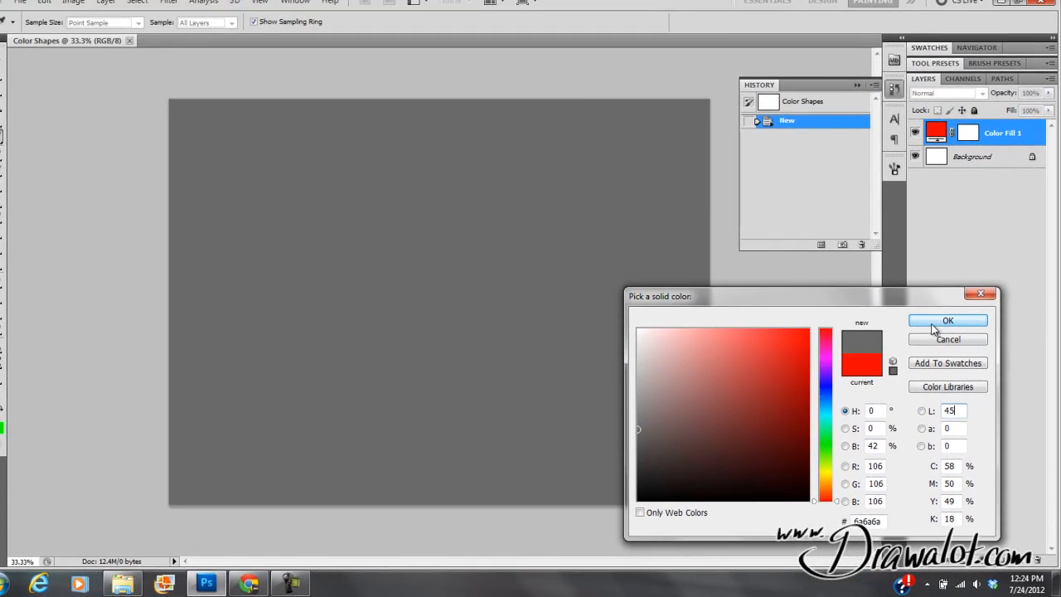
left_click(947, 320)
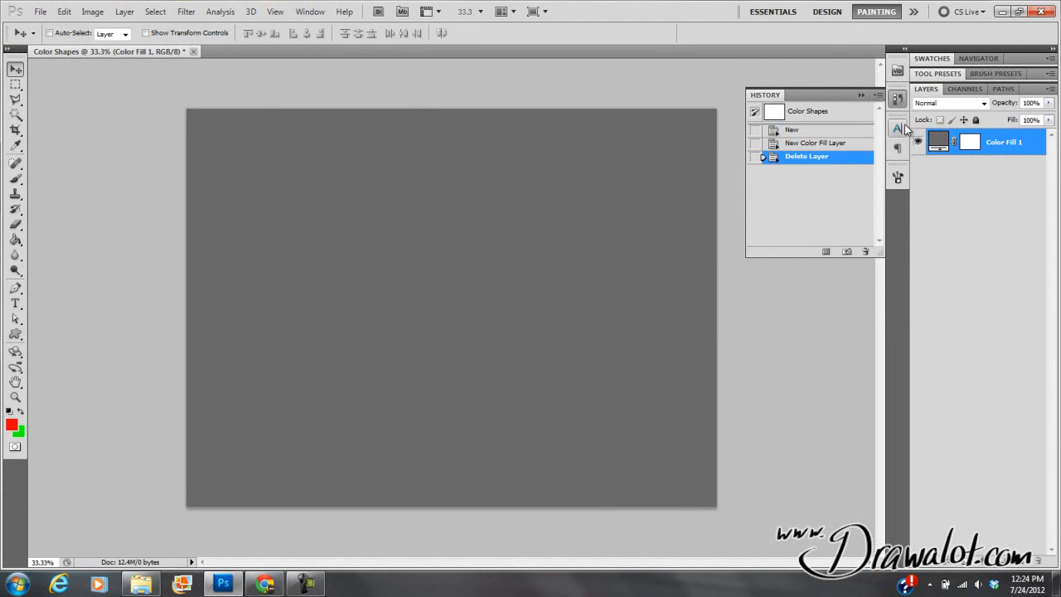
mouse_move(953, 139)
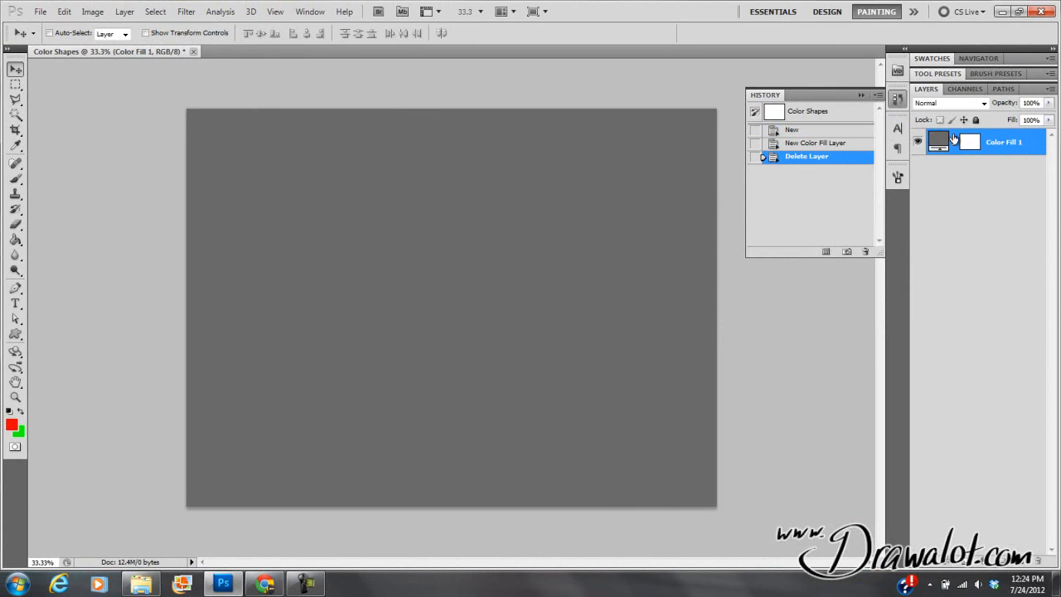
mouse_move(940, 183)
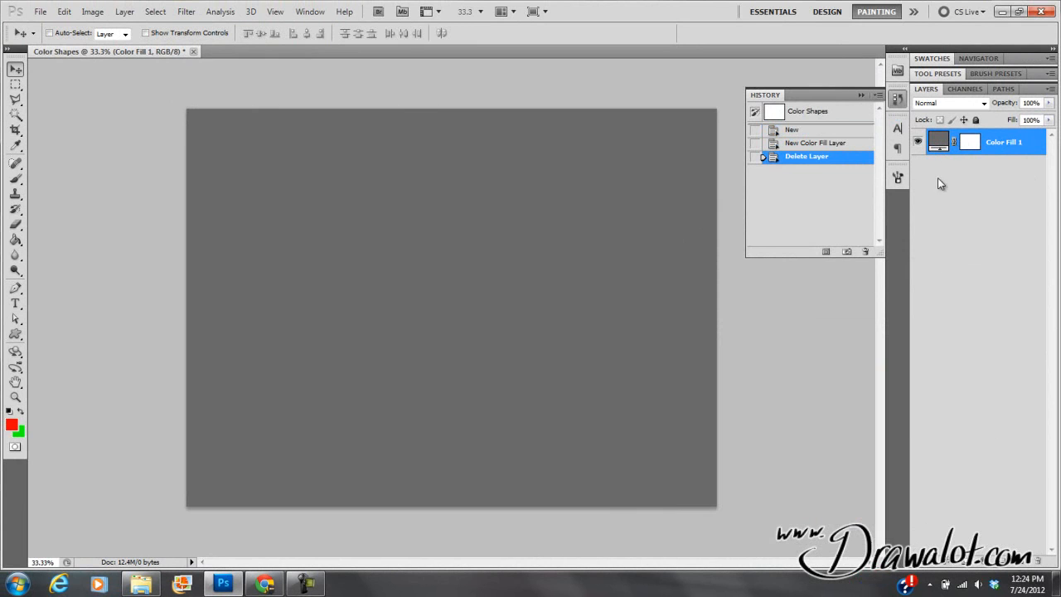
mouse_move(79, 69)
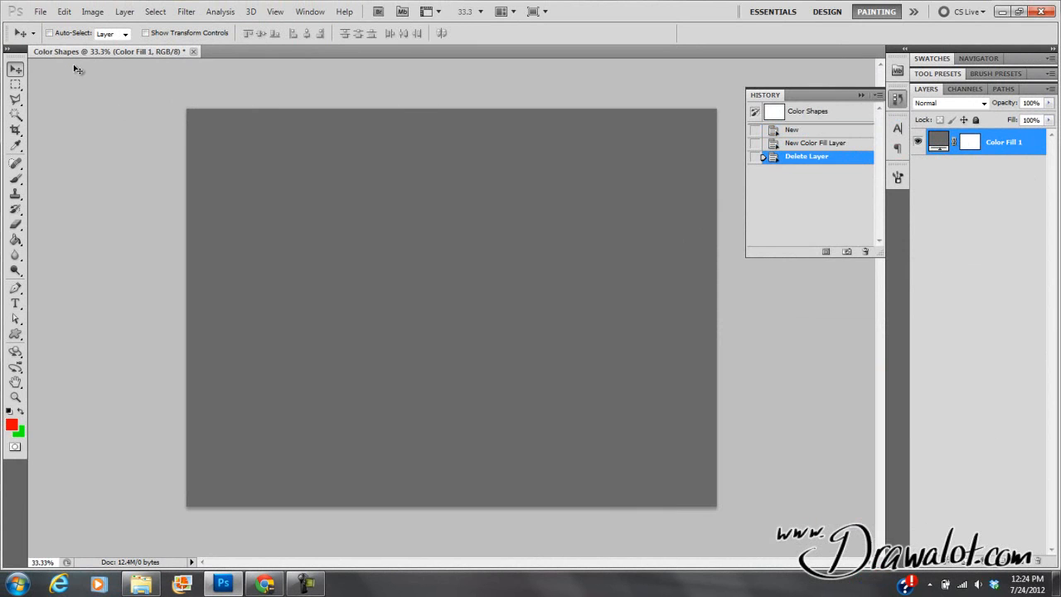
mouse_move(89, 136)
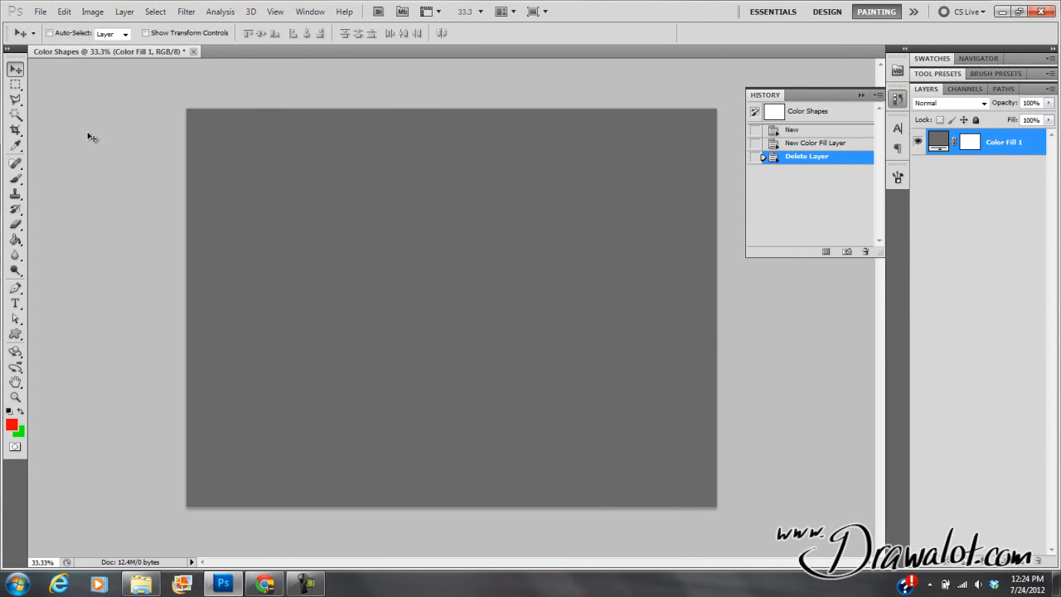
mouse_move(102, 150)
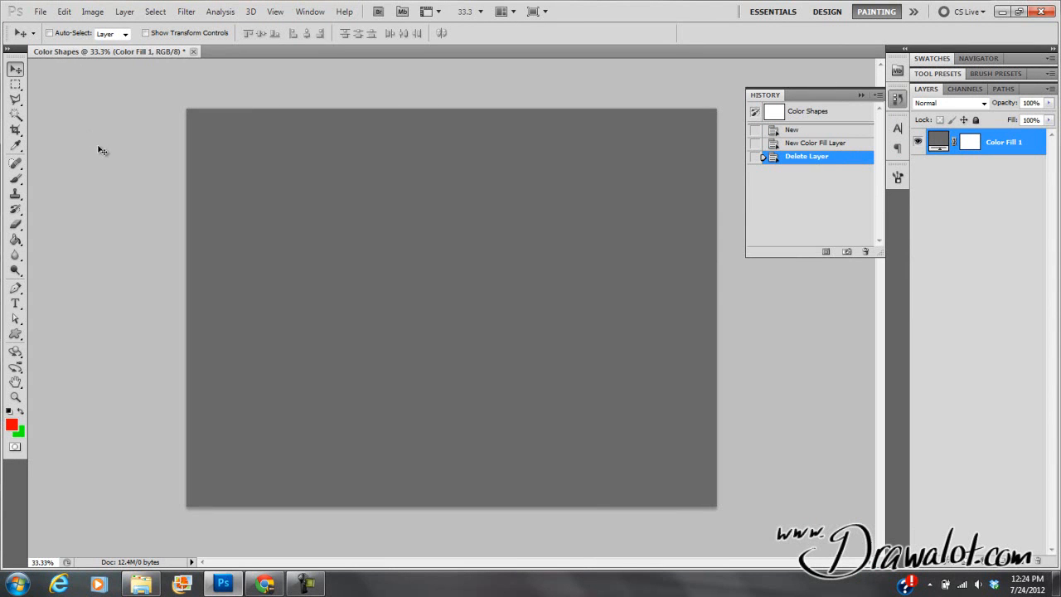
mouse_move(497, 240)
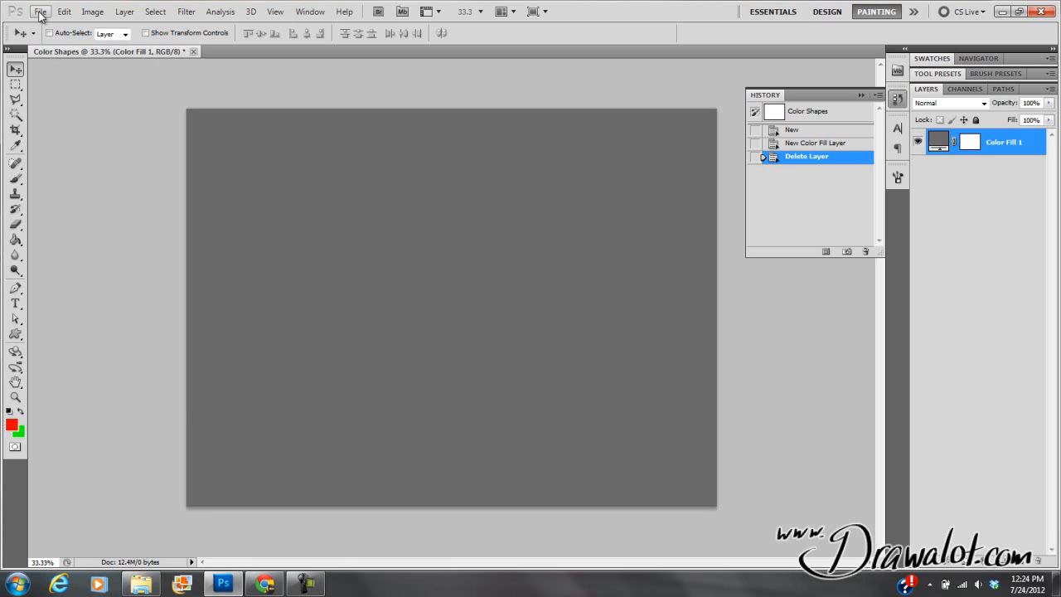
Open Colored Cube Illusion.Gurney from the photoshop-basics folder
left_click(40, 11)
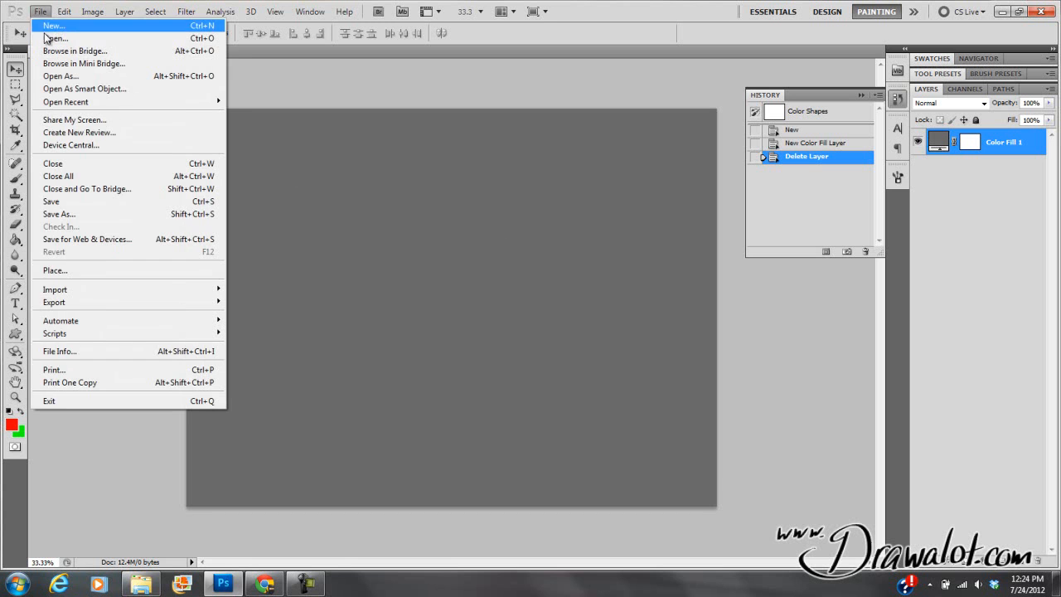
left_click(56, 38)
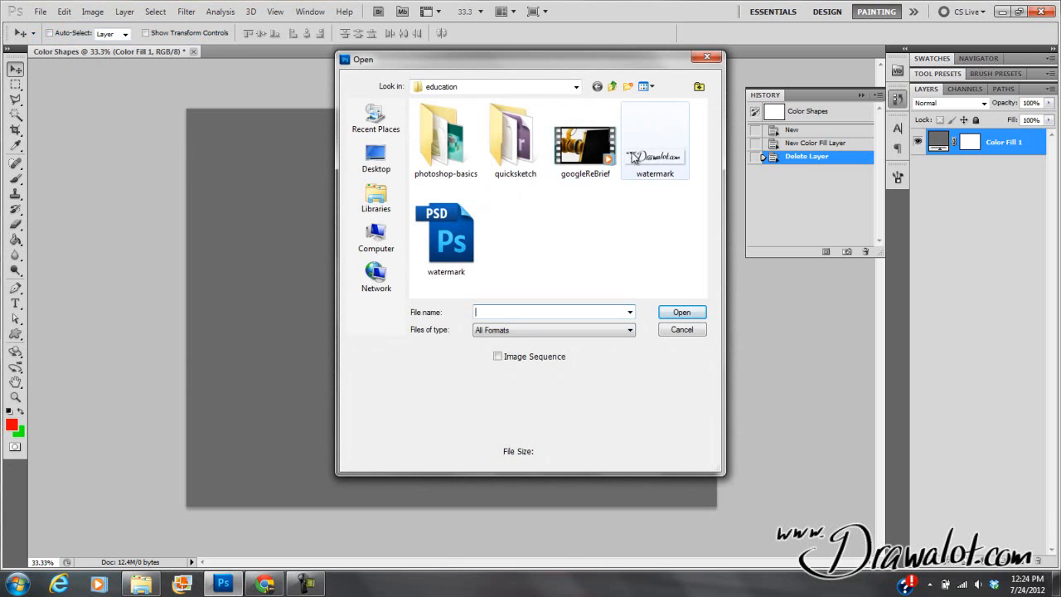
double_click(446, 133)
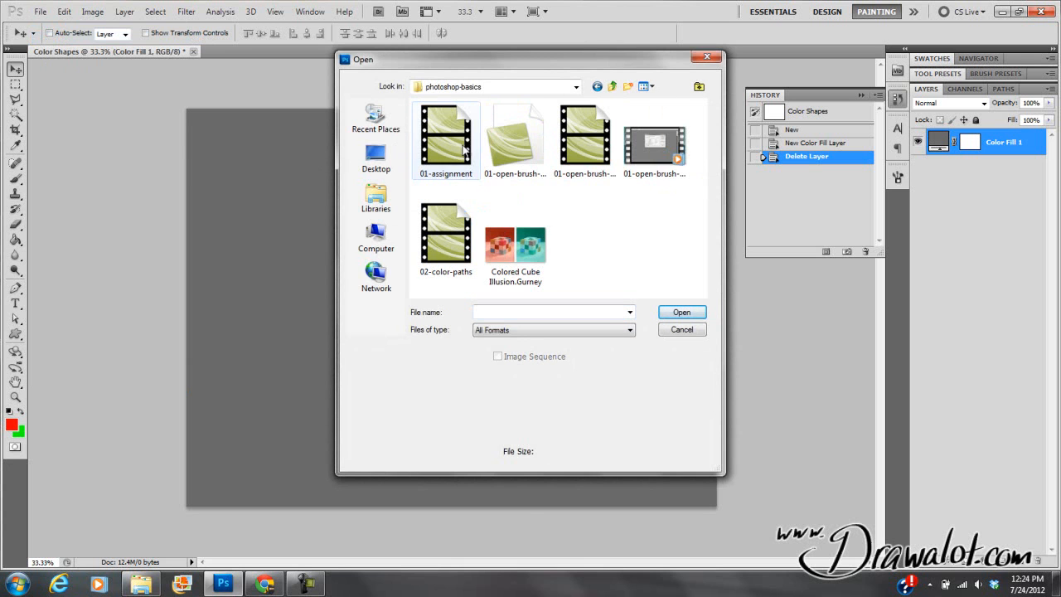
double_click(514, 244)
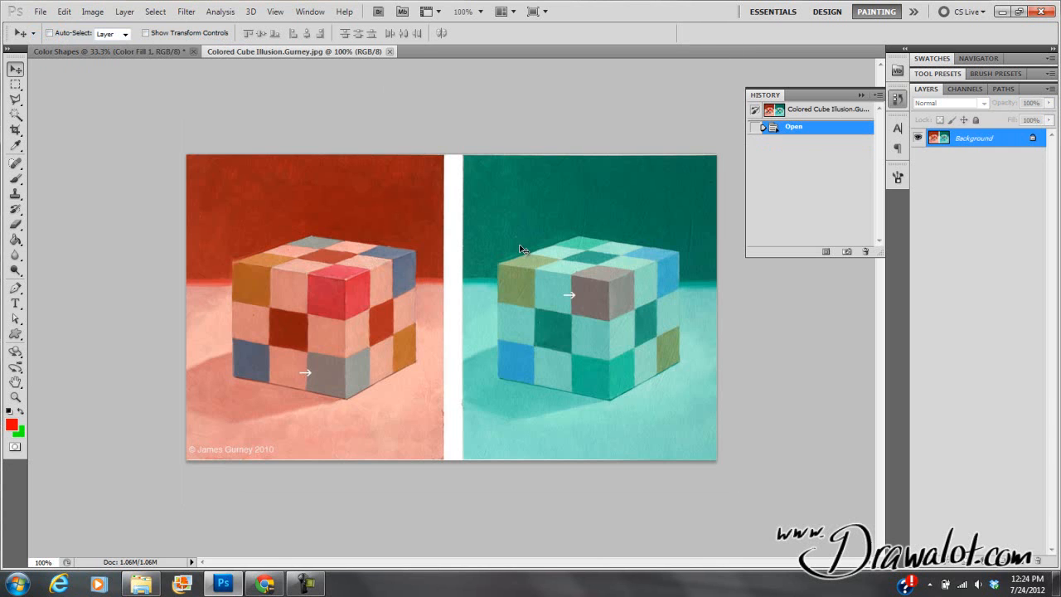
mouse_move(337, 157)
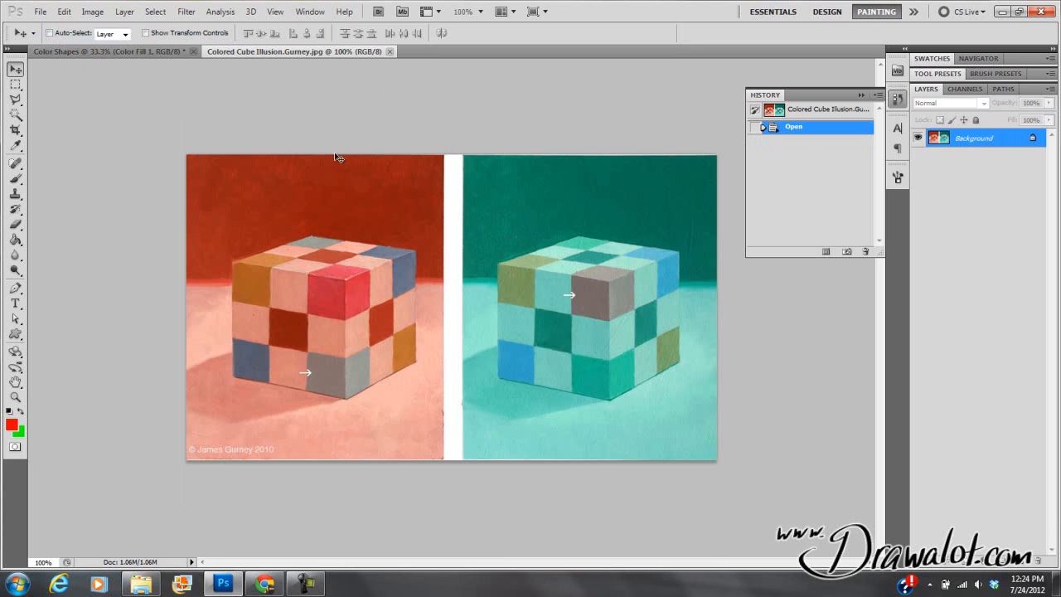
Select the entire cube picture and return to the Color Shapes document
left_click(15, 82)
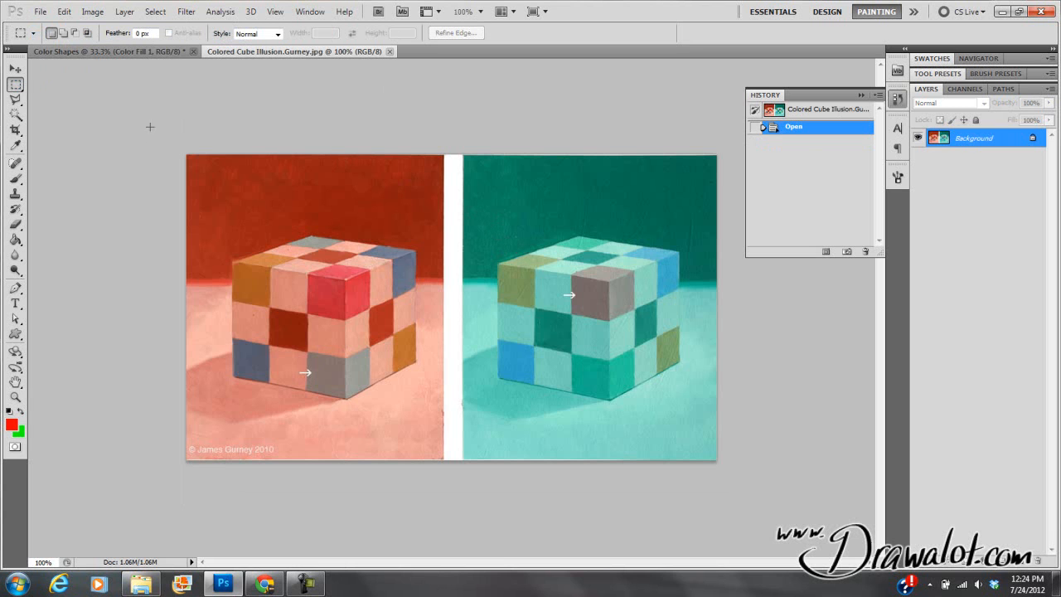
key("ctrl+a")
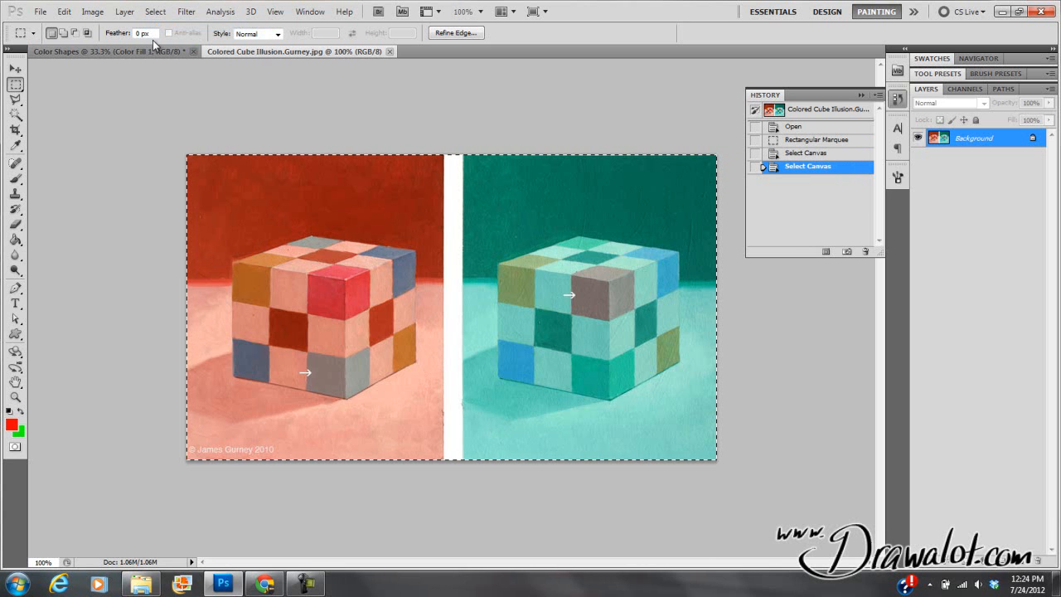
left_click(64, 11)
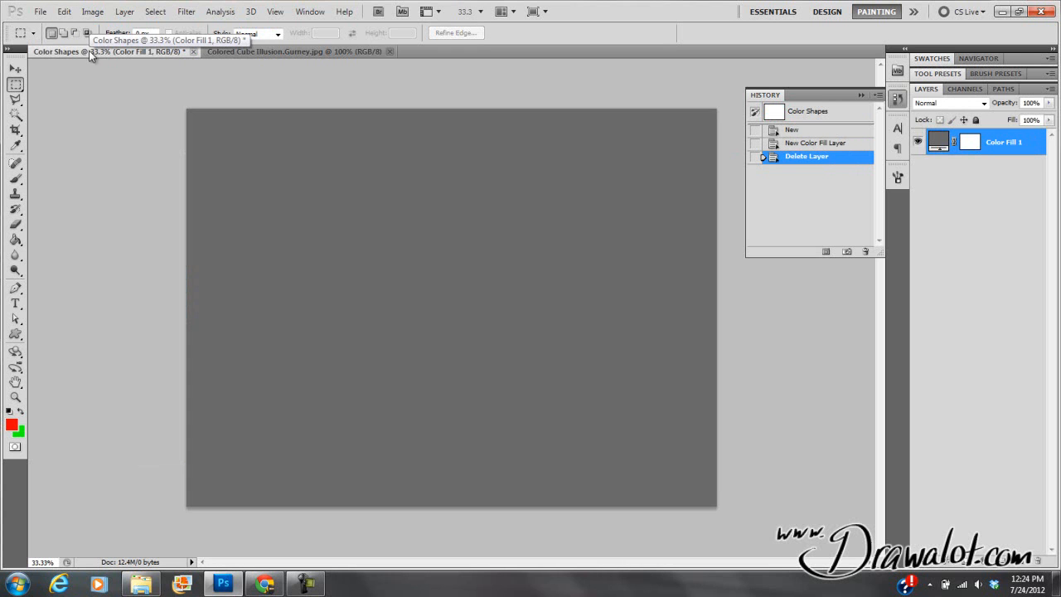
Paste the cube picture into Color Shapes as Layer 1 and close the Gurney document
key("ctrl+v")
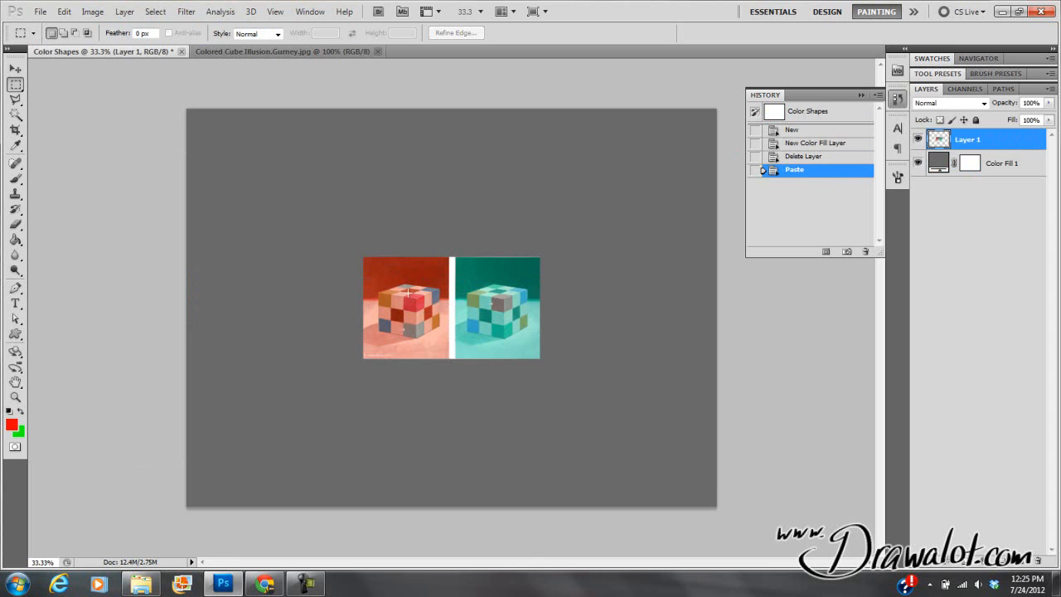
mouse_move(473, 306)
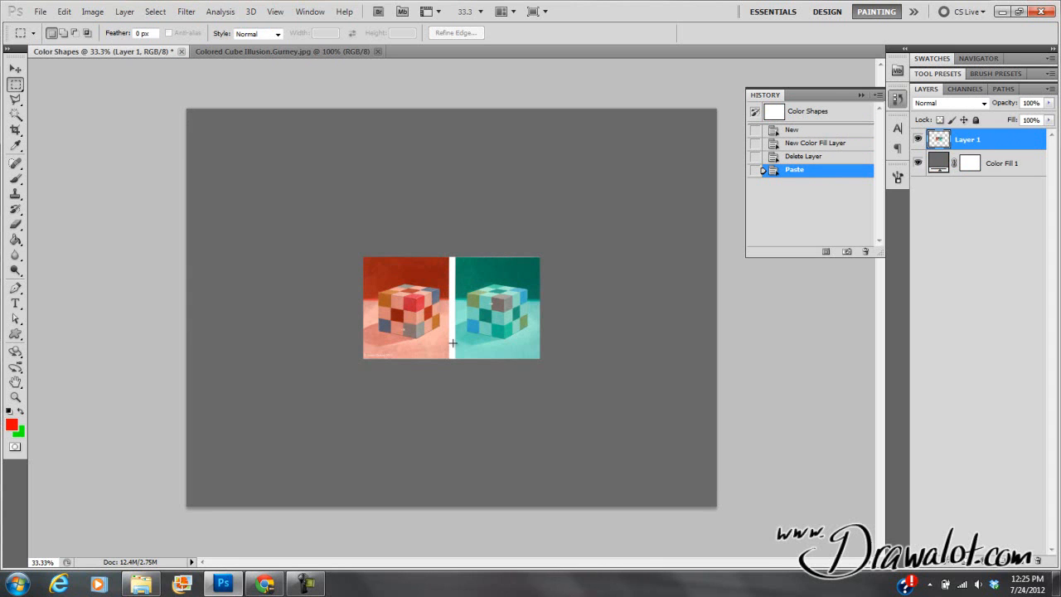
mouse_move(489, 293)
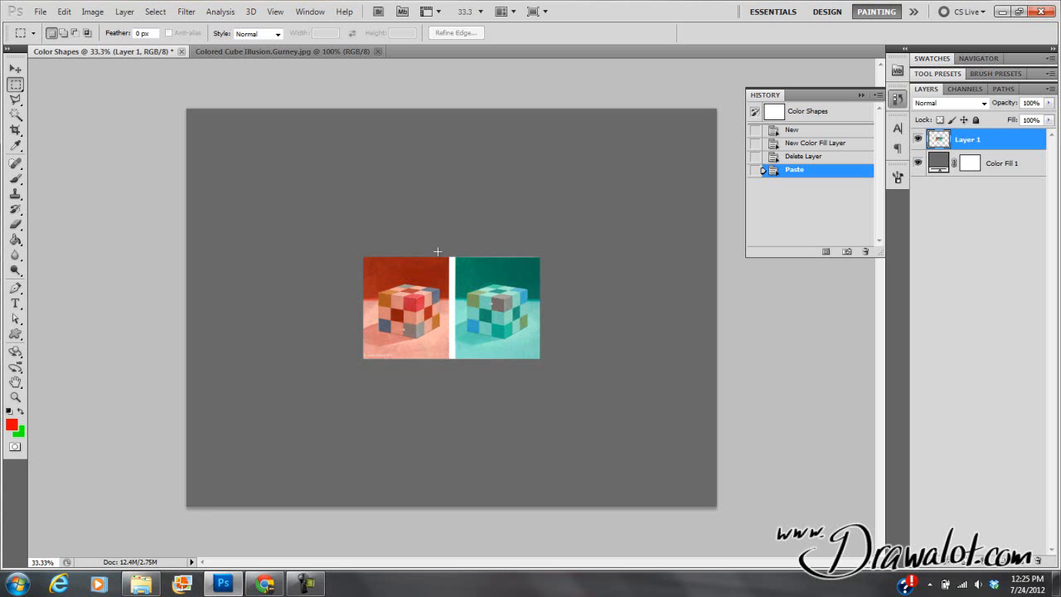
left_click(282, 50)
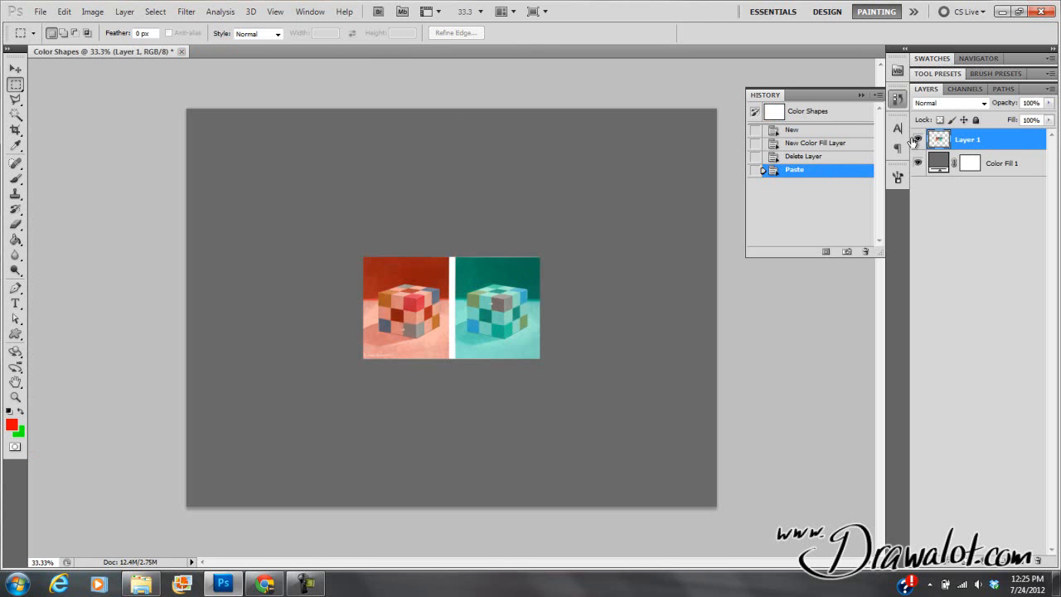
Place Colored Cube Illusion.Gurney as a layer, enlarged about threefold across the canvas
left_click(918, 139)
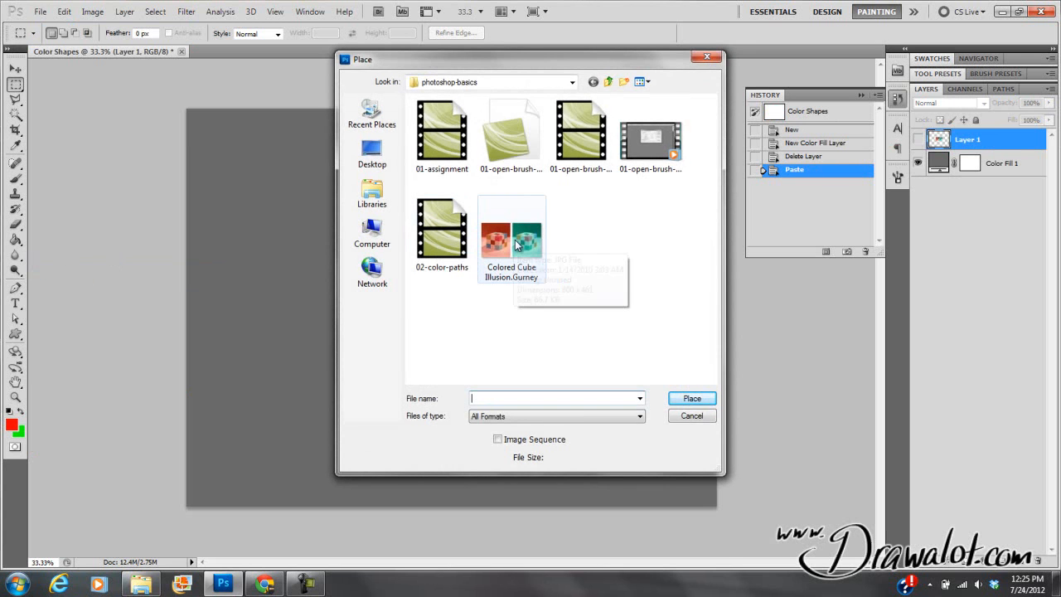
left_click(512, 232)
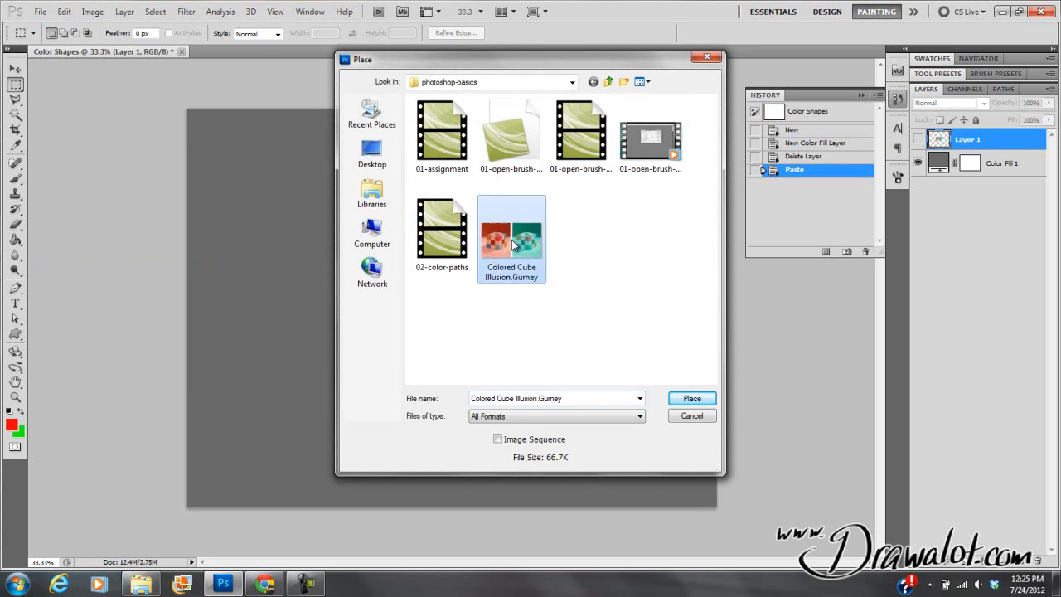
left_click(691, 398)
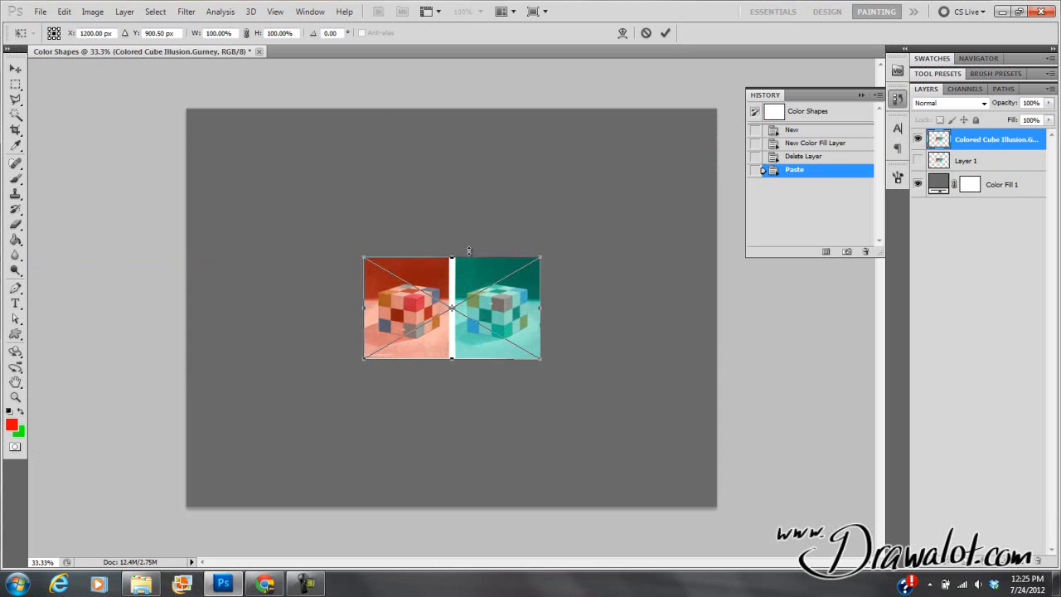
mouse_move(409, 334)
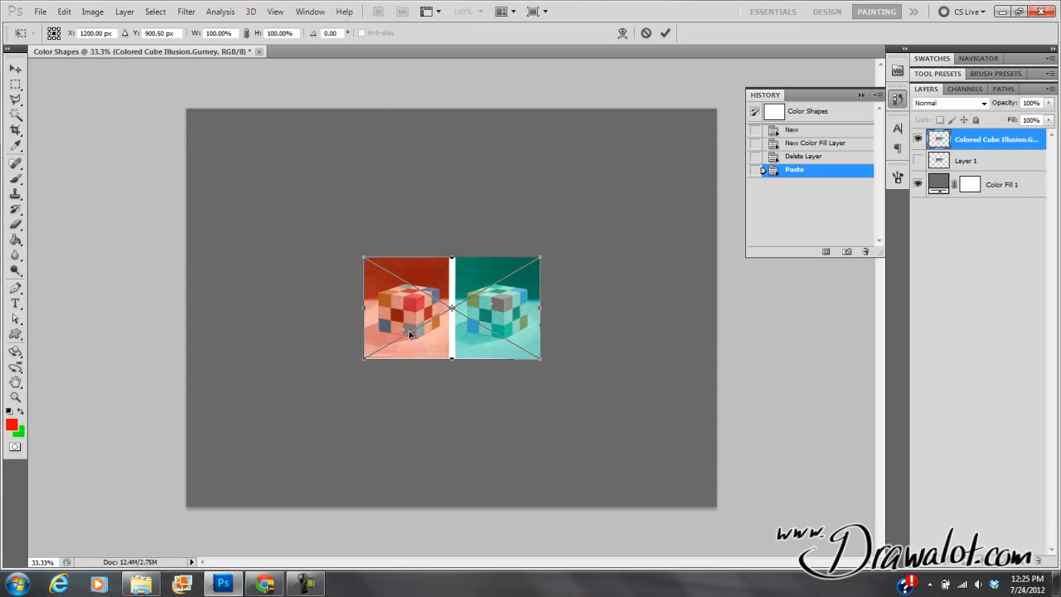
mouse_move(407, 315)
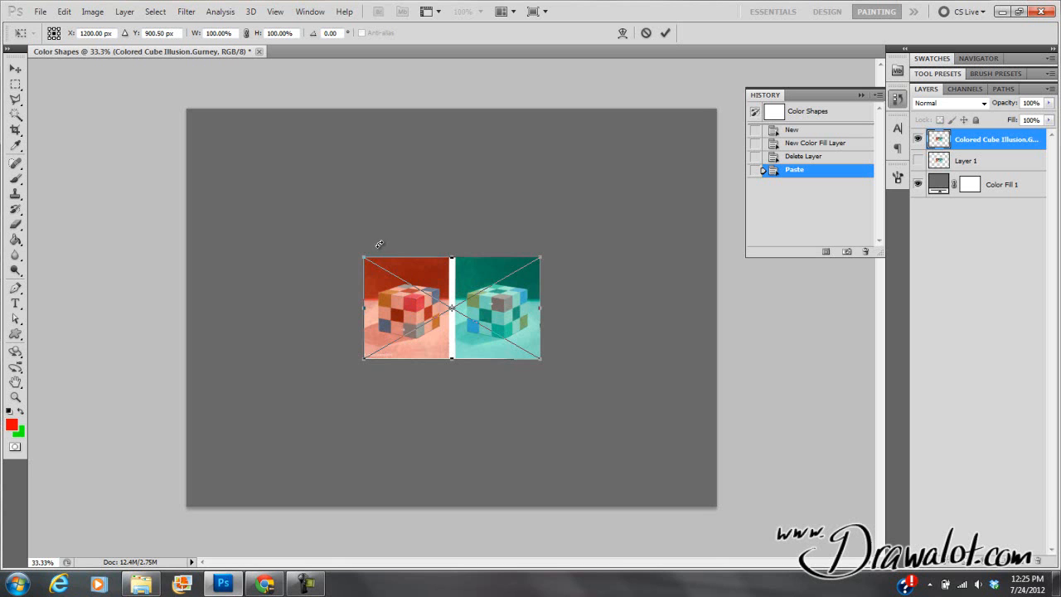
mouse_move(389, 275)
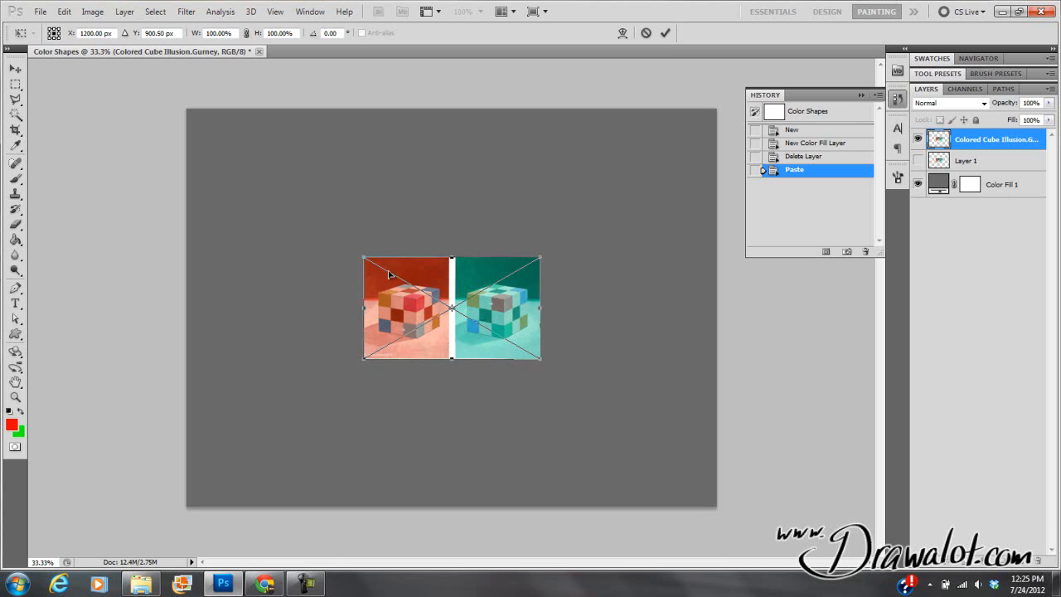
mouse_move(385, 271)
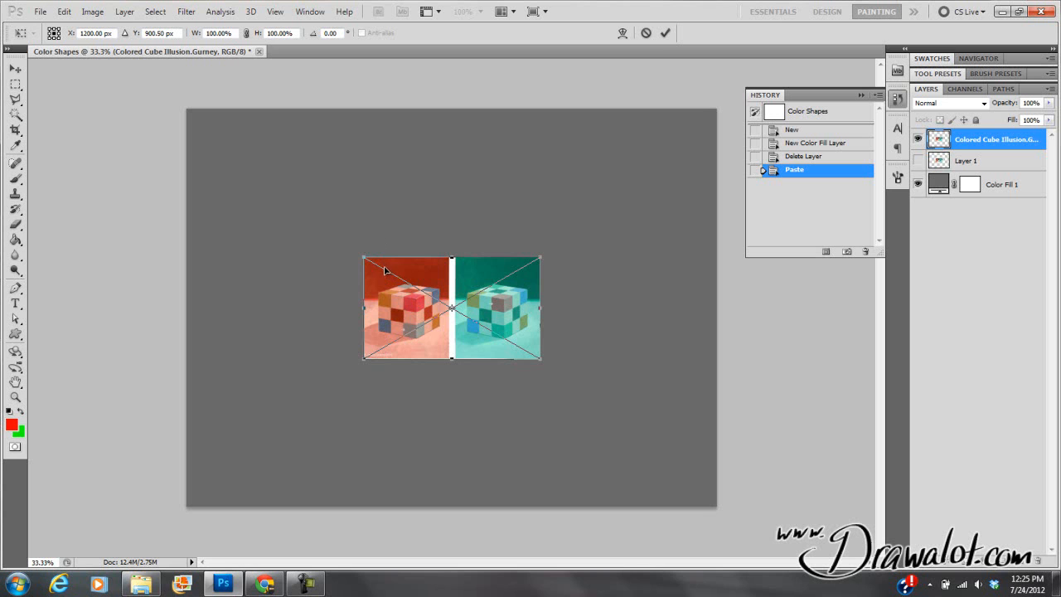
mouse_move(426, 369)
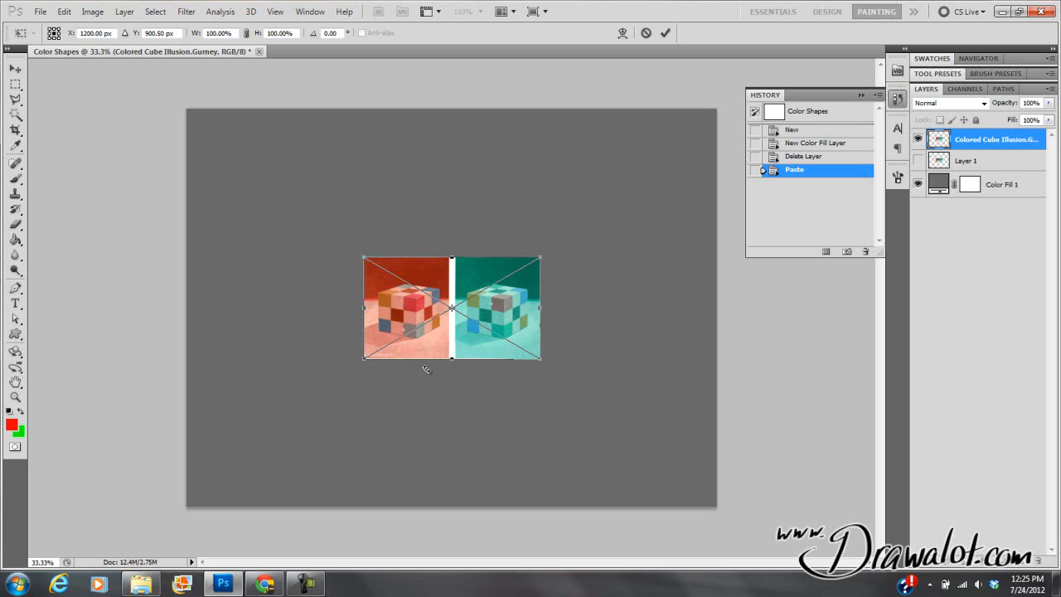
mouse_move(542, 255)
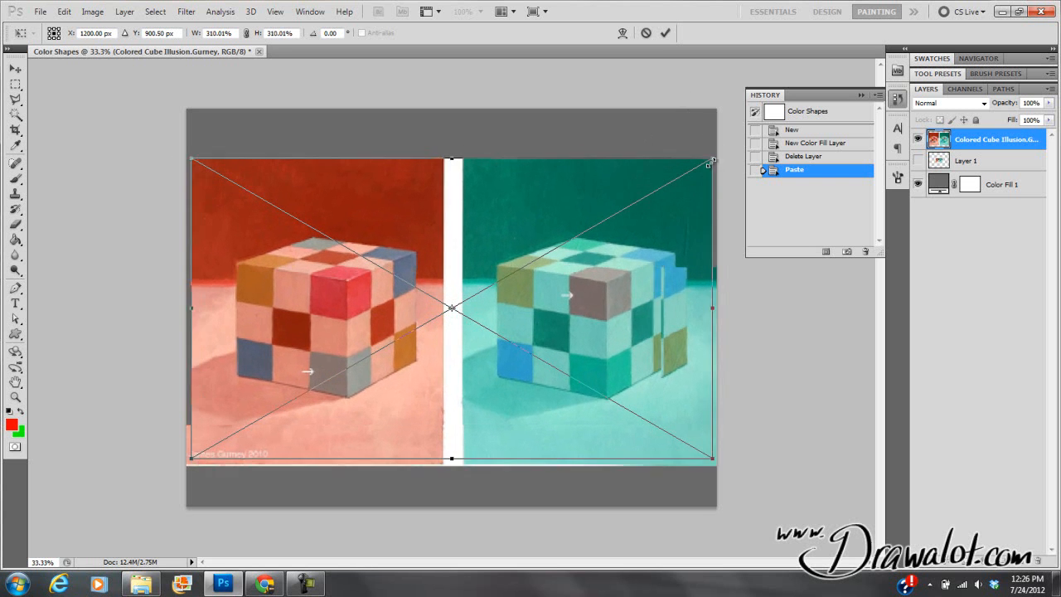
left_click(665, 33)
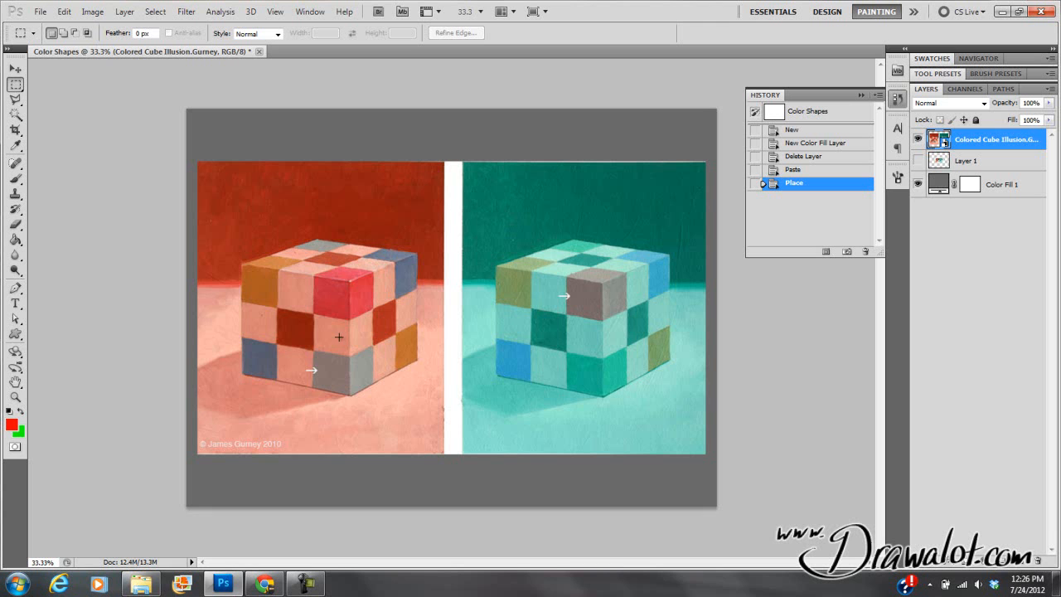
mouse_move(358, 295)
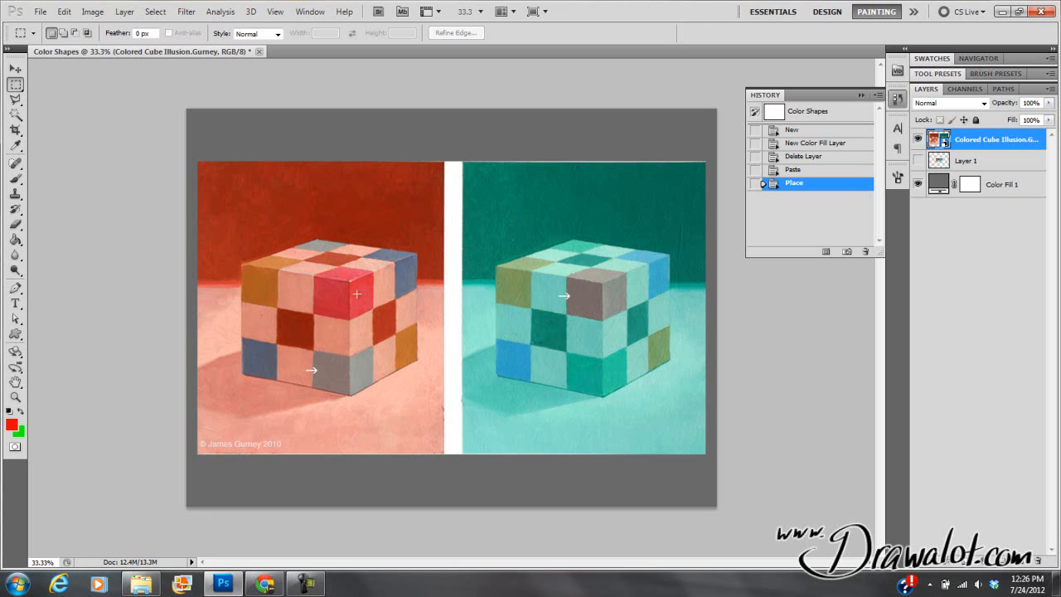
mouse_move(503, 261)
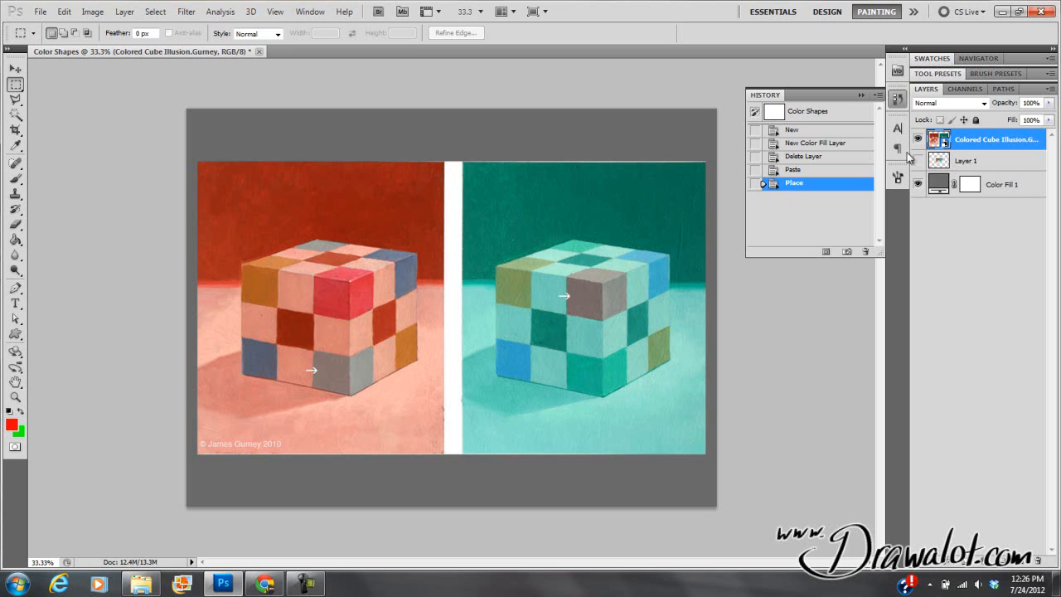
Rename the placed layer 'reference' and the pasted Layer 1 'reference (pixels)'
double_click(994, 138)
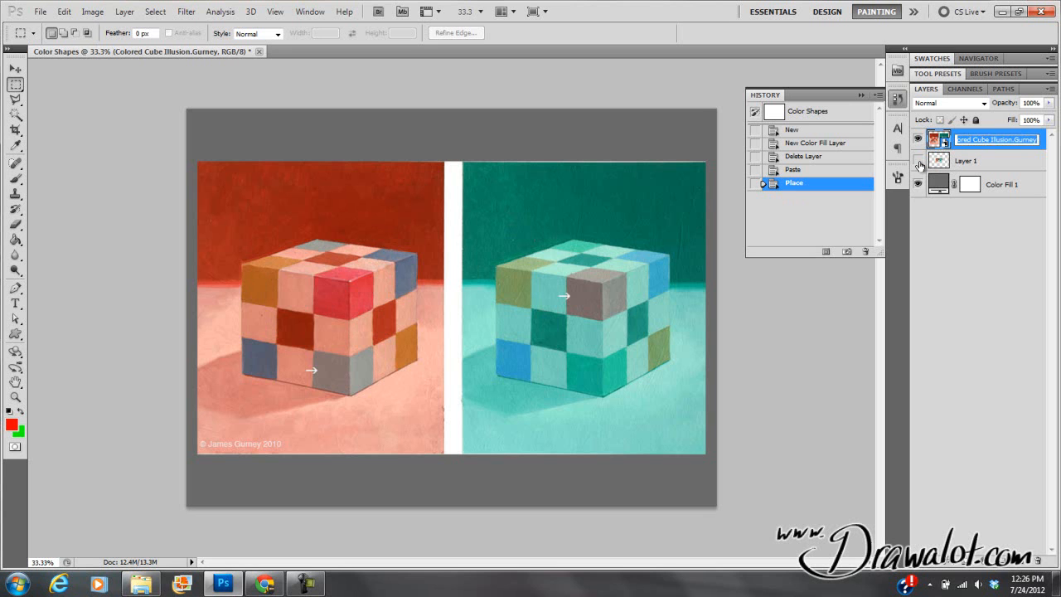
type("reference")
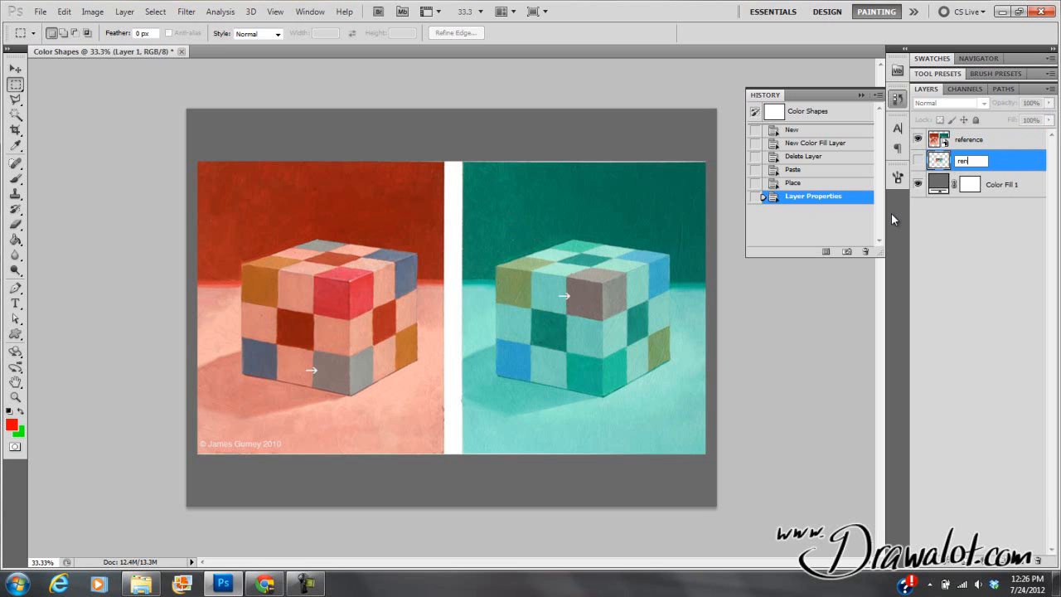
type("reference")
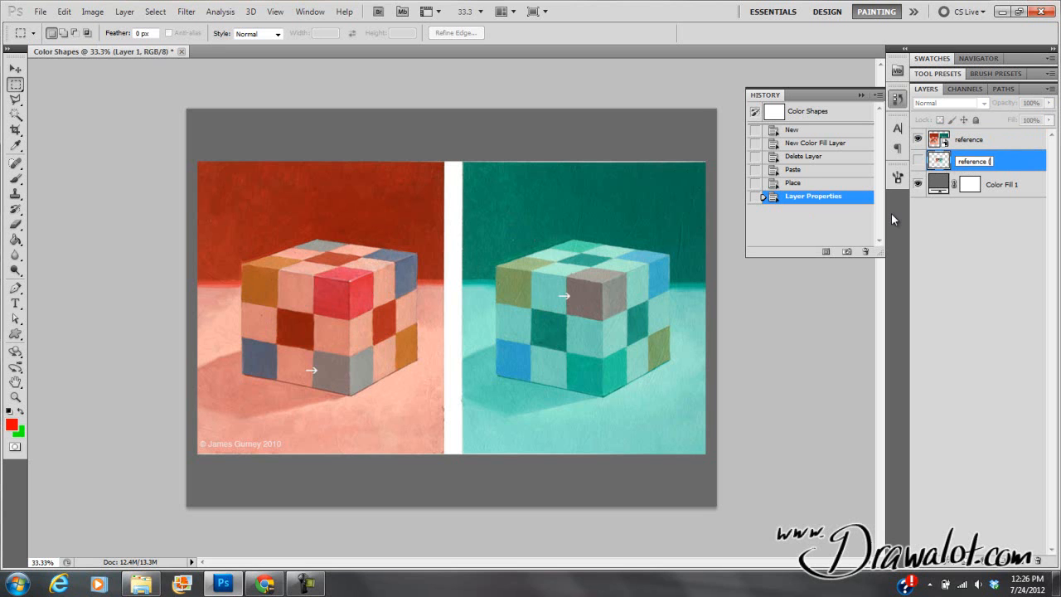
type("(pixels")
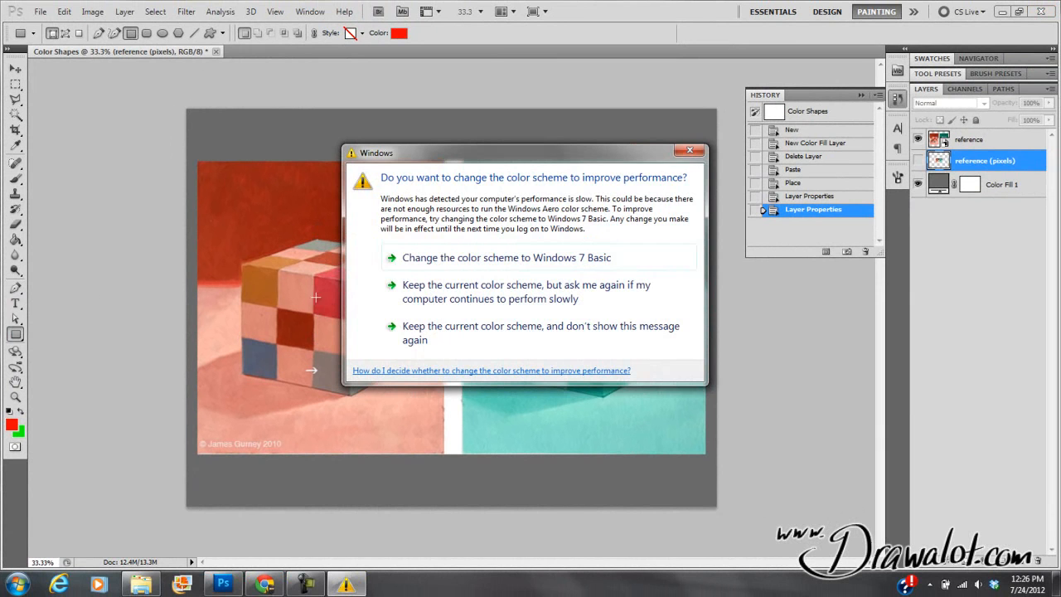
Draw a large white square shape over the red cube and set the foreground to yellow #ffcc00
left_click(688, 150)
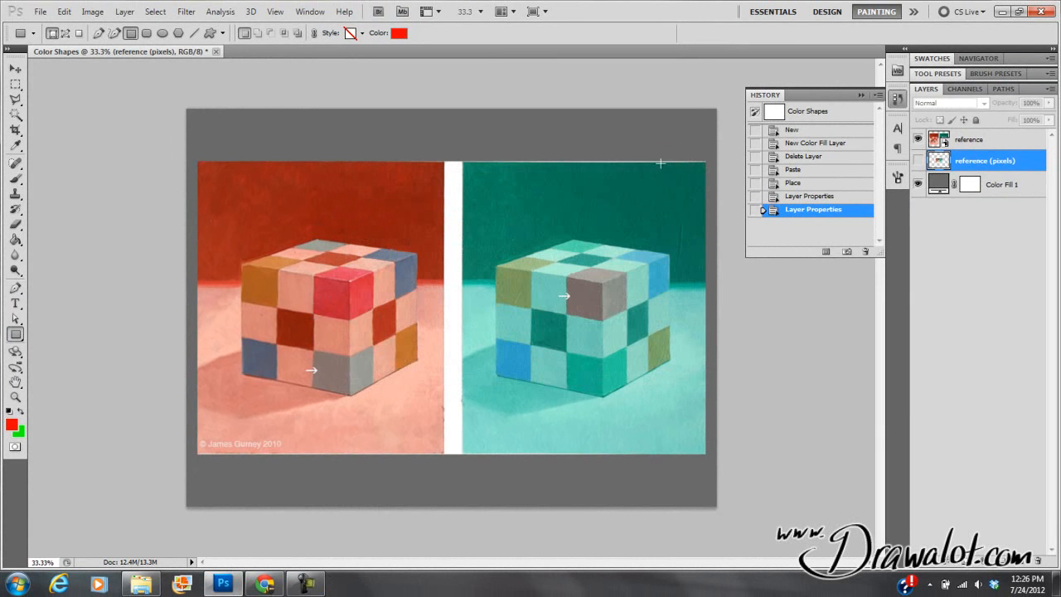
mouse_move(285, 283)
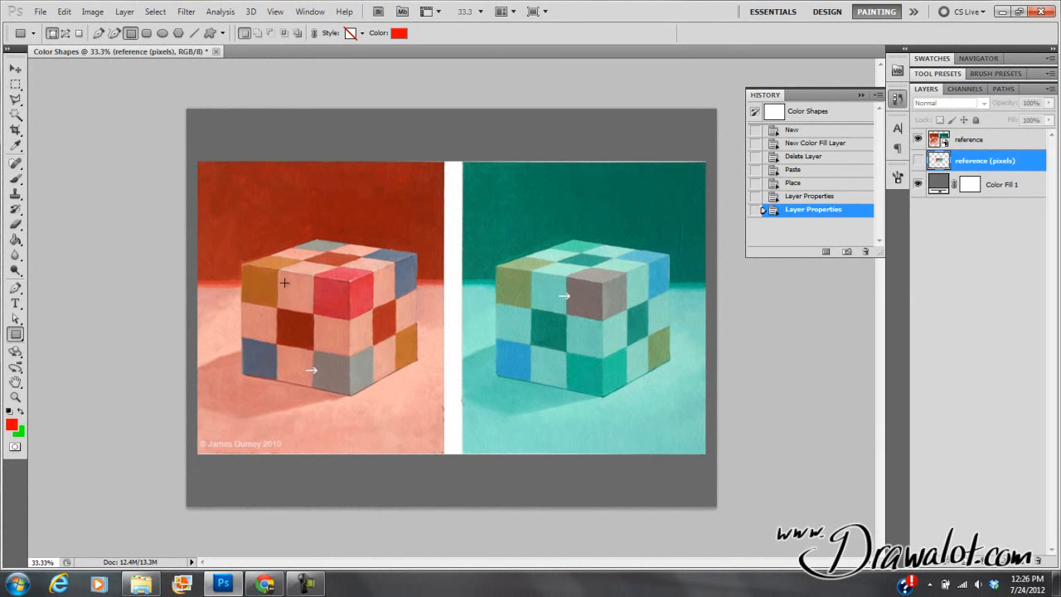
mouse_move(316, 298)
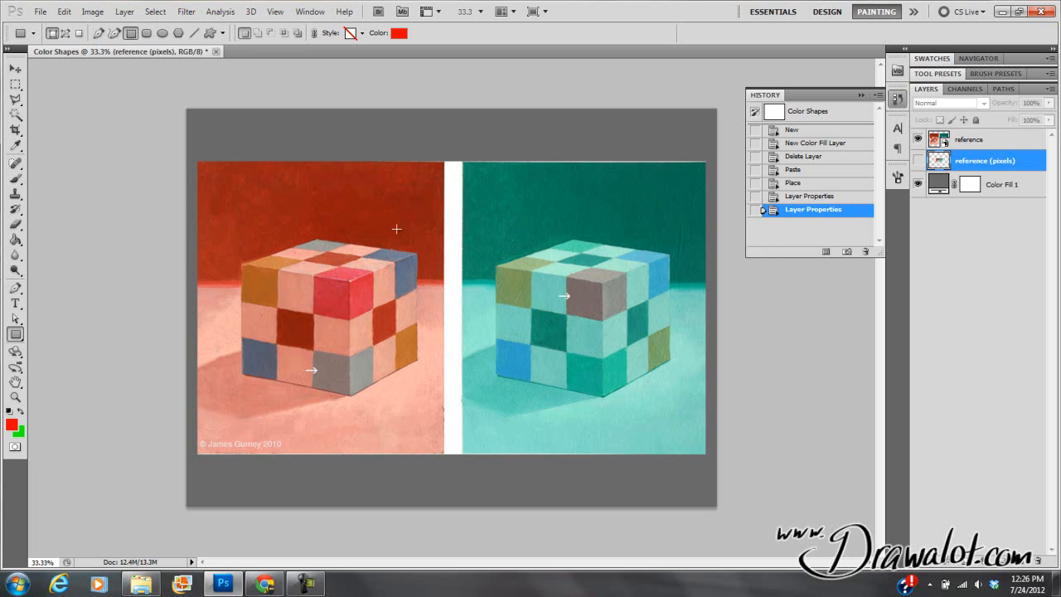
left_click_drag(255, 137, 292, 239)
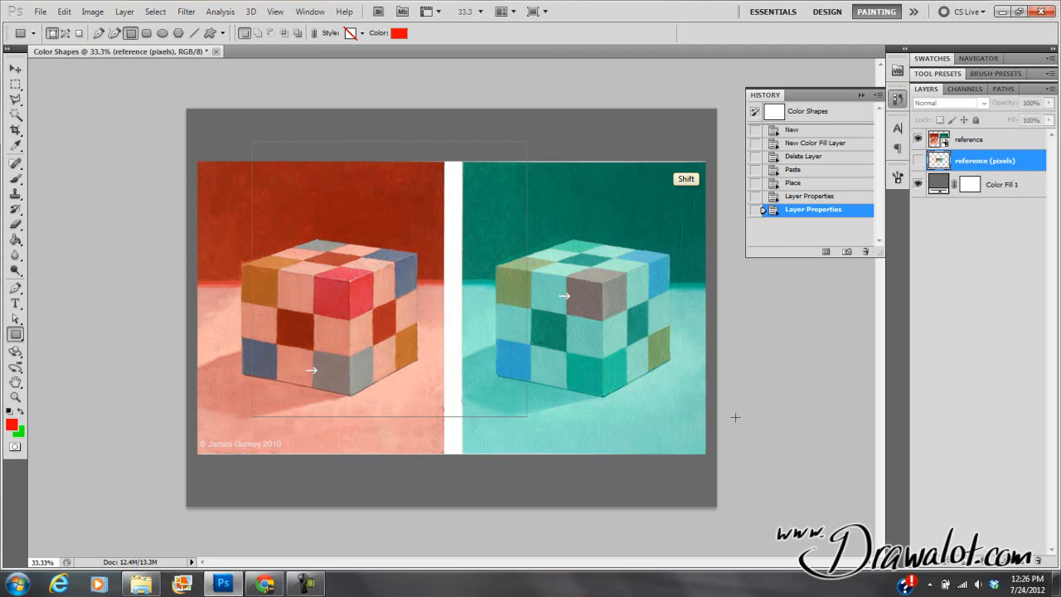
left_click_drag(253, 143, 531, 159)
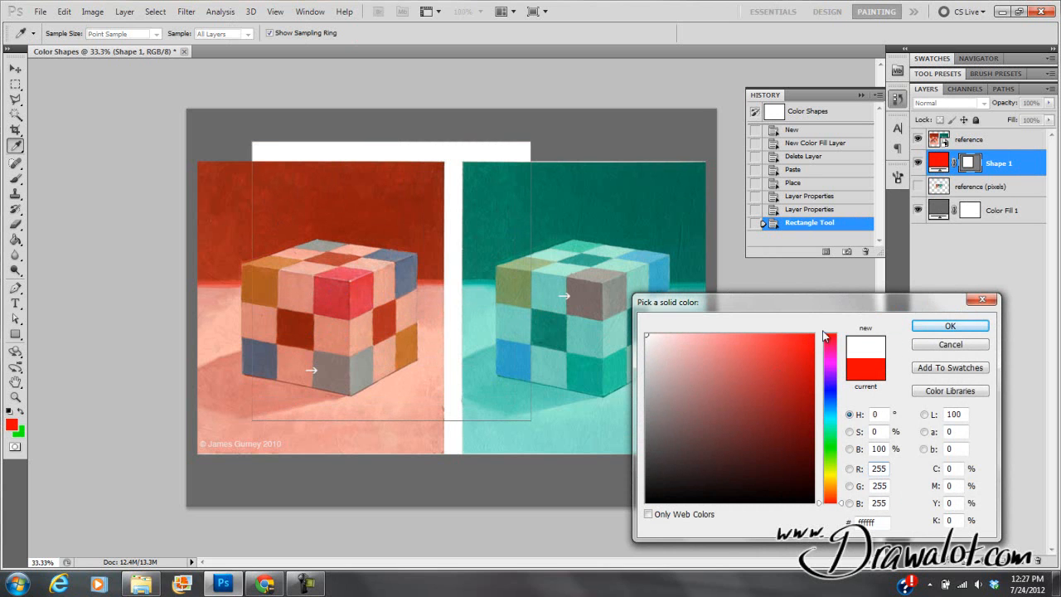
left_click(950, 325)
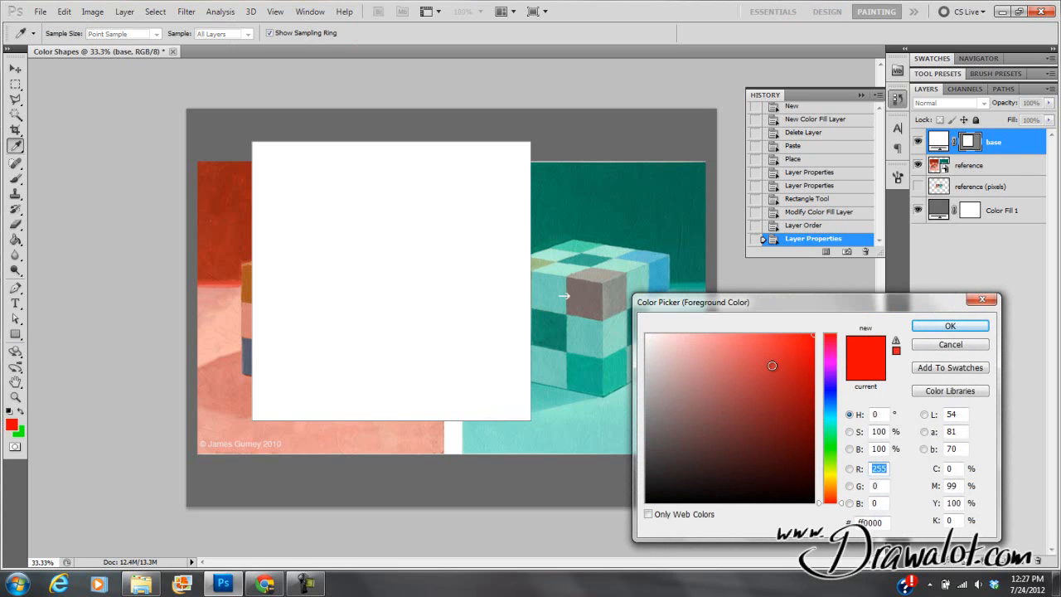
left_click(830, 483)
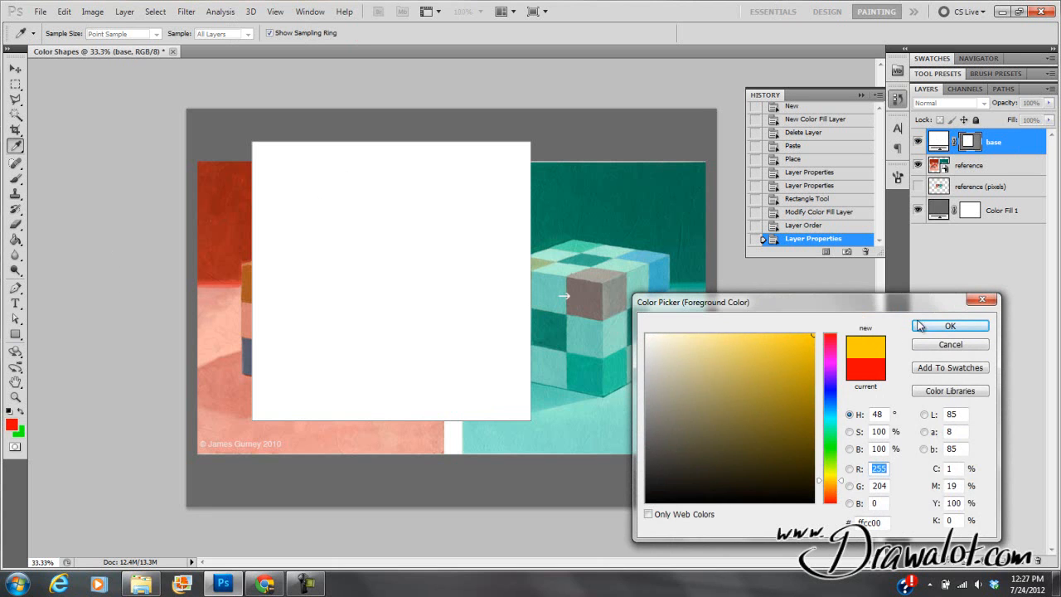
left_click(950, 325)
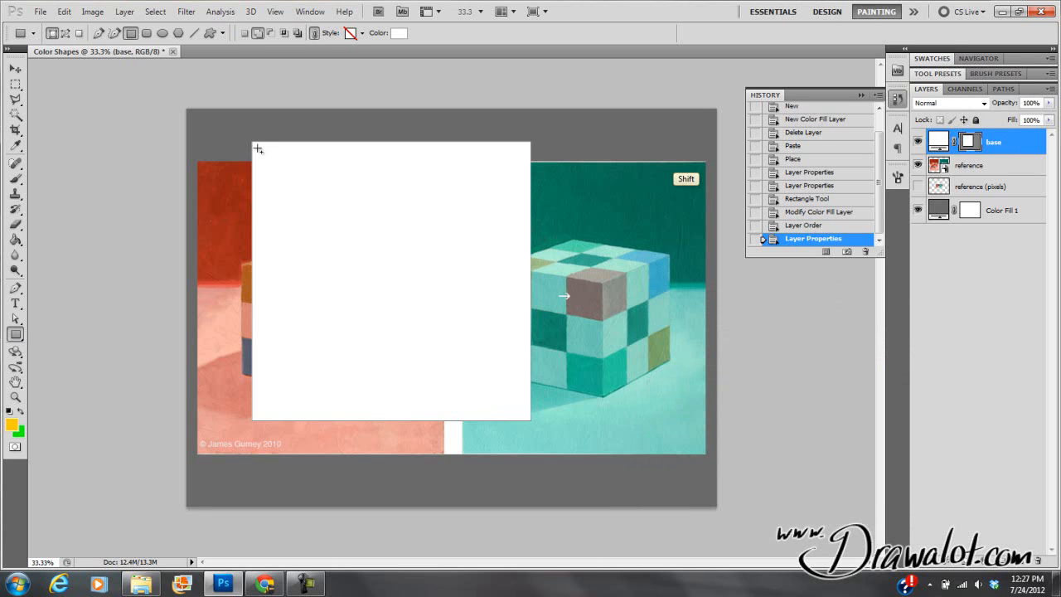
Draw a small square at the base's top-left corner, cancelling the fill colour change
left_click_drag(259, 148, 351, 242)
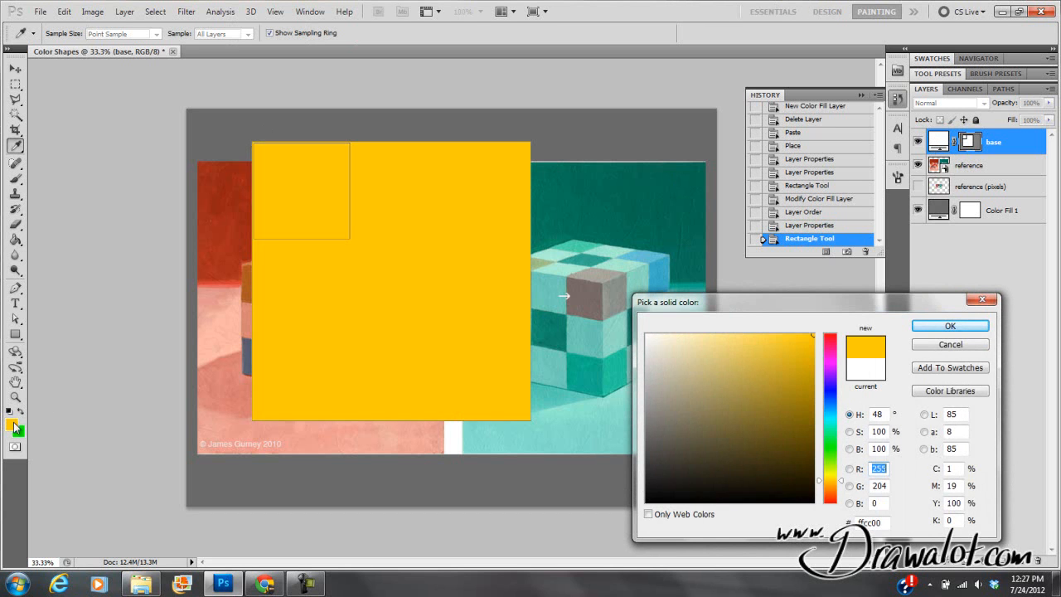
left_click(950, 325)
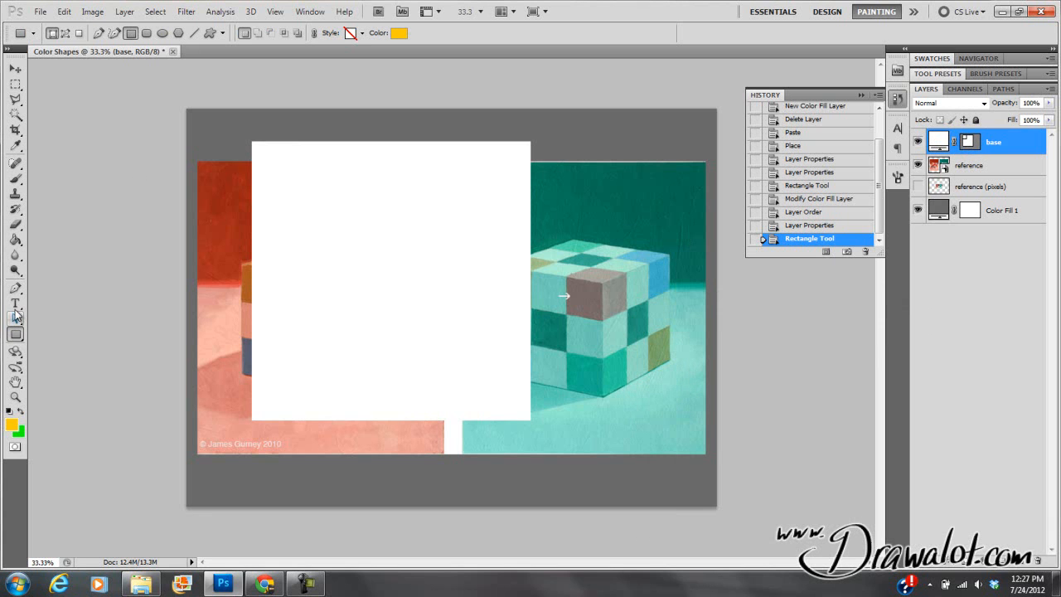
left_click(15, 318)
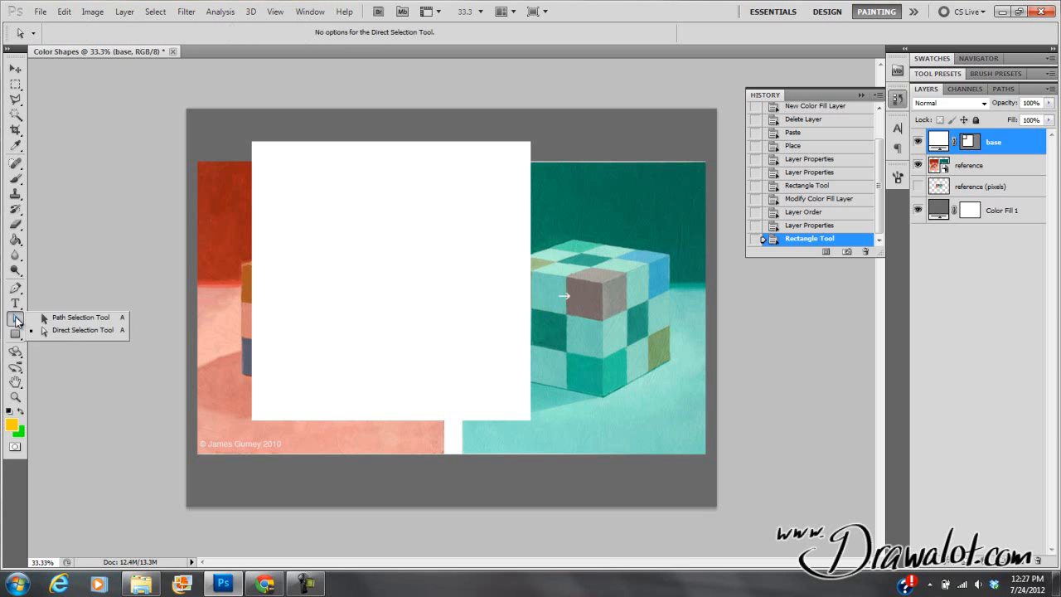
left_click(81, 318)
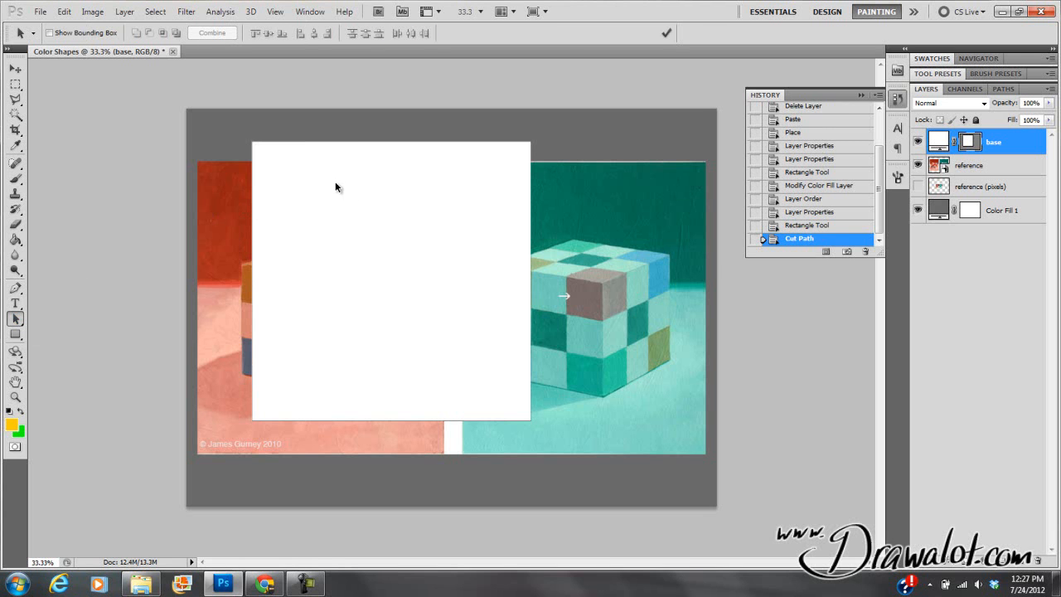
left_click(64, 11)
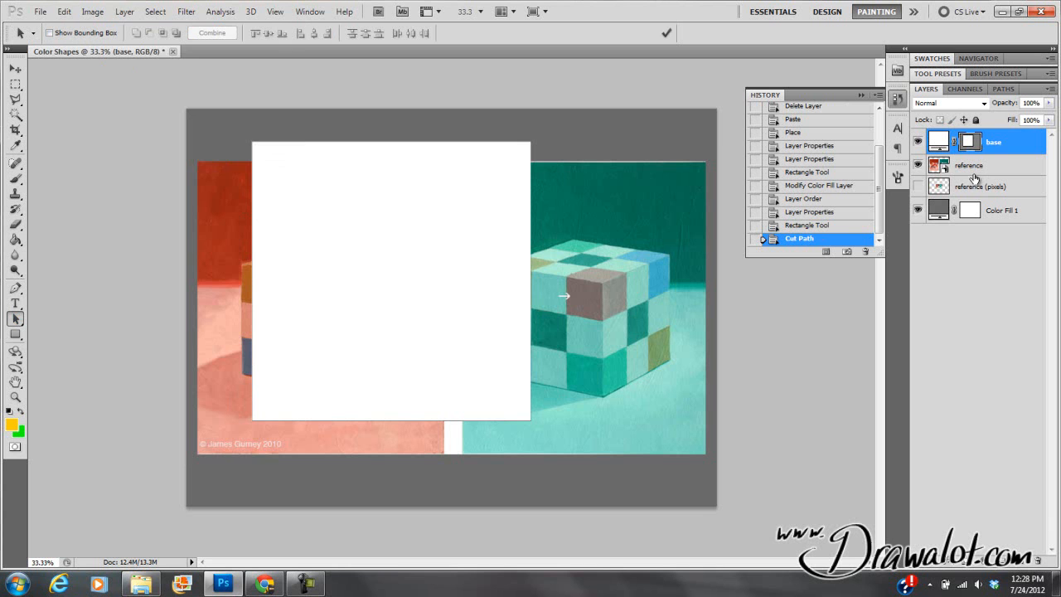
left_click(125, 11)
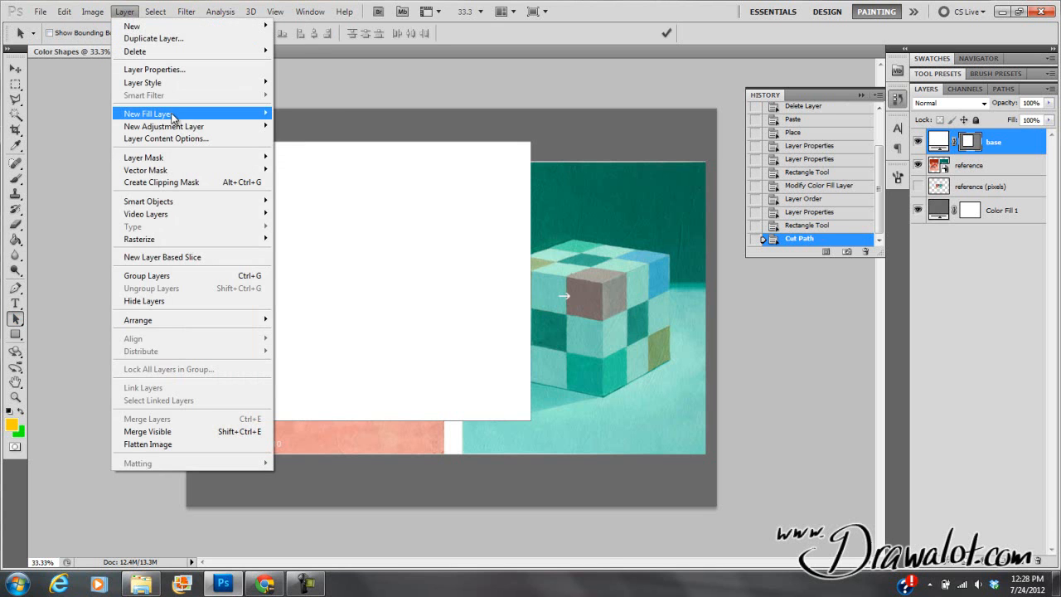
left_click(146, 114)
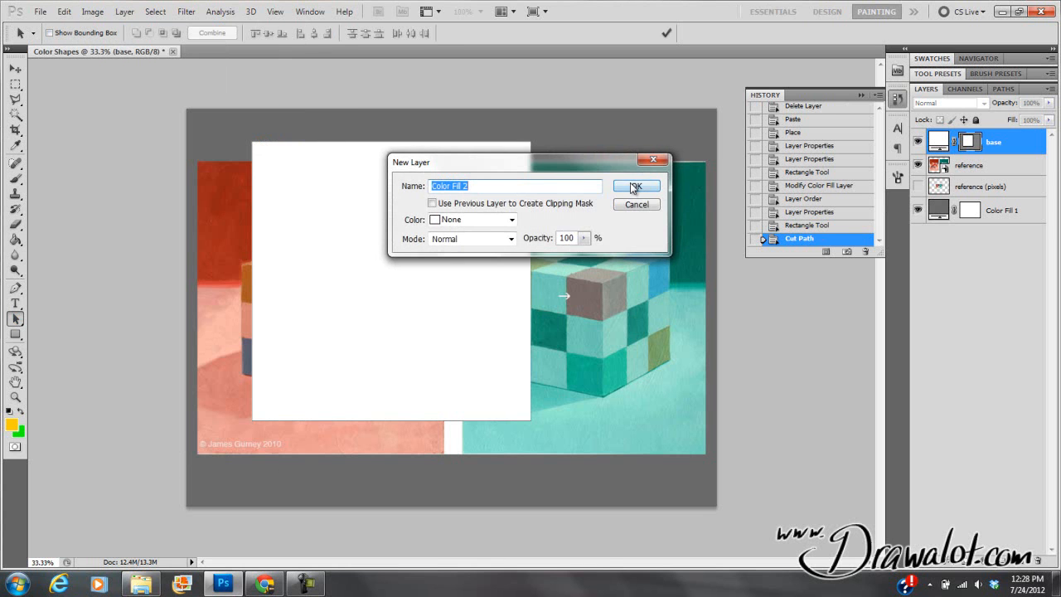
left_click(635, 186)
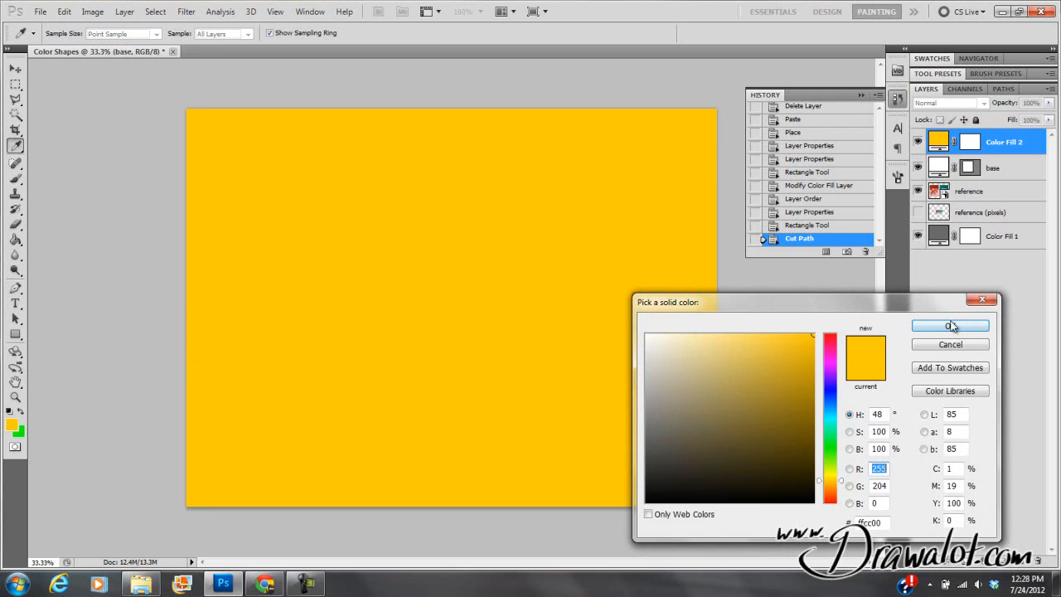
left_click(950, 325)
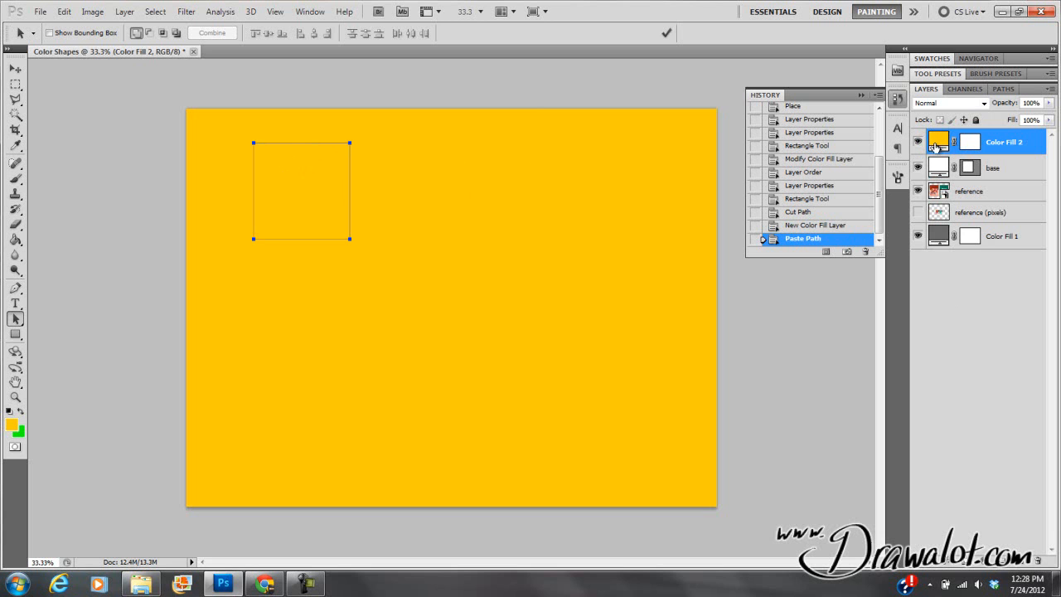
mouse_move(231, 138)
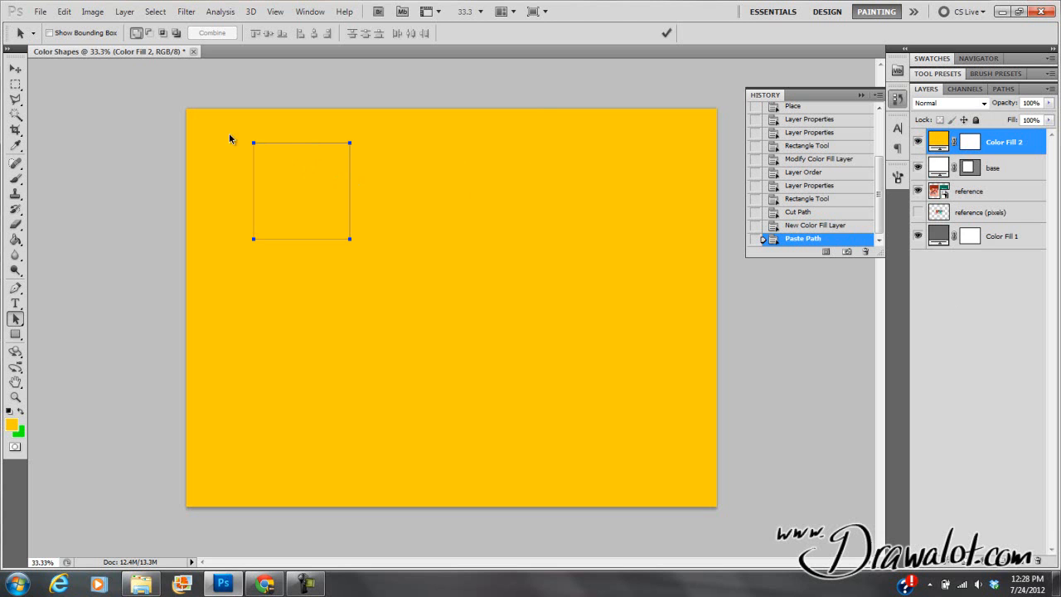
left_click(125, 11)
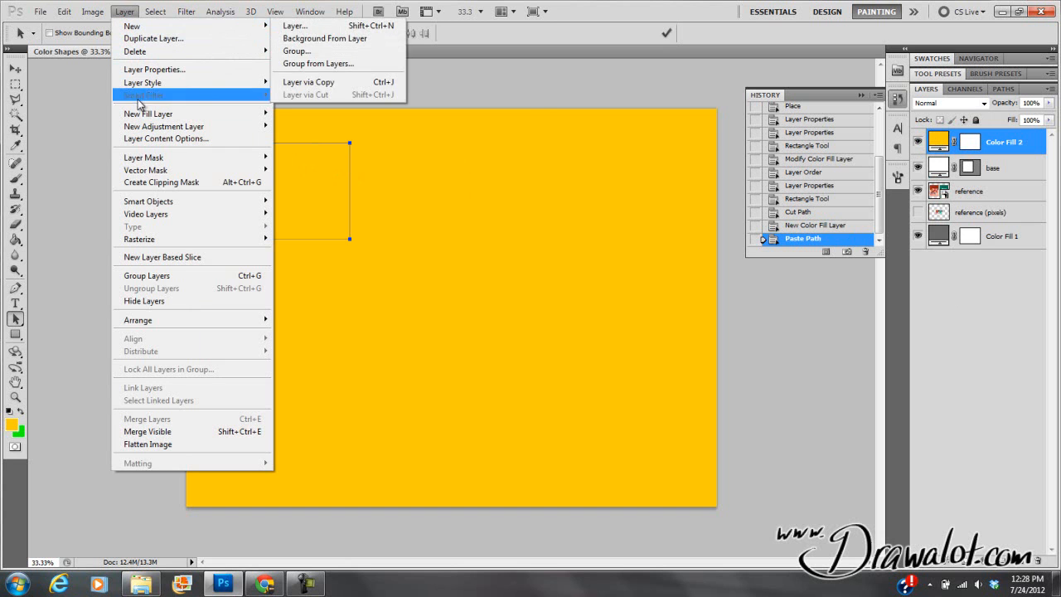
mouse_move(145, 170)
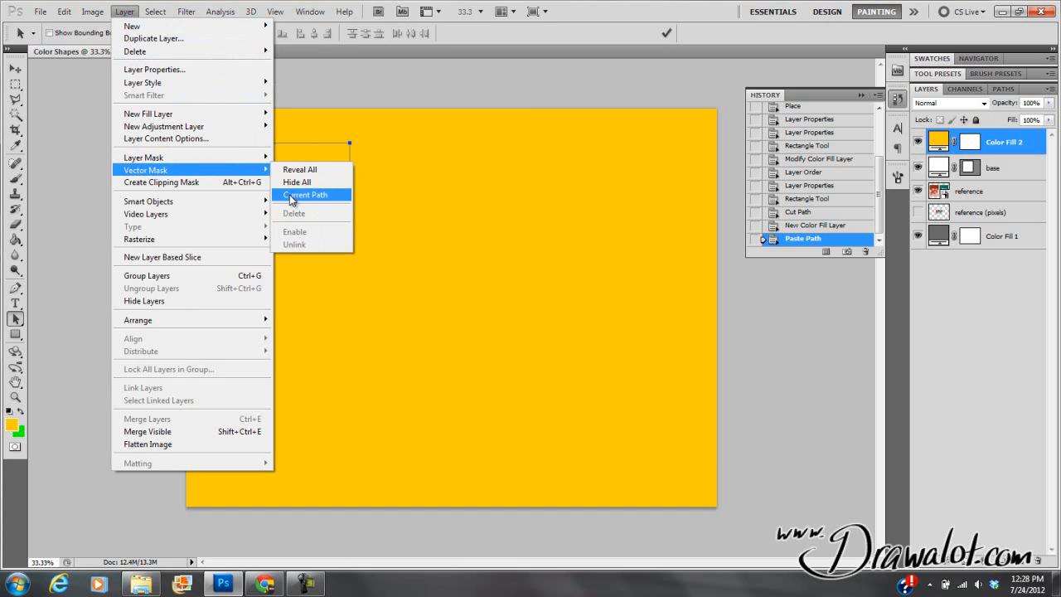
left_click(304, 194)
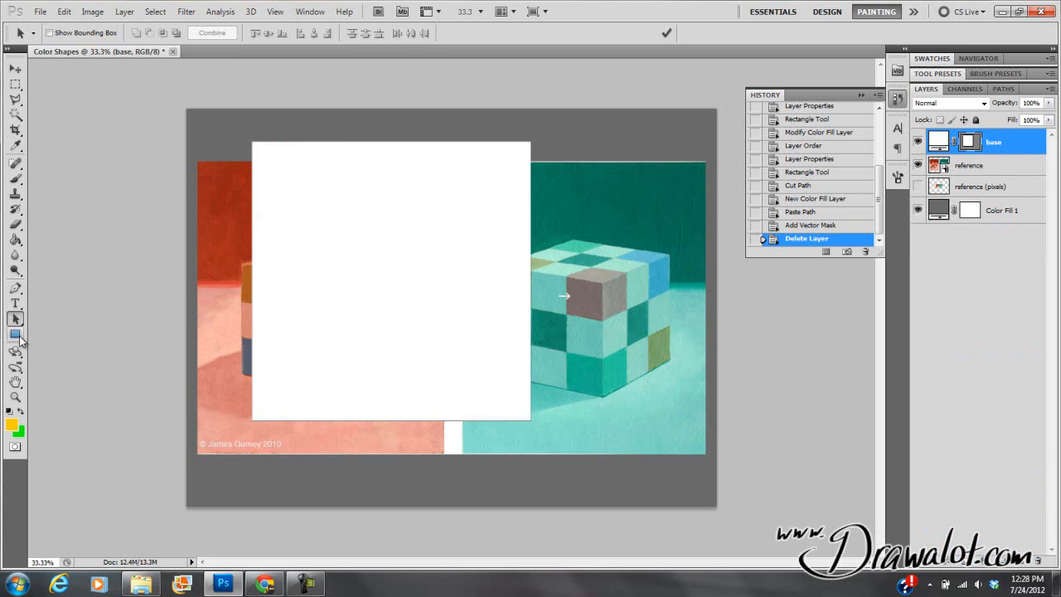
Fill the top-left corner square with yellow and group the shapes as 'squares'
key("Tab")
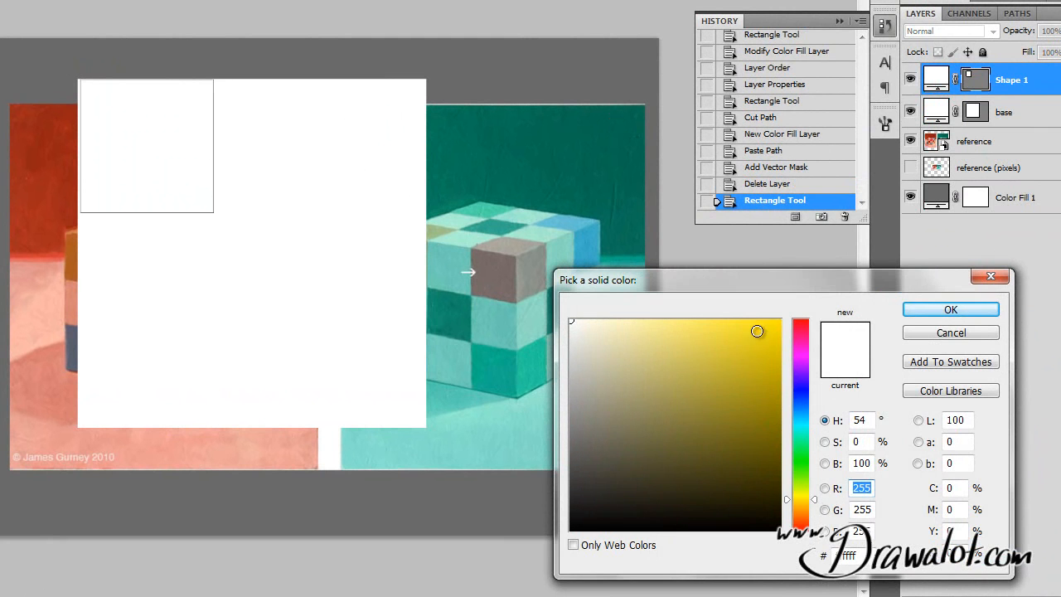
left_click(950, 309)
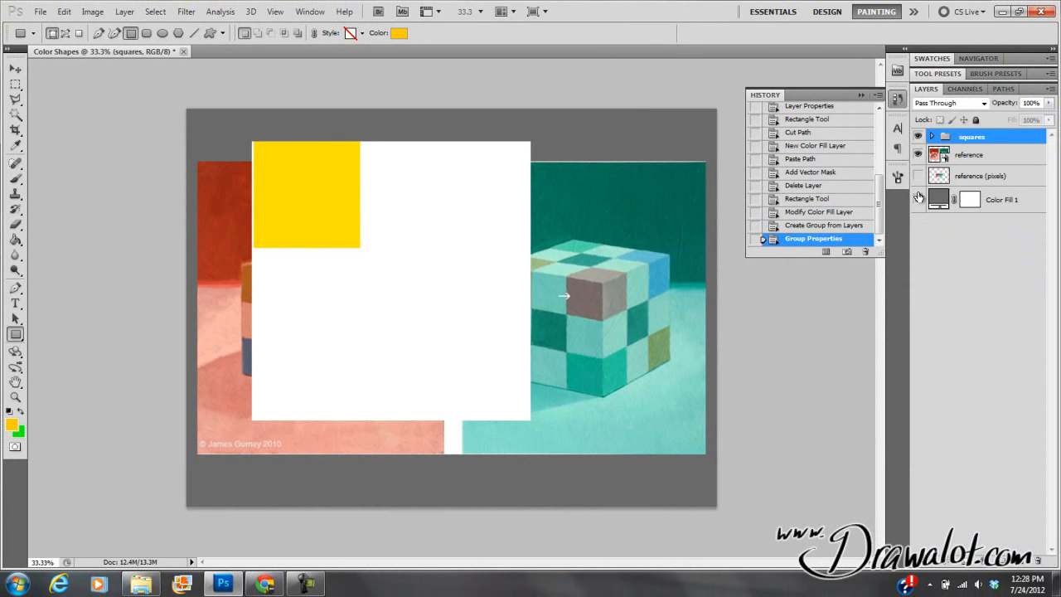
left_click(917, 136)
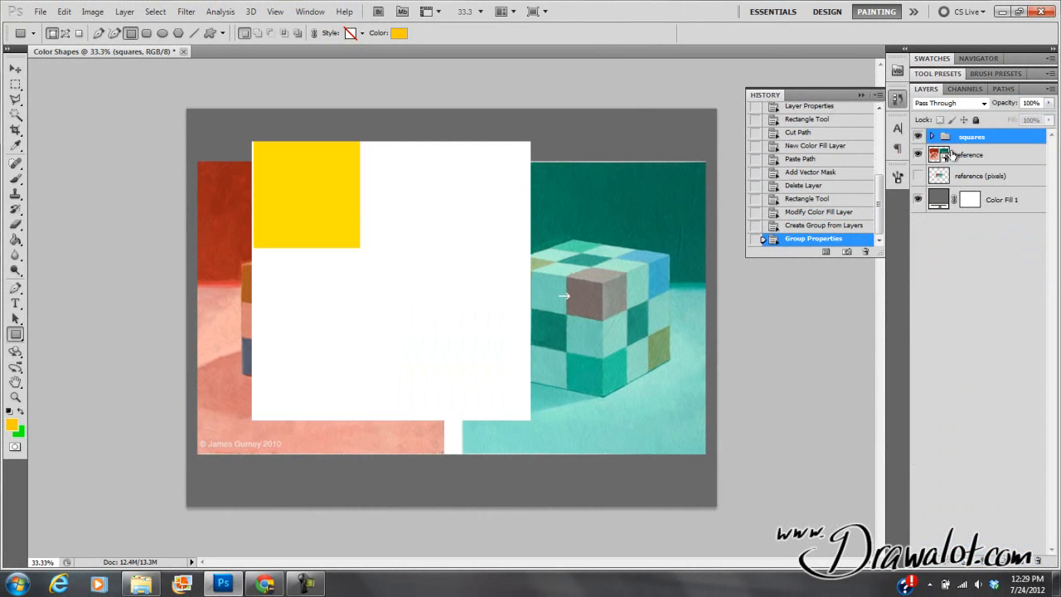
Duplicate the yellow square with the Move tool and resize both squares into a row
left_click(932, 136)
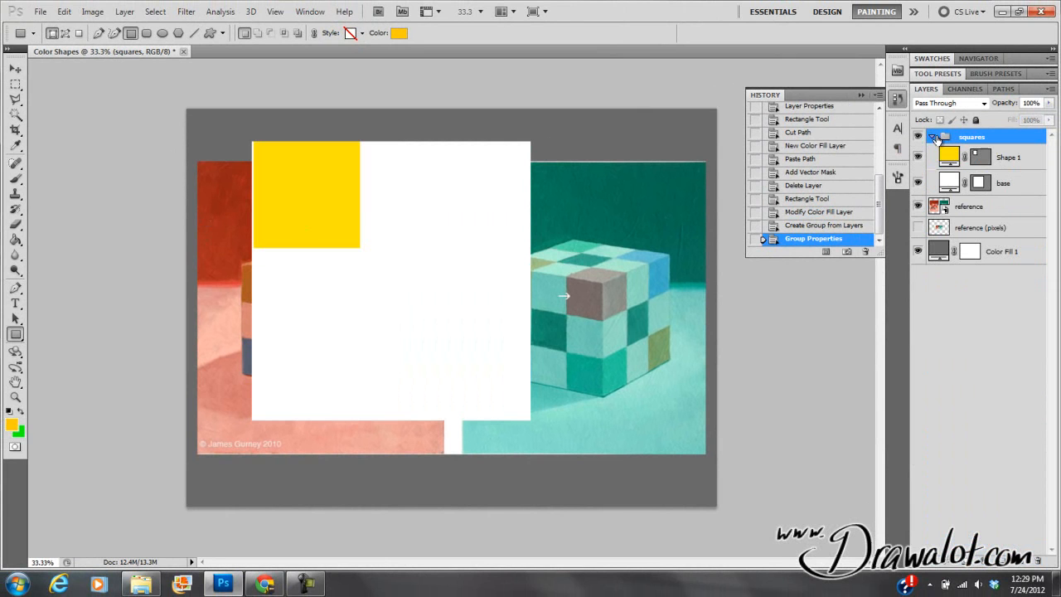
left_click(1007, 157)
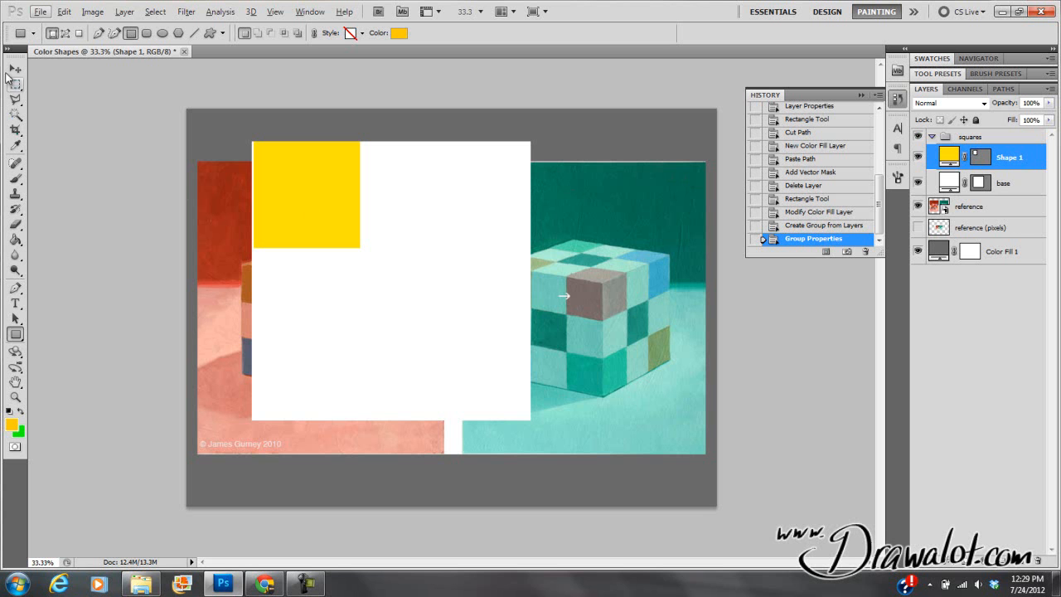
left_click(15, 68)
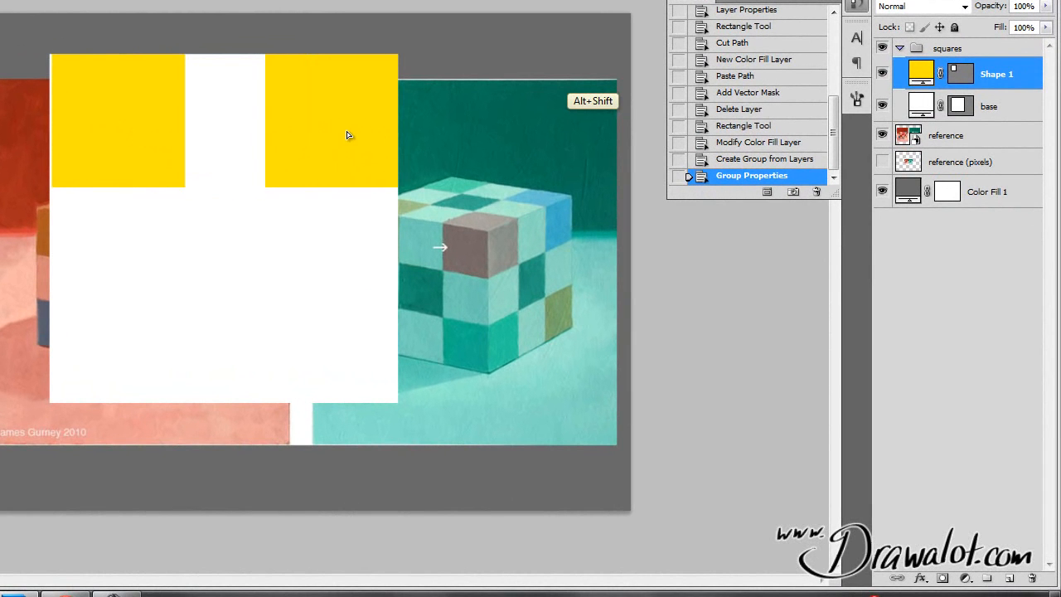
mouse_move(340, 139)
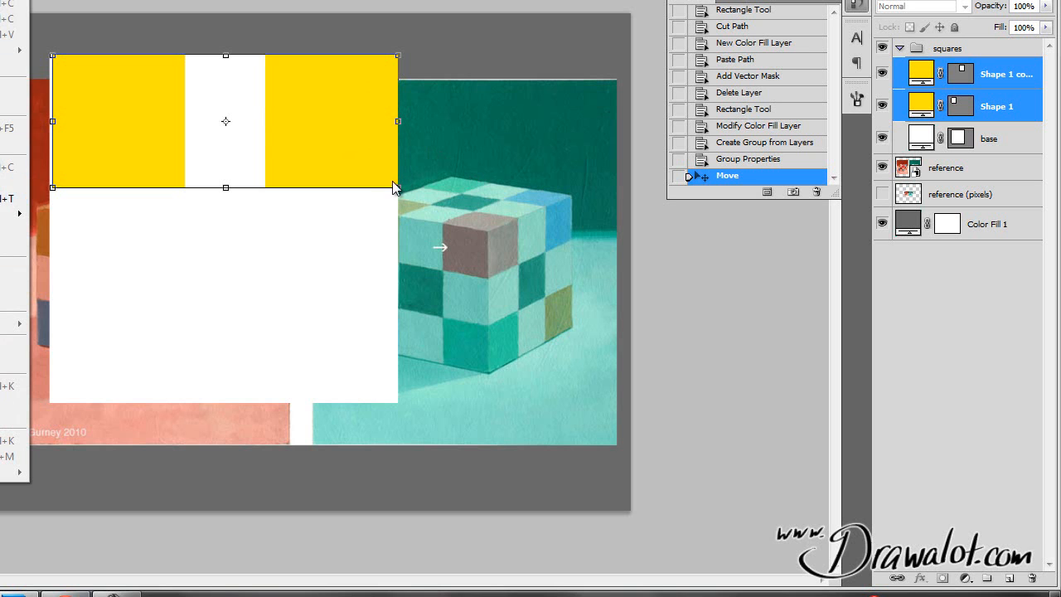
left_click_drag(396, 186, 357, 158)
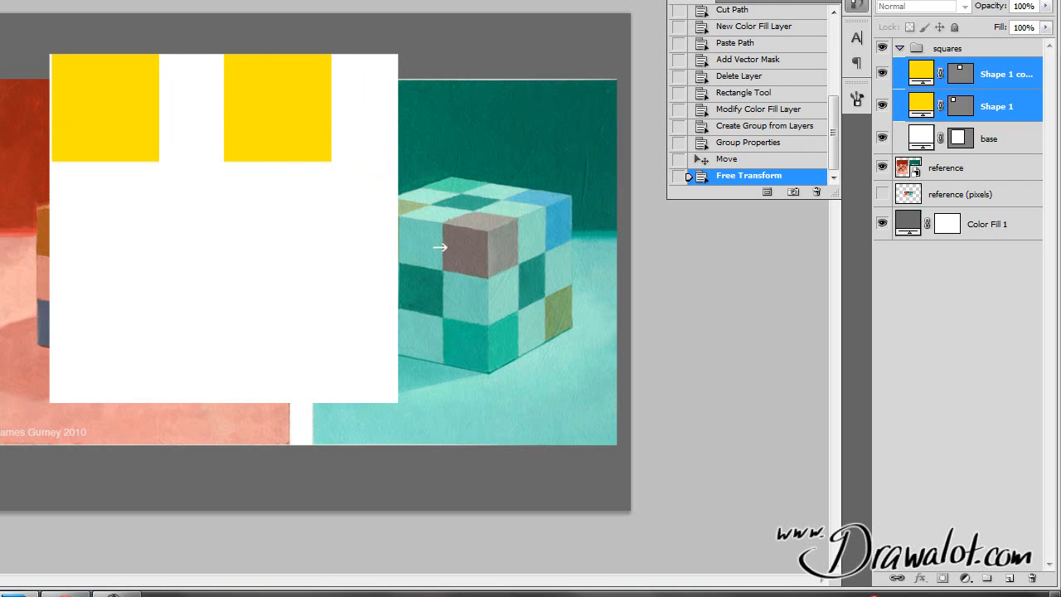
left_click(989, 137)
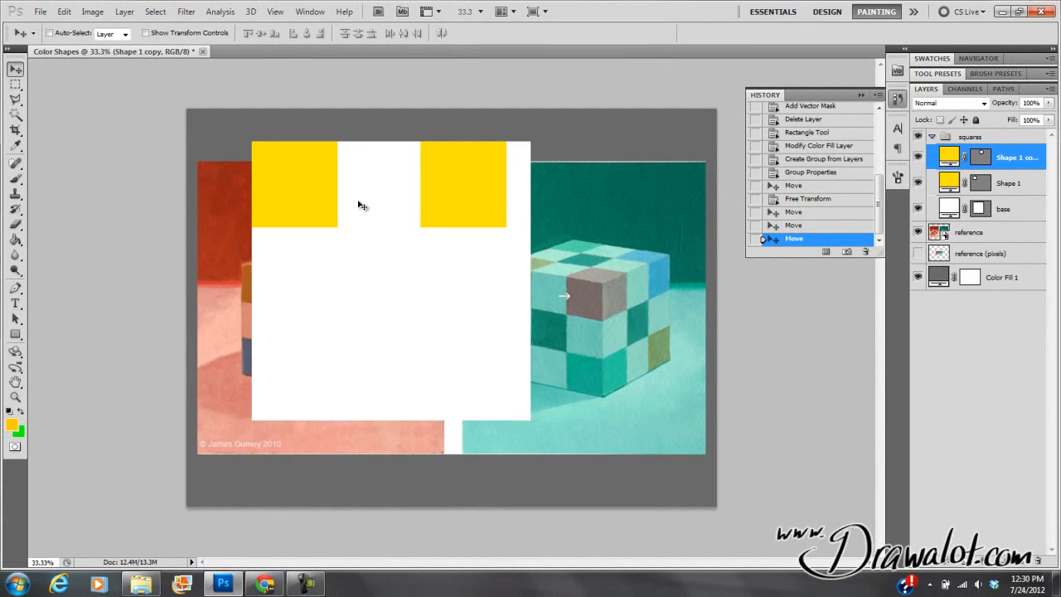
mouse_move(465, 169)
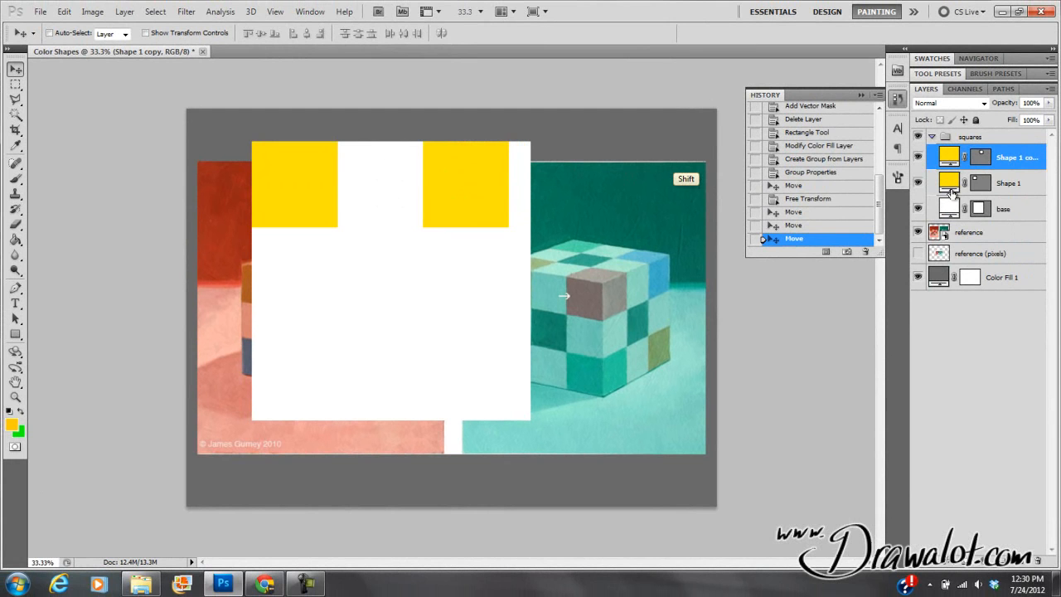
left_click(1008, 182)
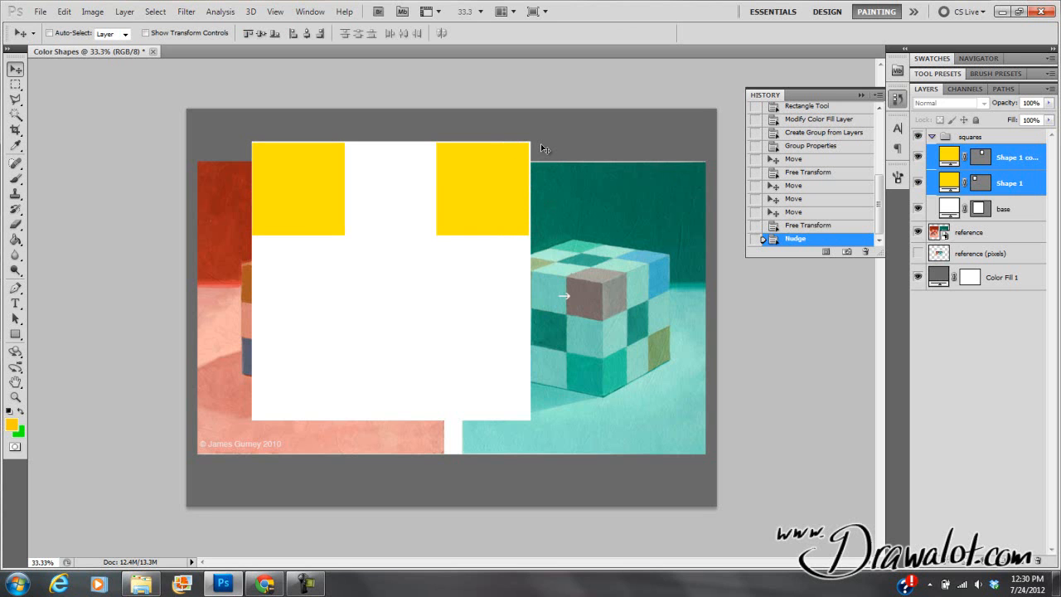
Duplicate a square into the gap between the yellow squares and recolour it with blue sampled from the cube
left_click(1006, 157)
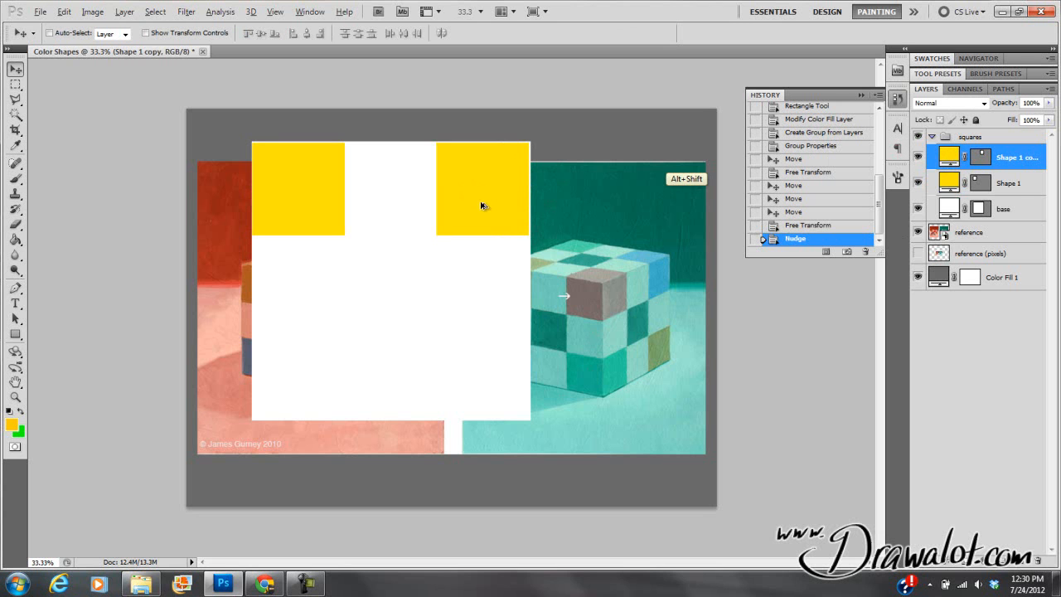
left_click_drag(481, 189, 389, 188)
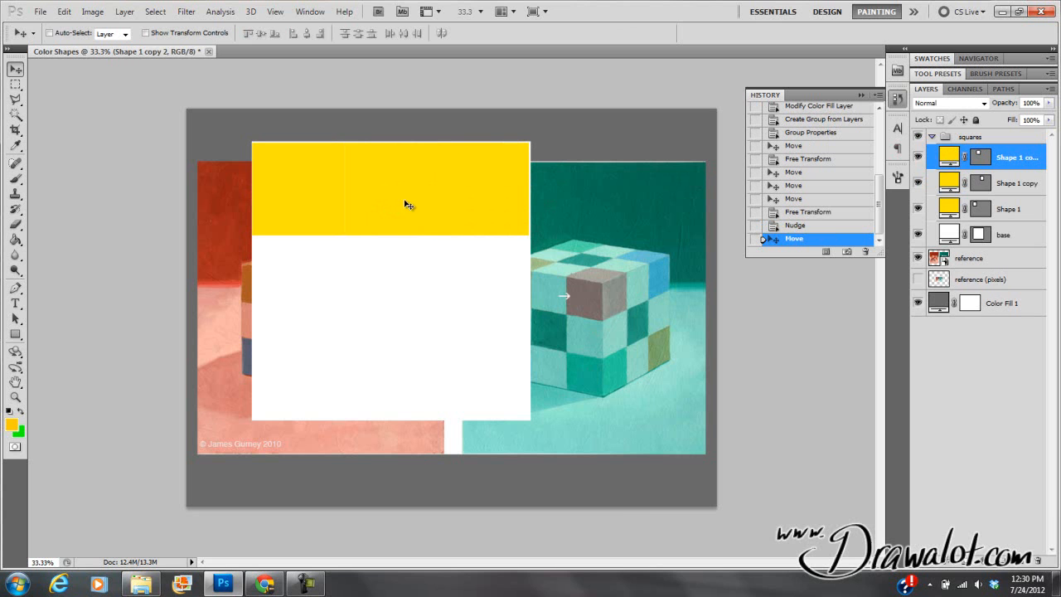
double_click(979, 156)
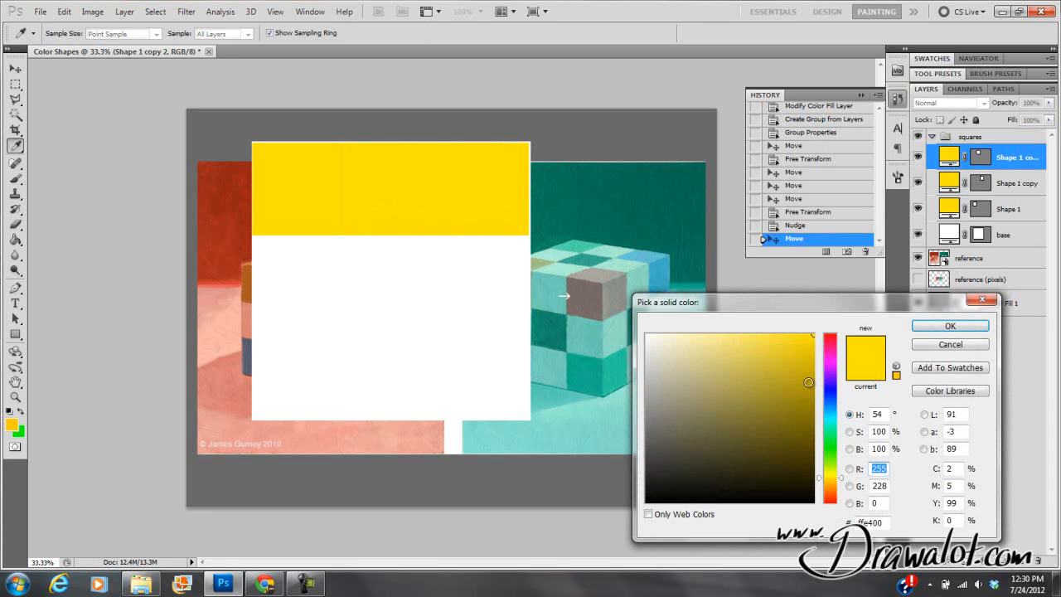
mouse_move(553, 406)
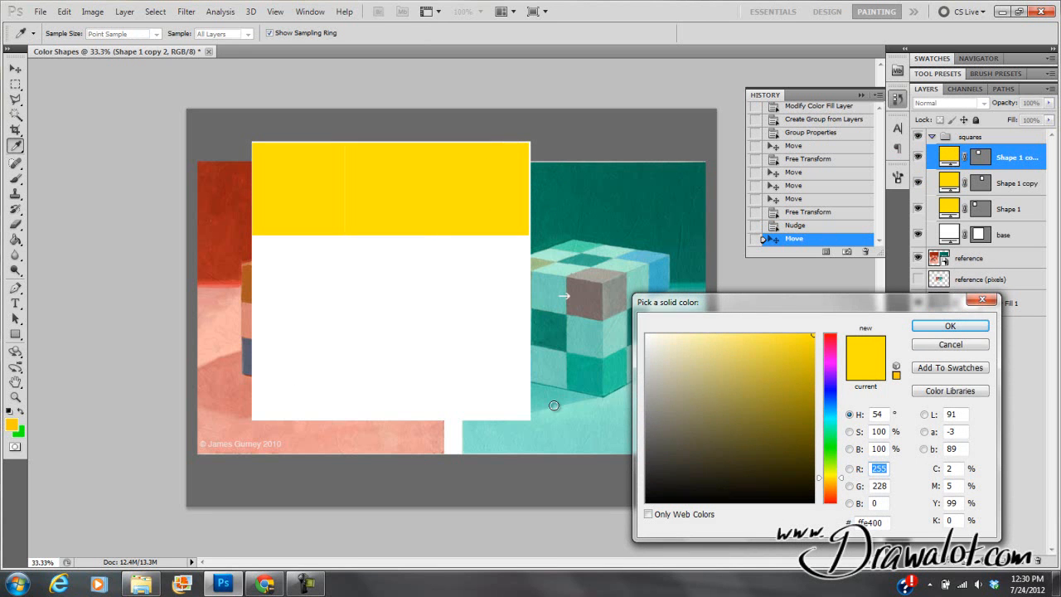
left_click(807, 358)
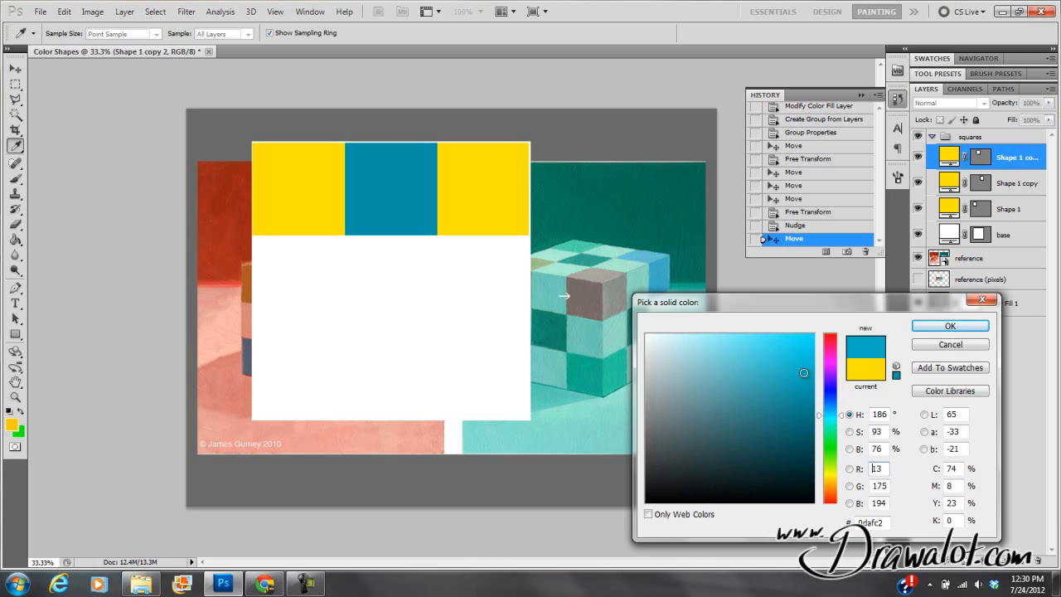
left_click(949, 325)
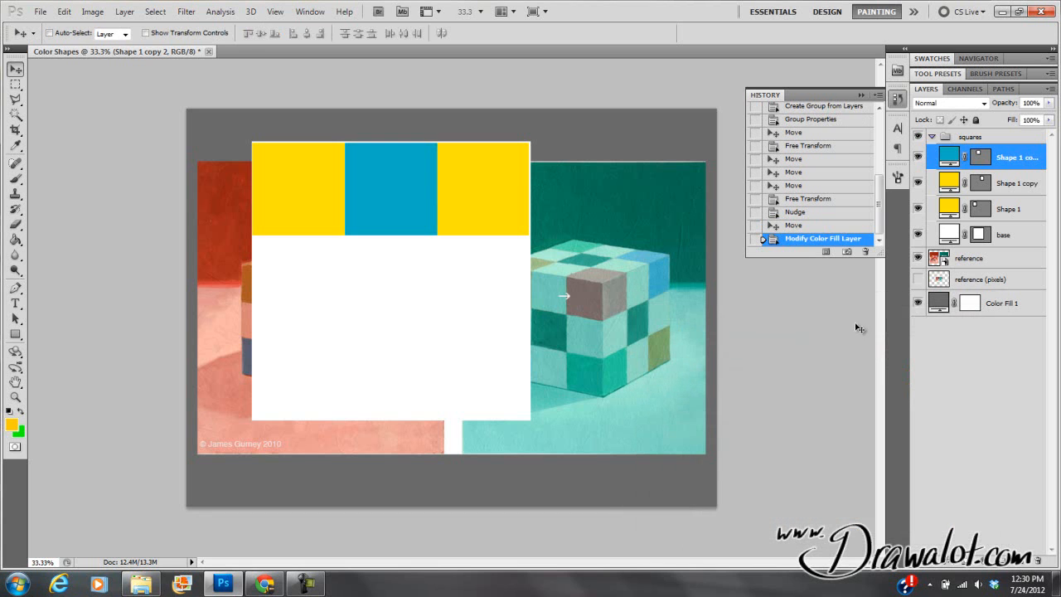
mouse_move(552, 216)
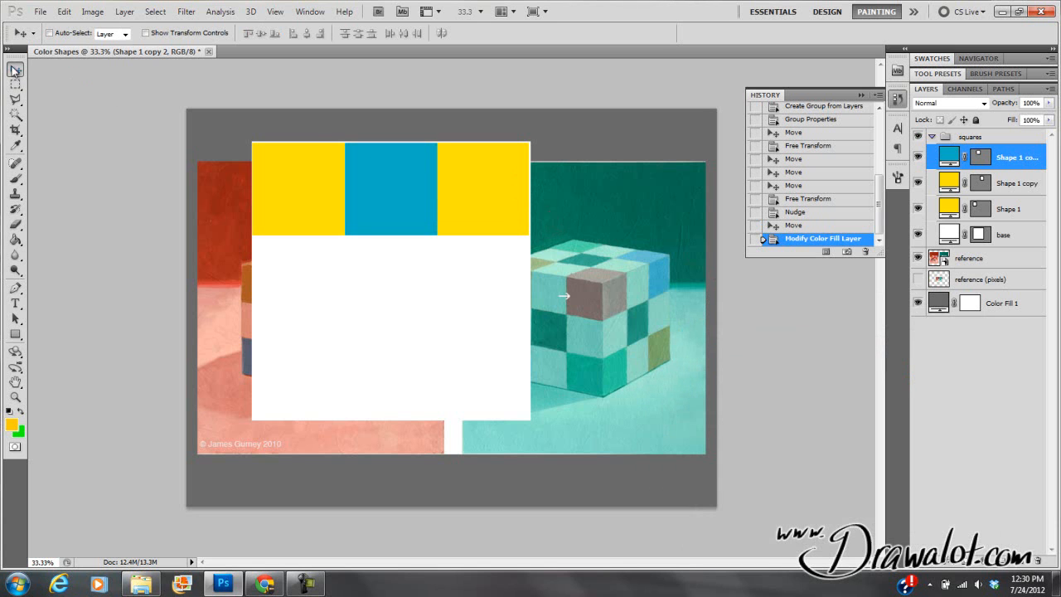
mouse_move(39, 99)
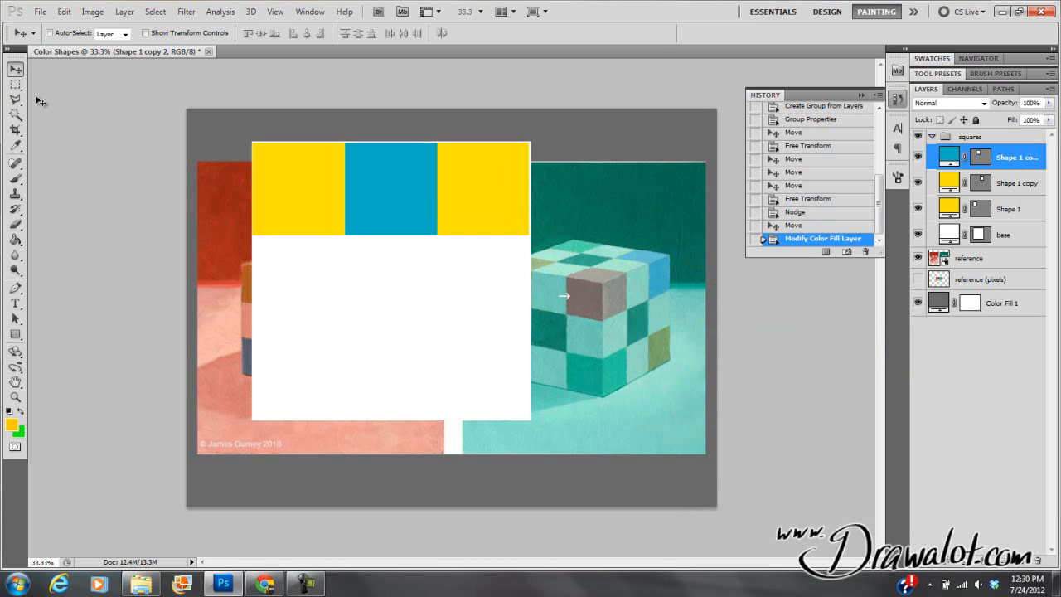
mouse_move(404, 210)
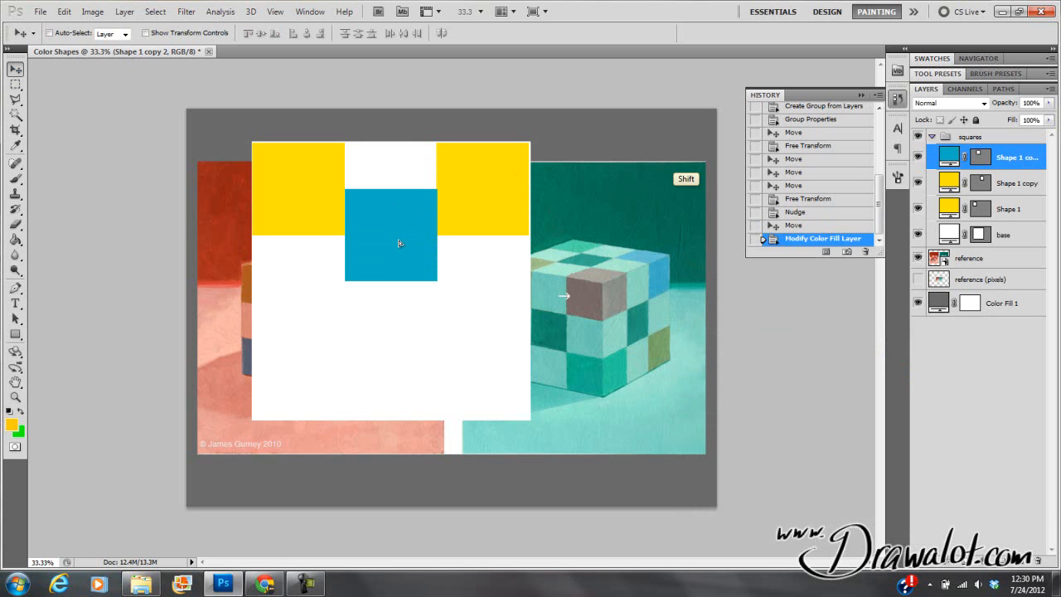
Move the blue square to the bottom-left corner, copy it to bottom-right, and start recolouring the left one
left_click_drag(389, 236, 389, 187)
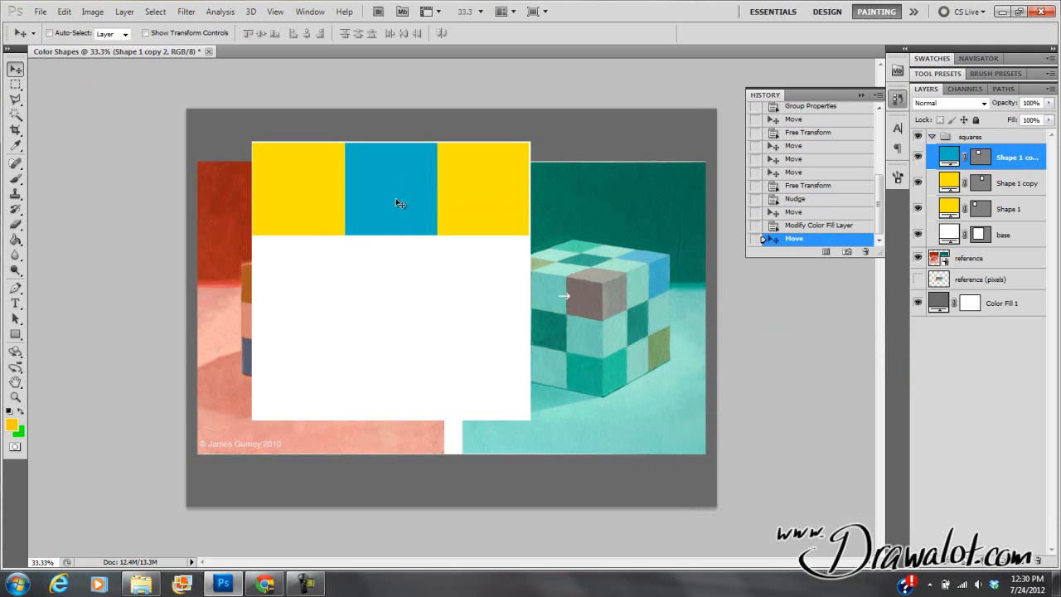
left_click_drag(390, 189, 315, 376)
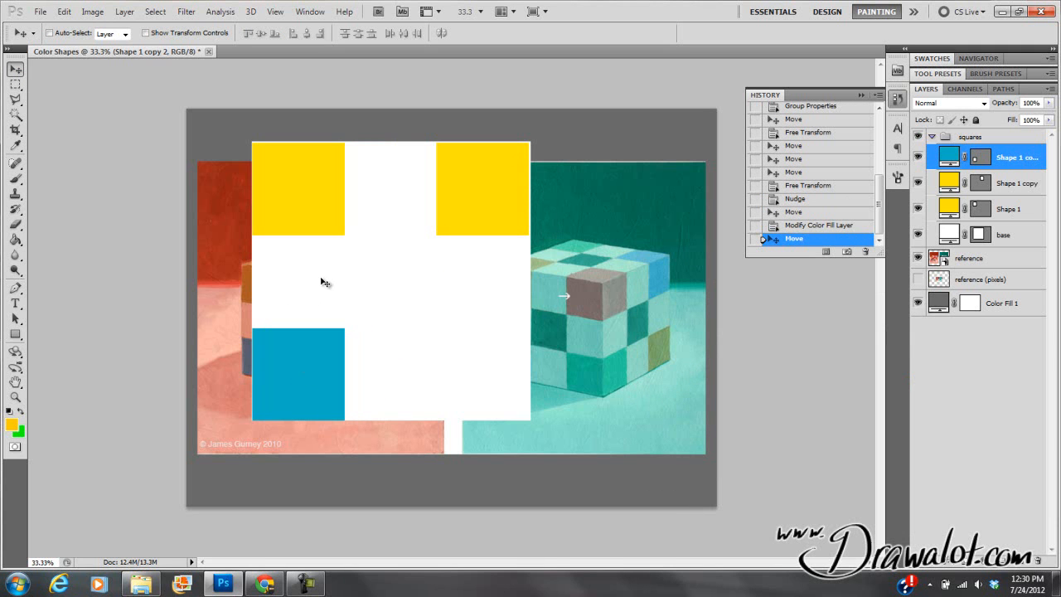
left_click_drag(298, 372, 489, 373)
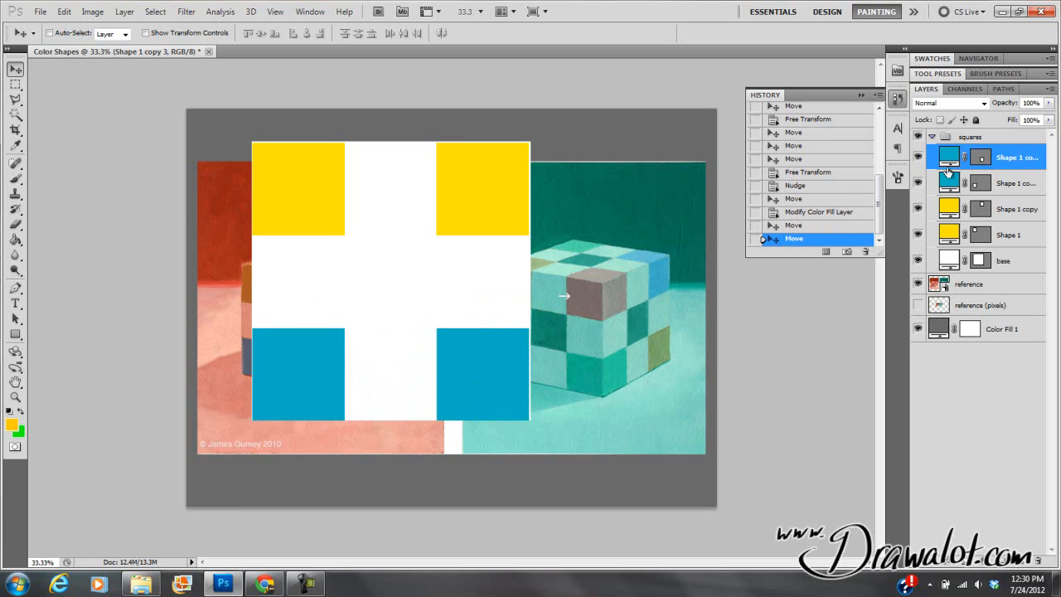
left_click(917, 136)
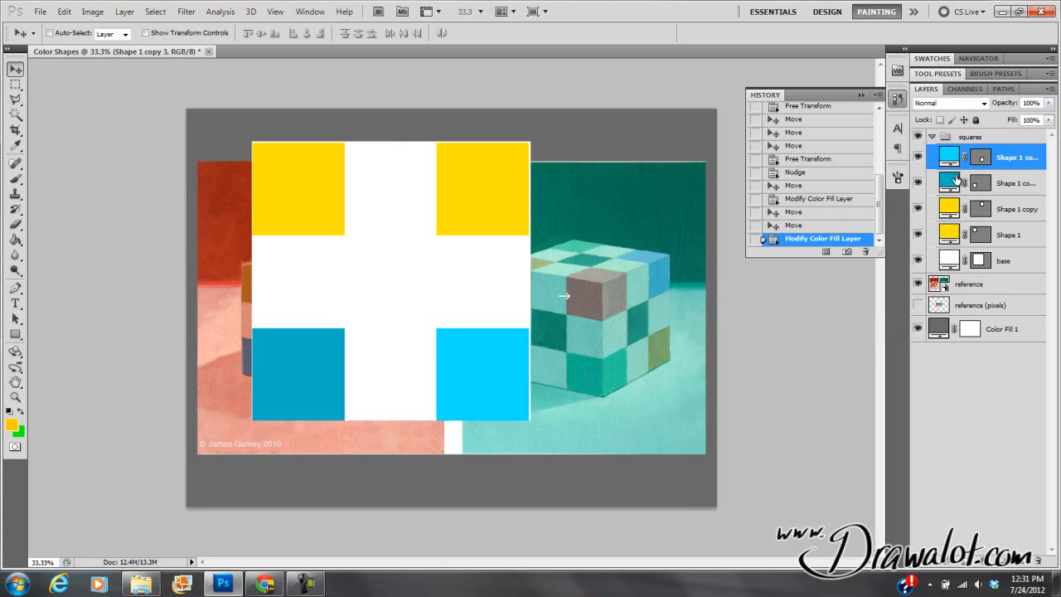
double_click(980, 184)
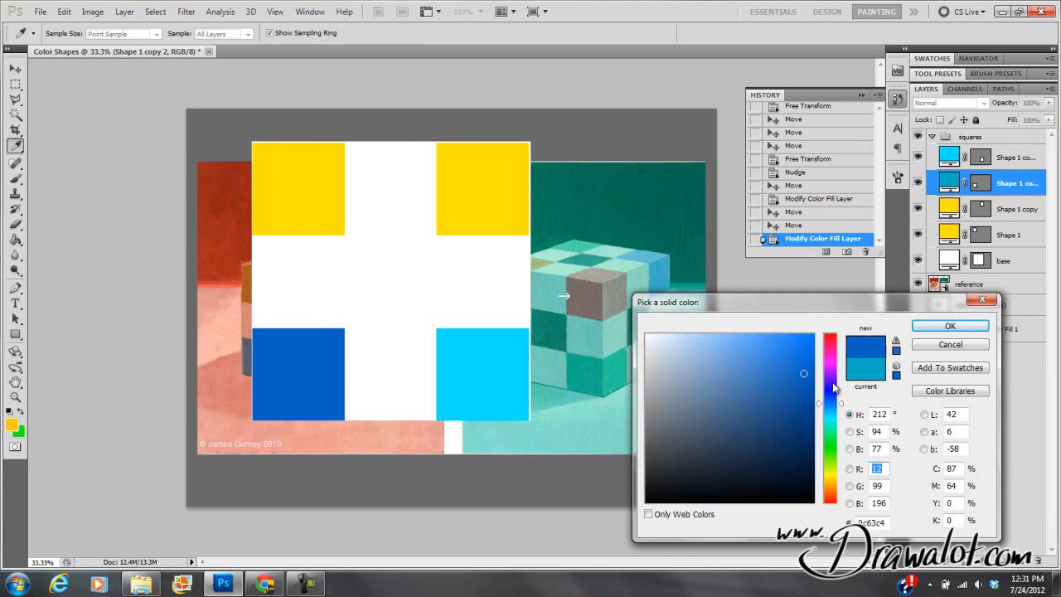
Confirm deep blue for the bottom-left square, make the top-right pink, and colour the centre red
left_click(949, 325)
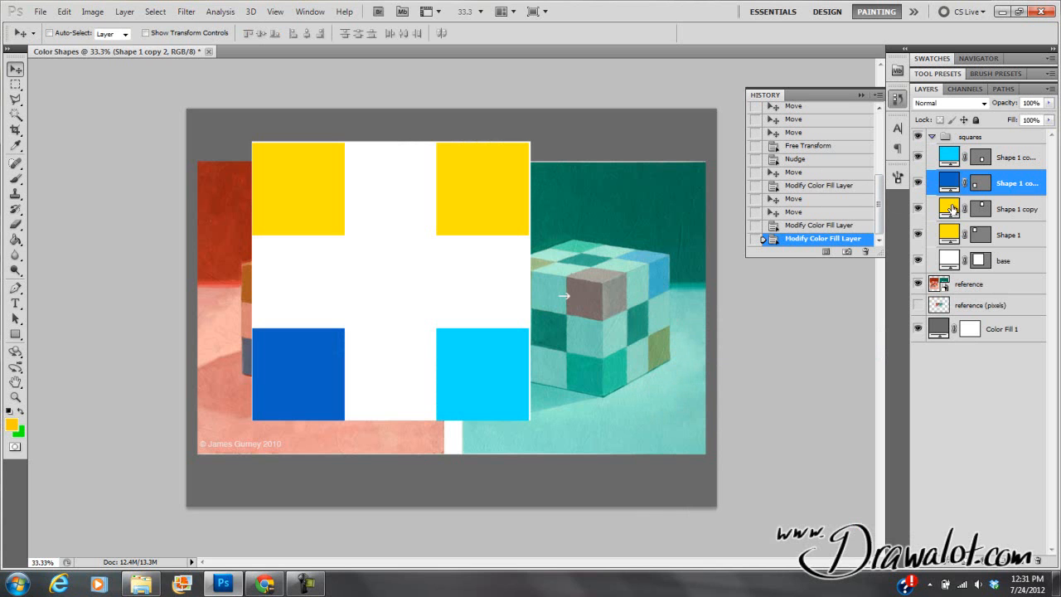
double_click(981, 208)
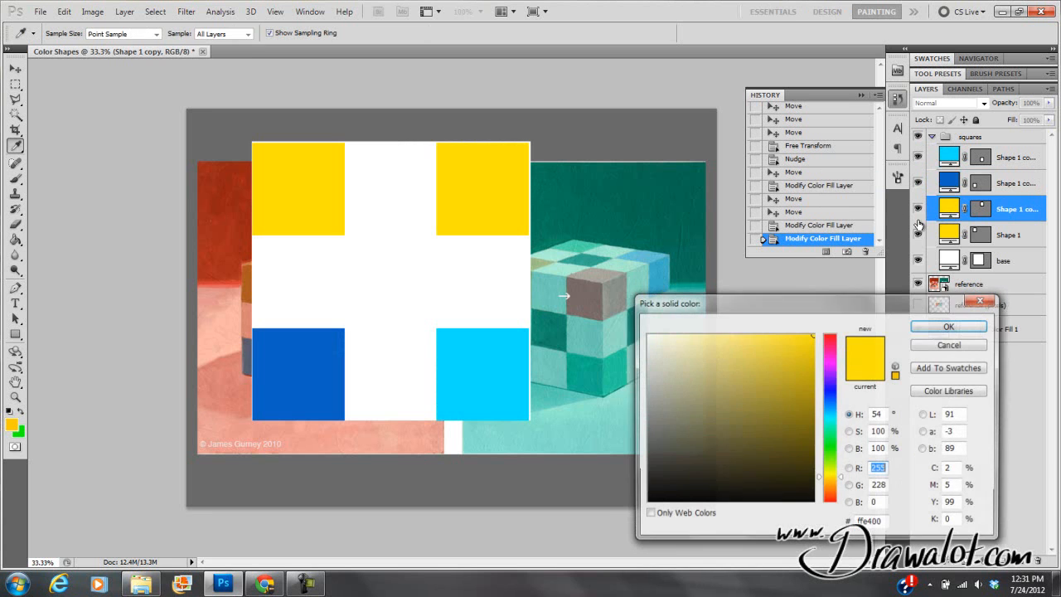
left_click(830, 358)
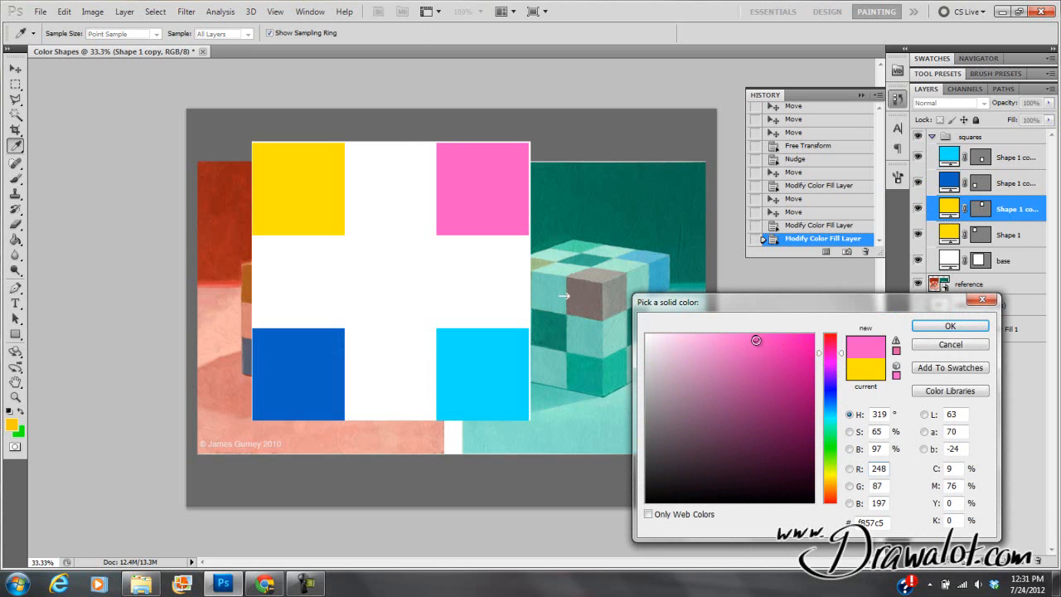
left_click(950, 325)
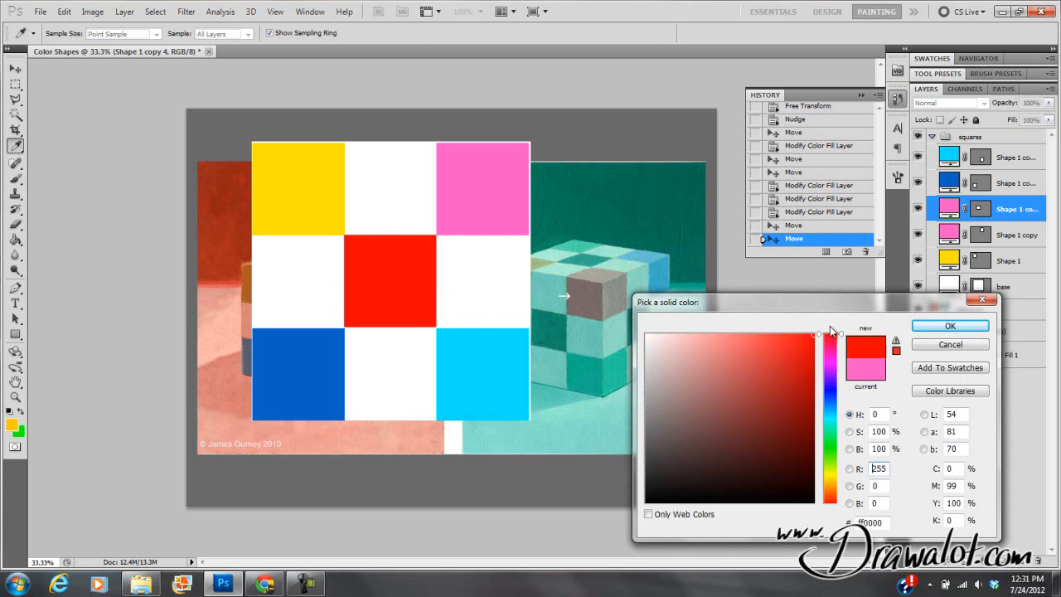
left_click(791, 353)
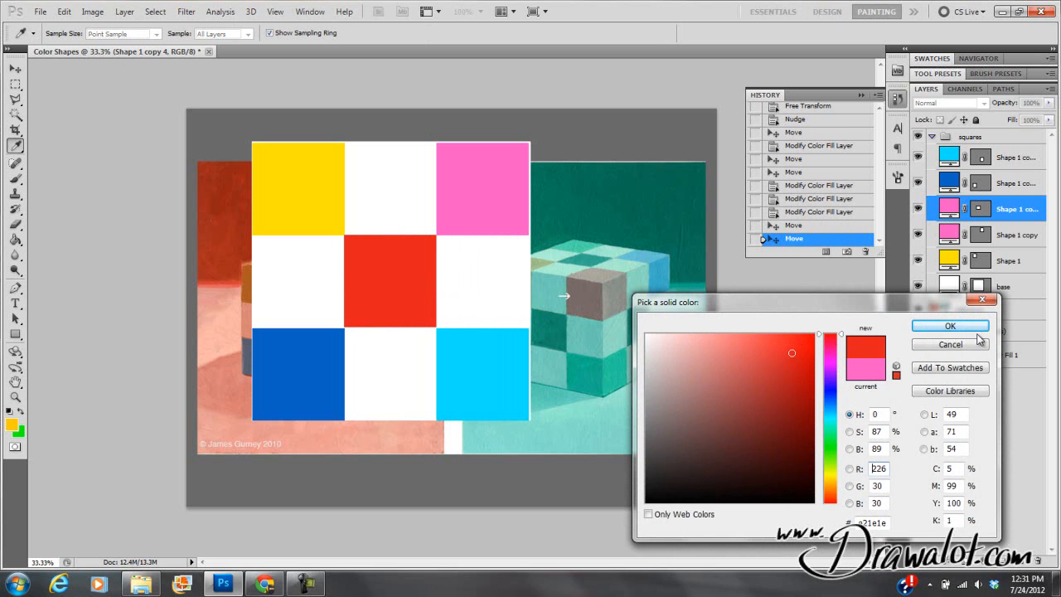
left_click(950, 325)
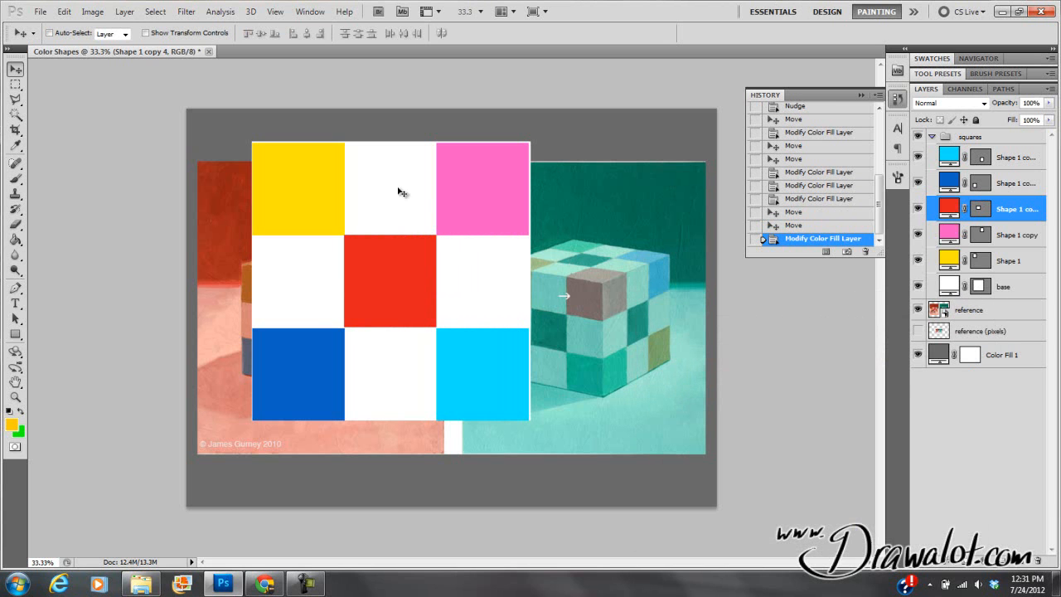
mouse_move(448, 203)
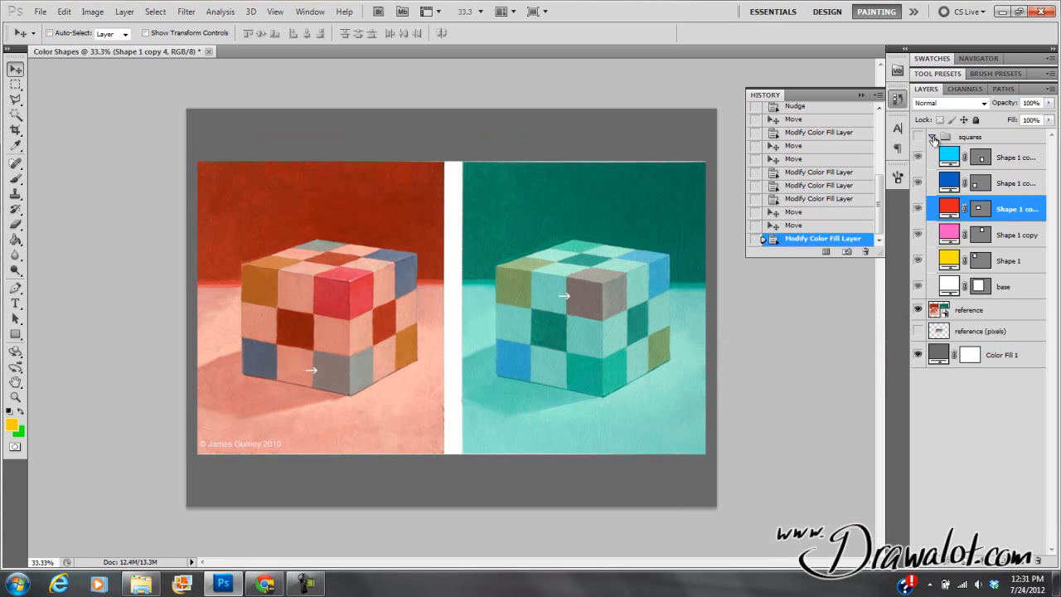
Group the colour squares as 'side', show them, and scale the grid down over the red cube
left_click(970, 136)
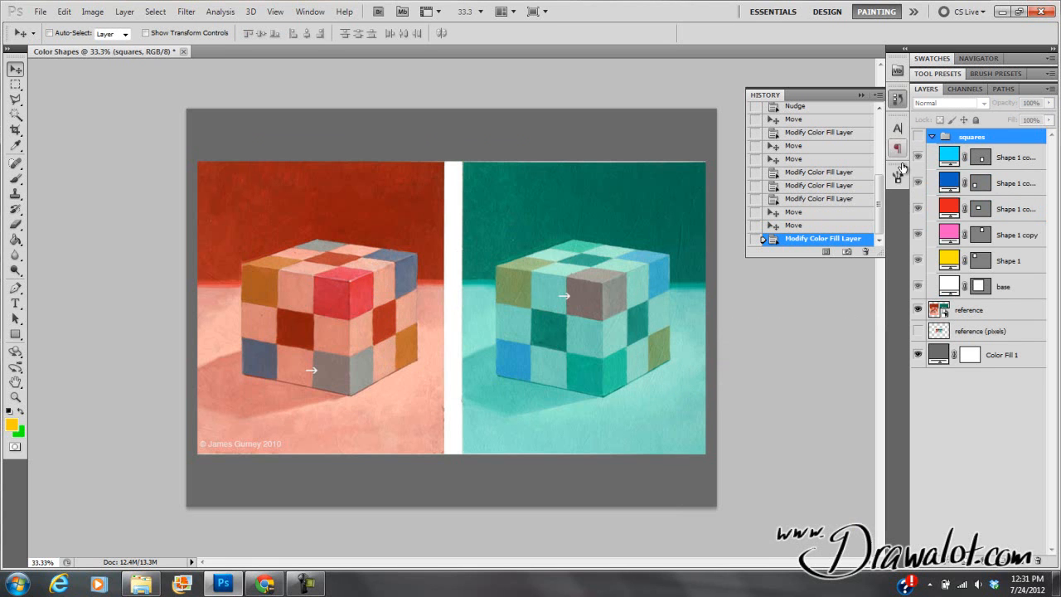
left_click(986, 157)
type("side")
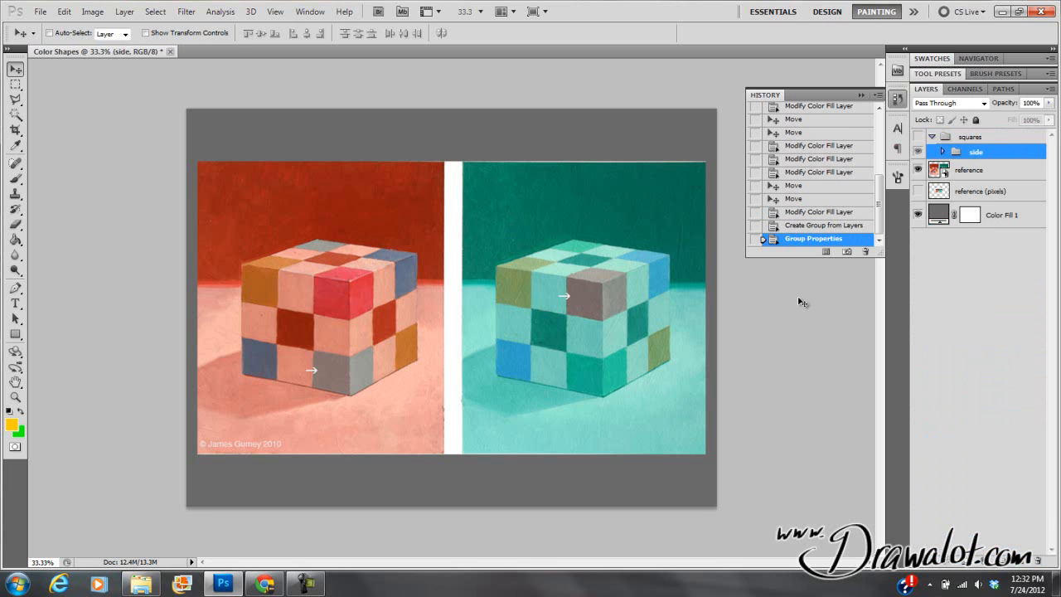
left_click(918, 152)
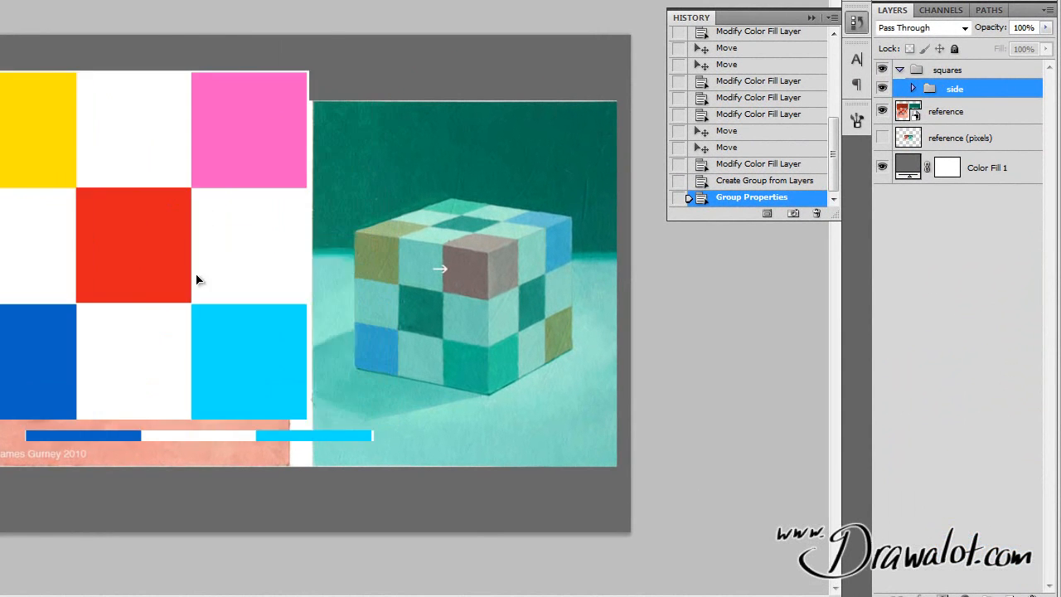
left_click_drag(199, 277, 319, 111)
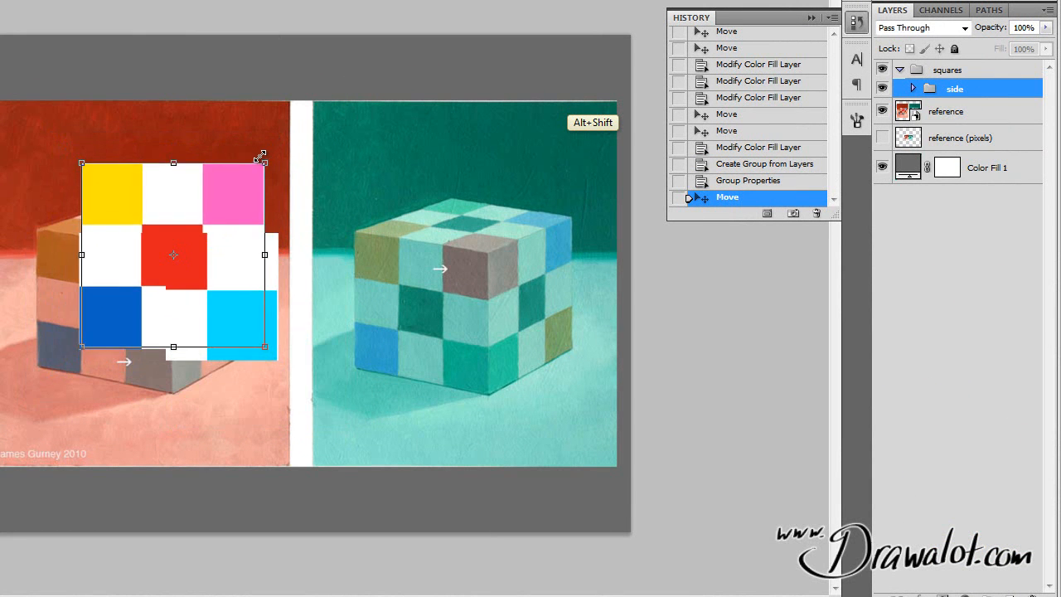
key("Return")
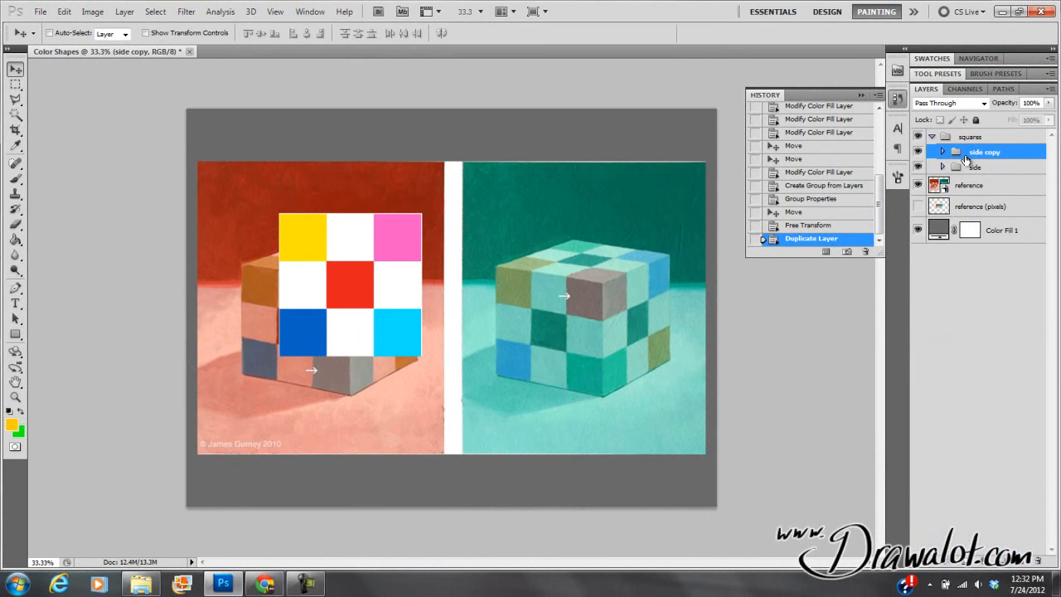
mouse_move(961, 140)
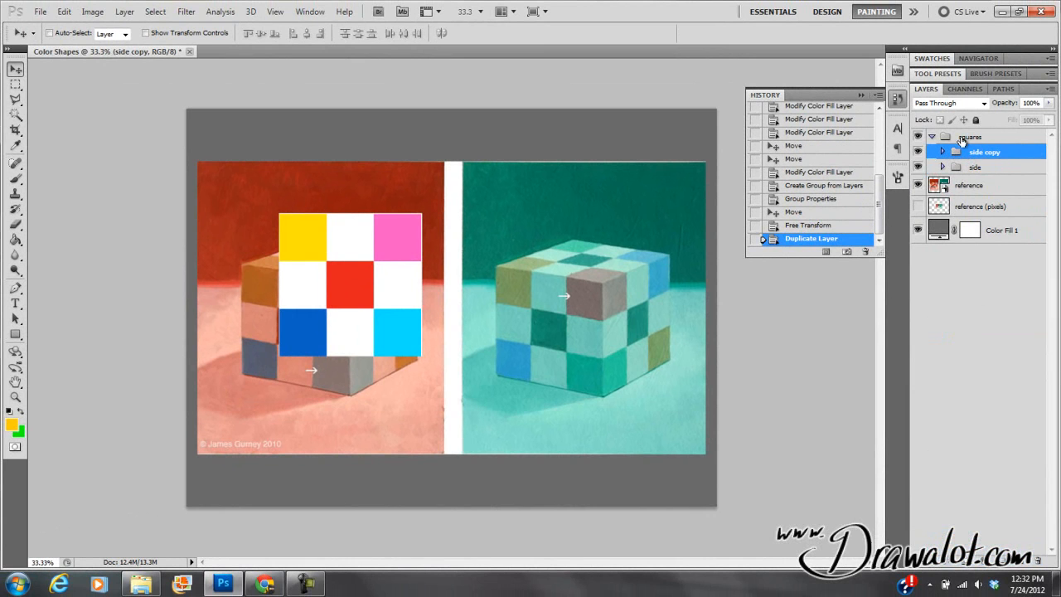
Rename the duplicated grid group to 'side2'
double_click(985, 151)
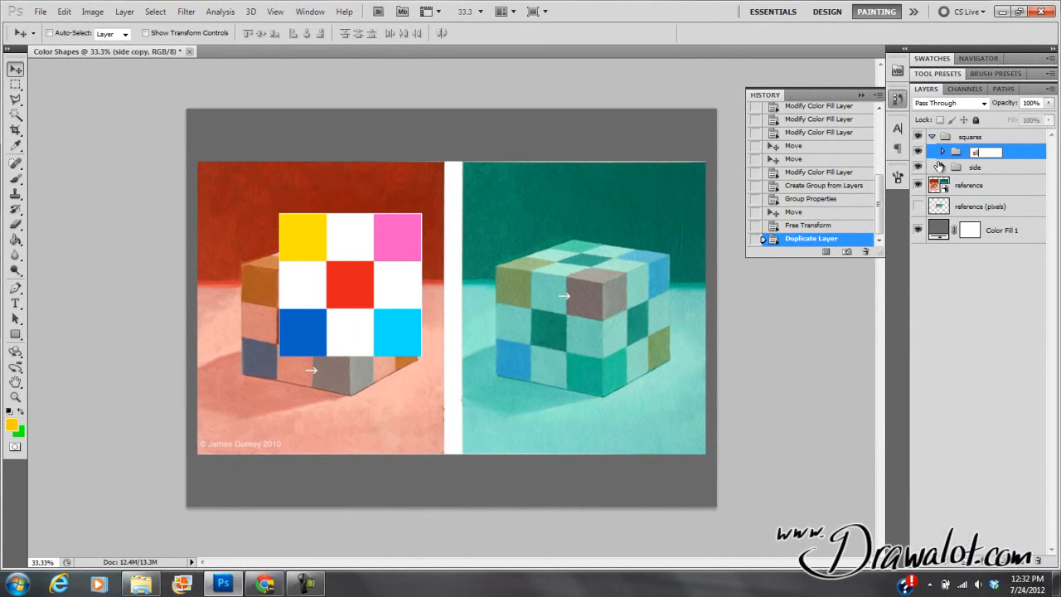
type("side2")
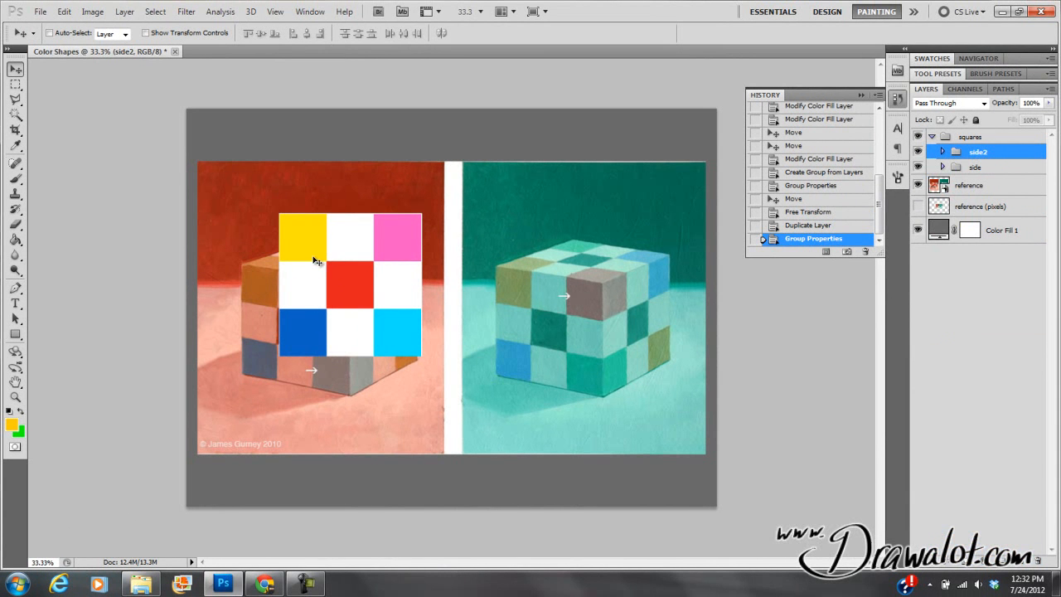
key("shift")
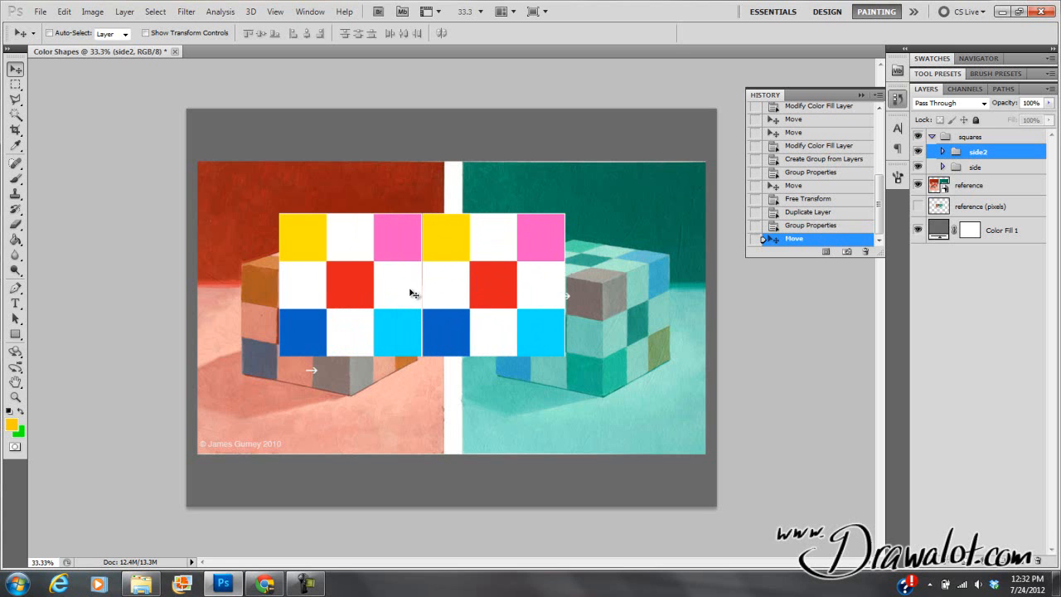
mouse_move(500, 243)
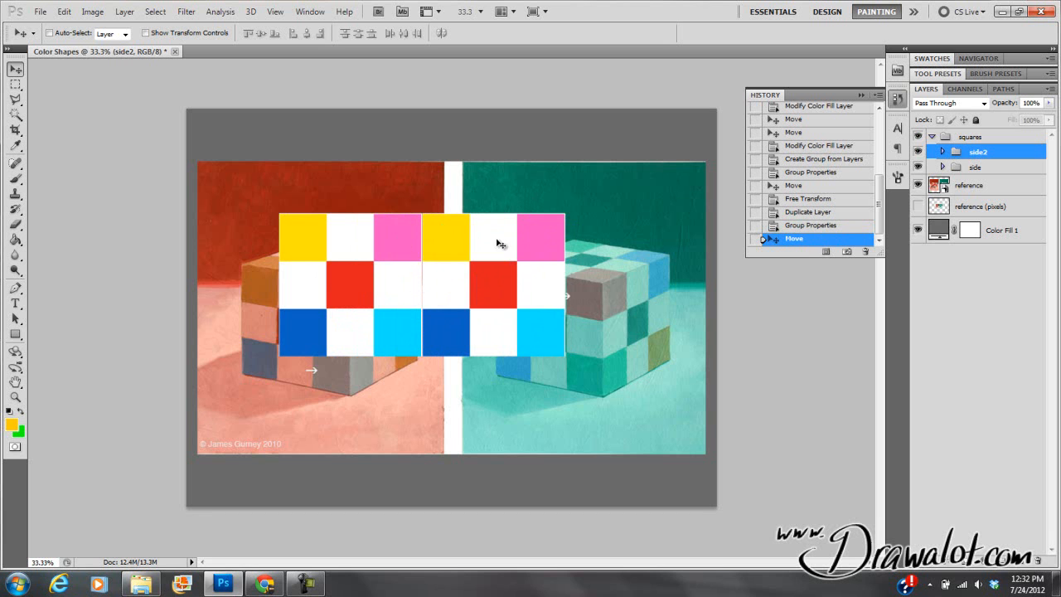
Flip the side2 grid horizontally with Edit > Transform > Flip Horizontal
left_click(64, 11)
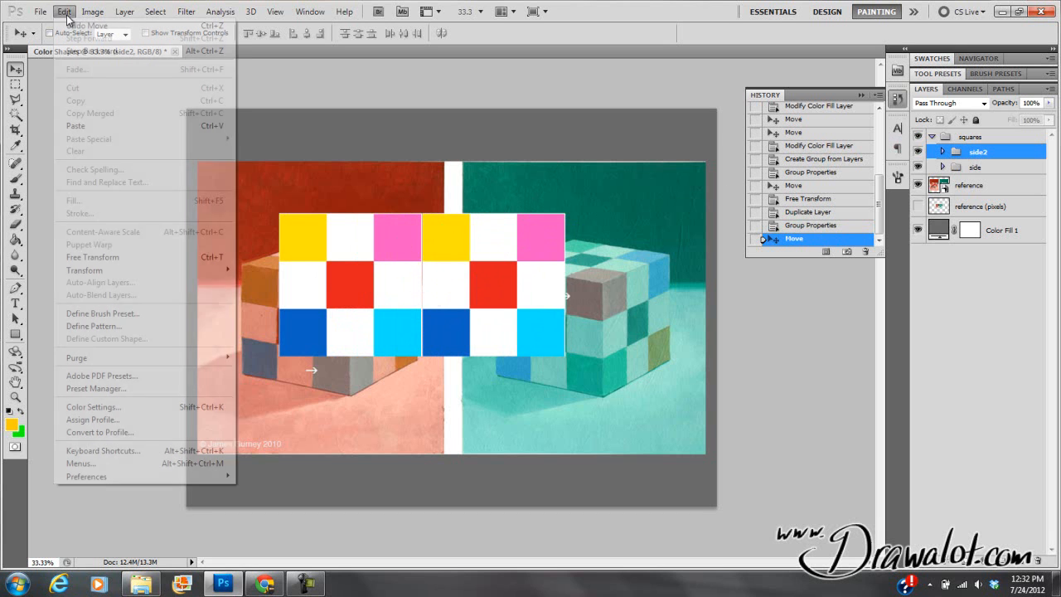
left_click(83, 269)
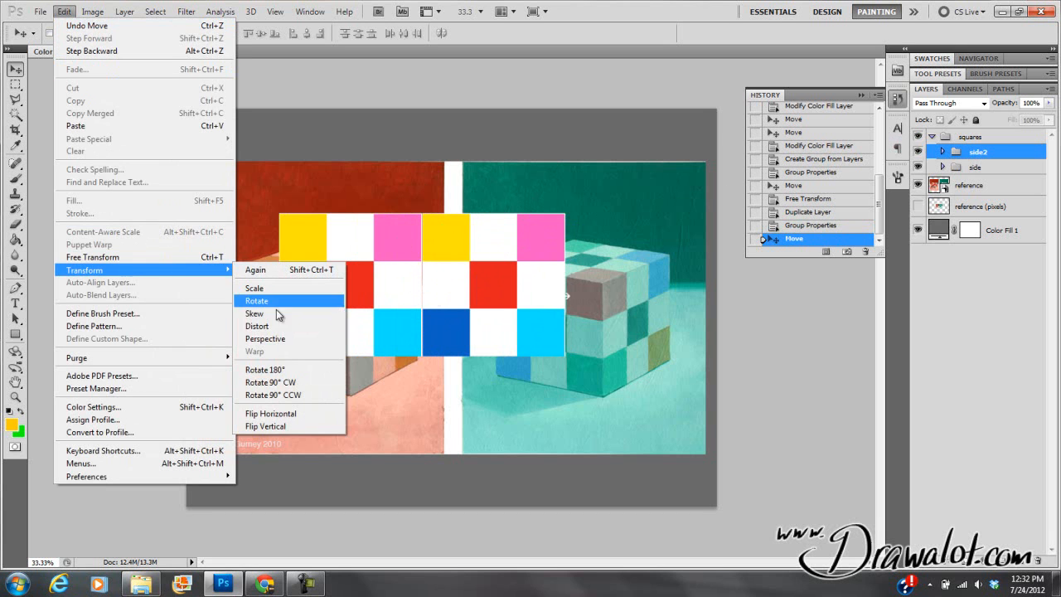
left_click(270, 426)
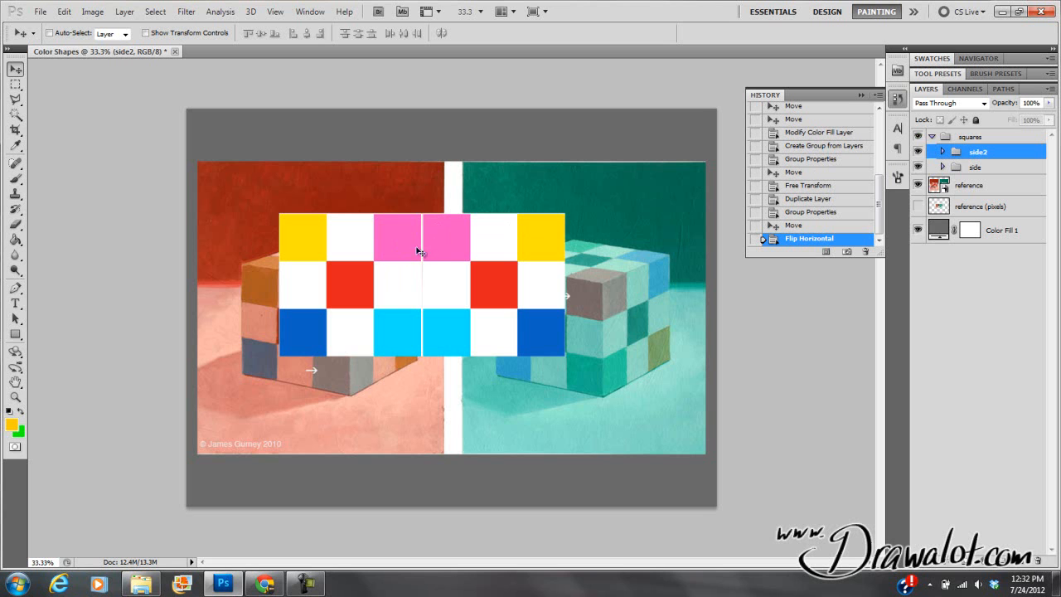
Expand the side and side2 groups and adjust side2's cyan square to meet the first grid
left_click(941, 153)
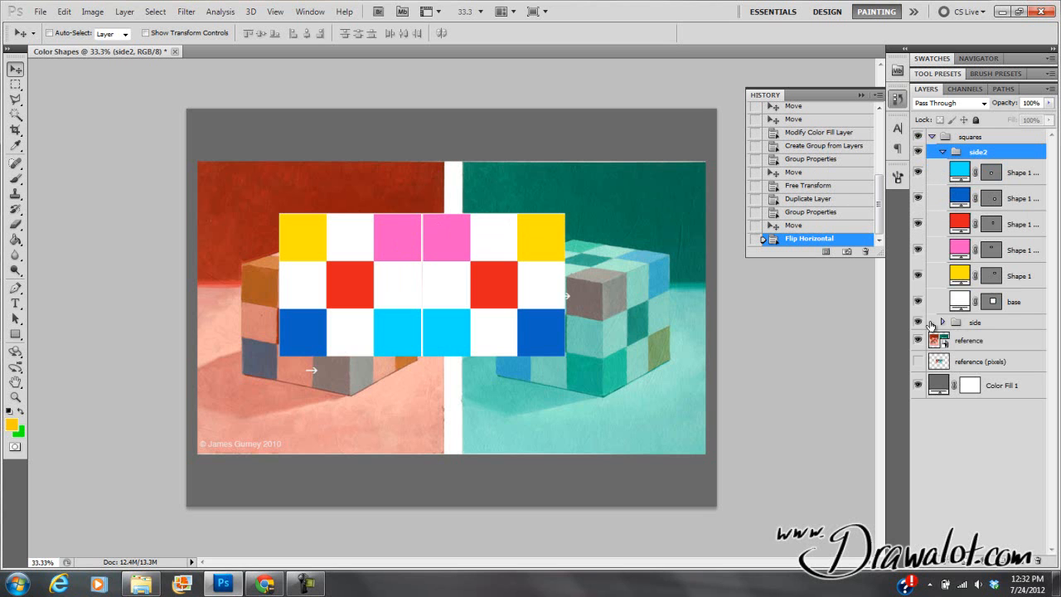
left_click(930, 322)
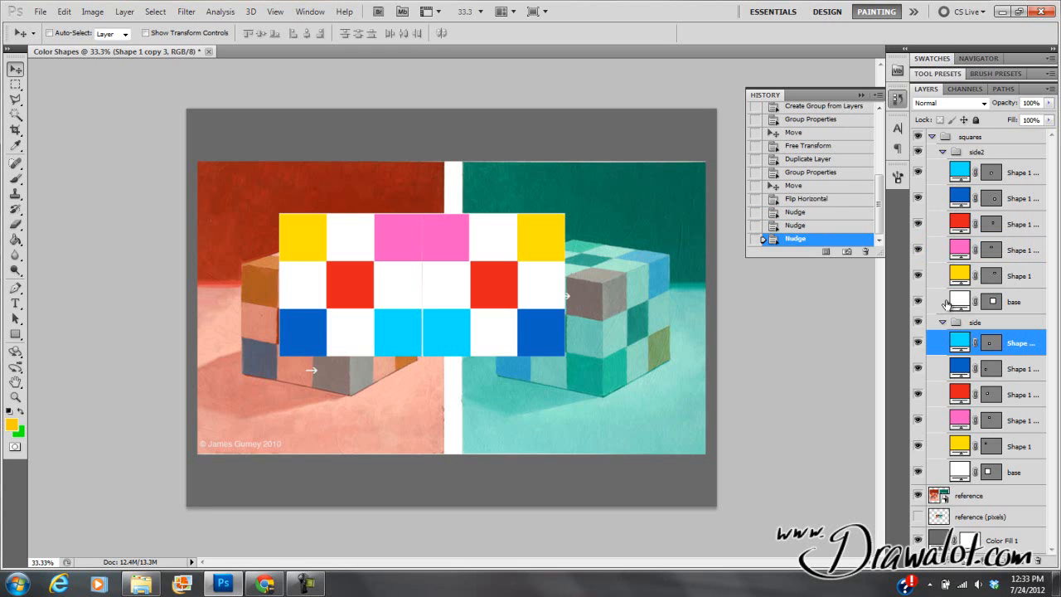
left_click(994, 171)
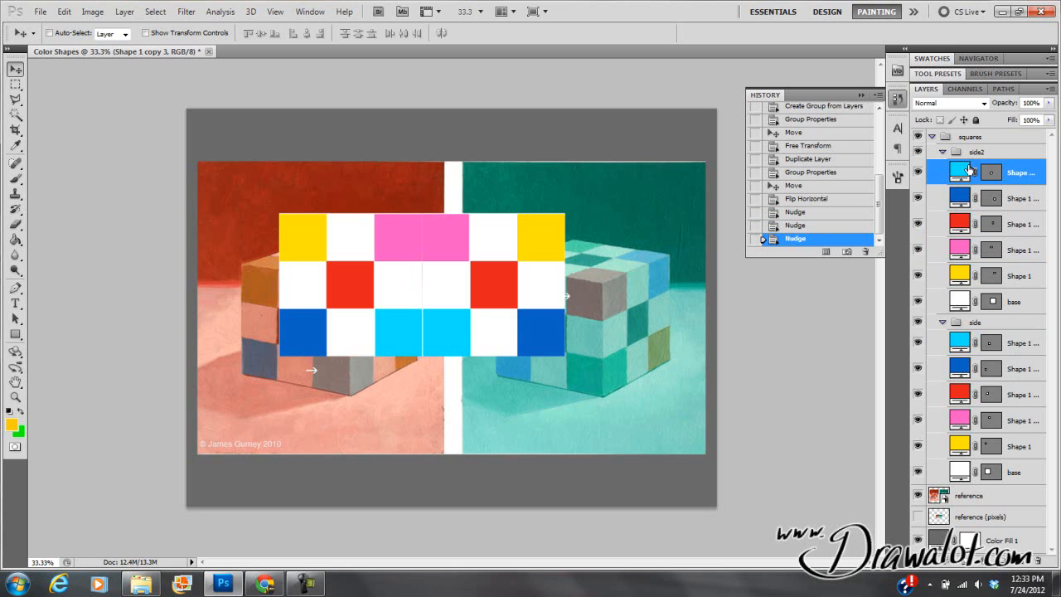
mouse_move(963, 120)
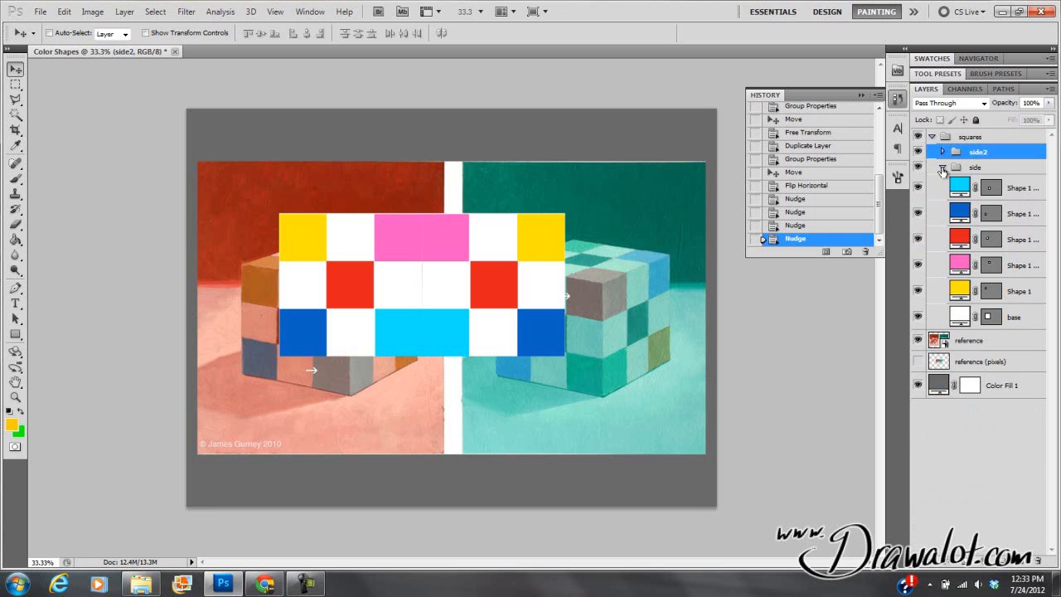
left_click(942, 169)
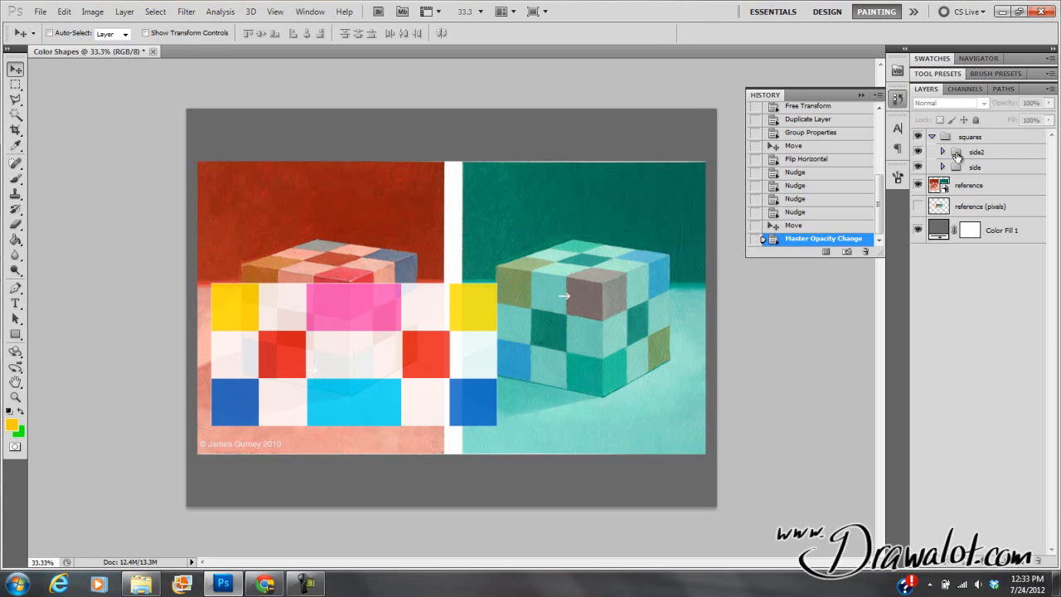
Trial-skew the side grid, cancel it, and shift the whole squares group slightly left
left_click(976, 152)
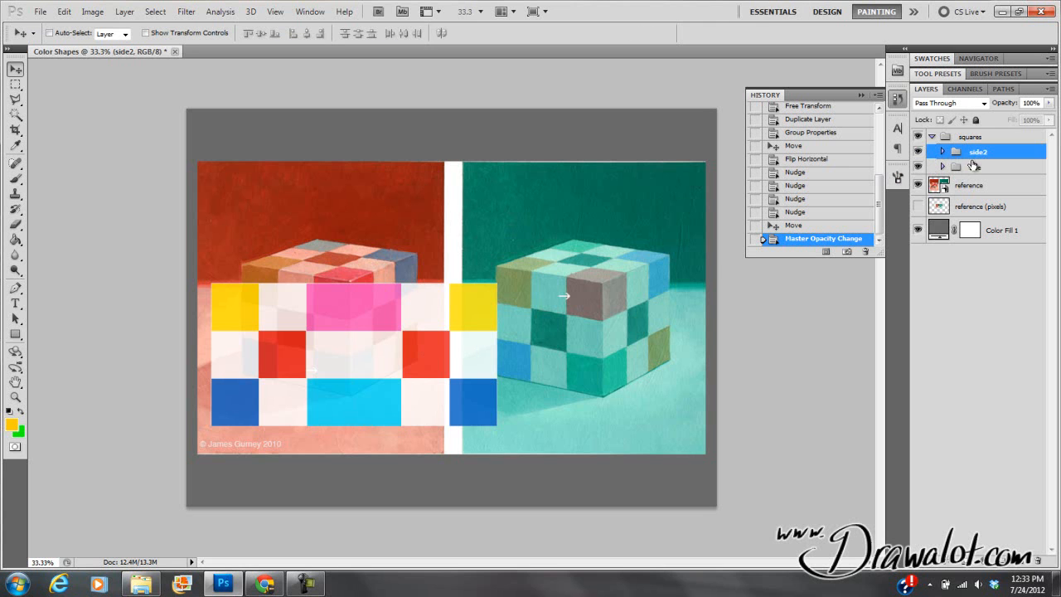
left_click(976, 167)
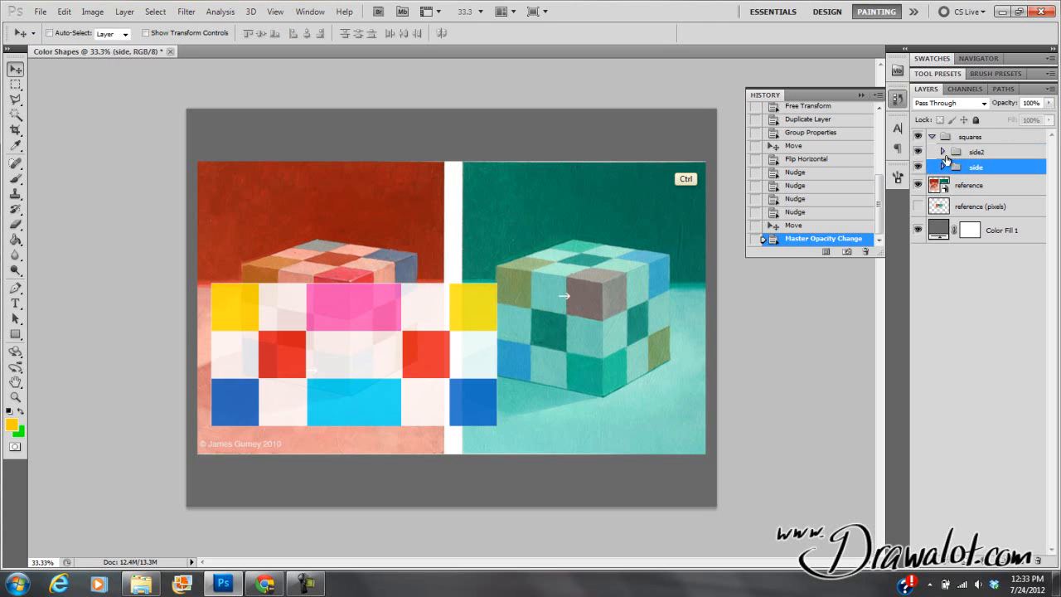
key("ctrl+t")
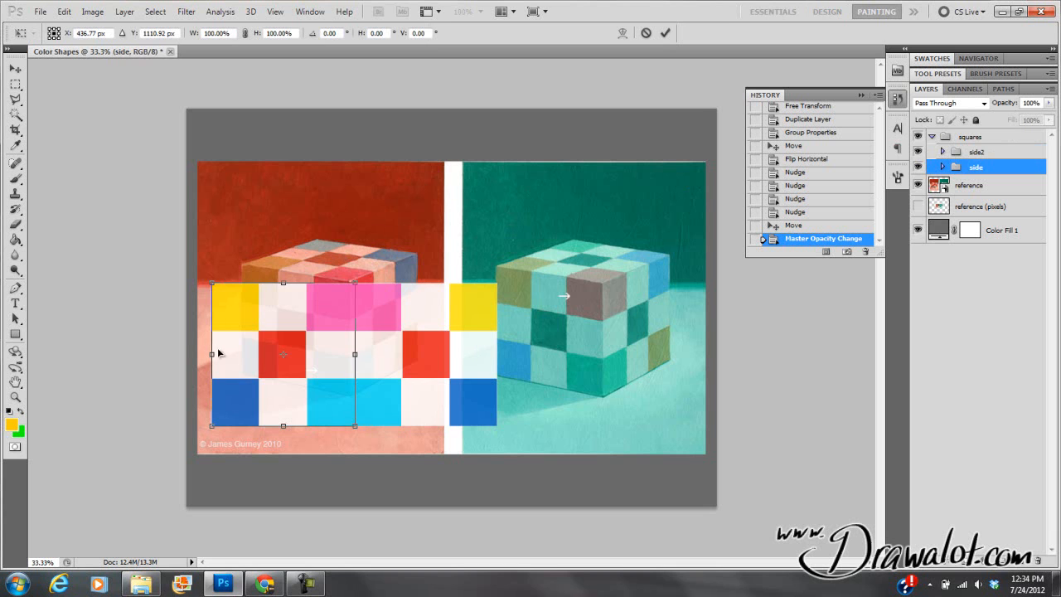
mouse_move(217, 354)
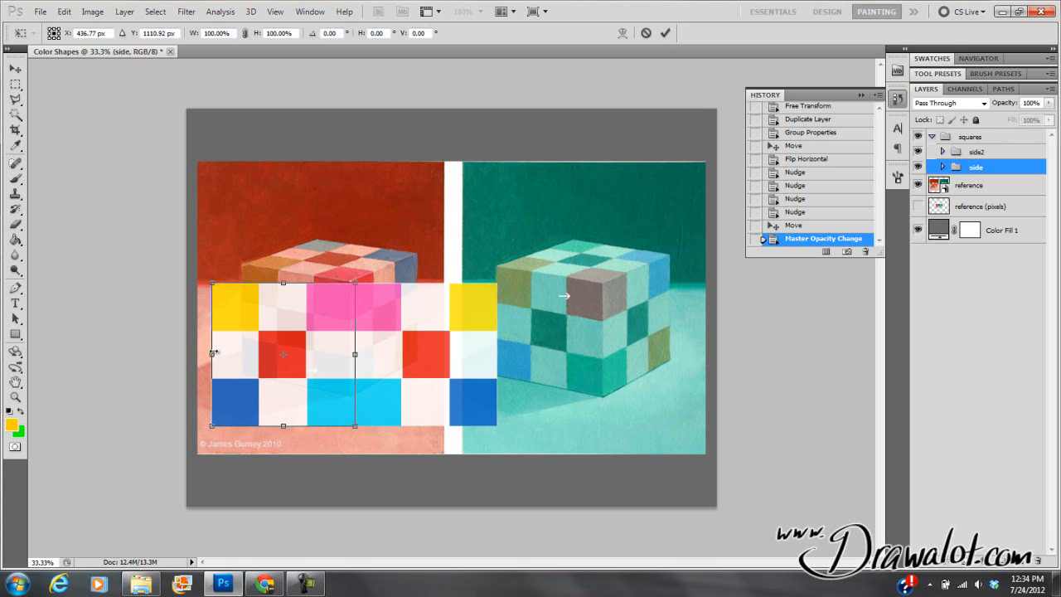
key("ctrl")
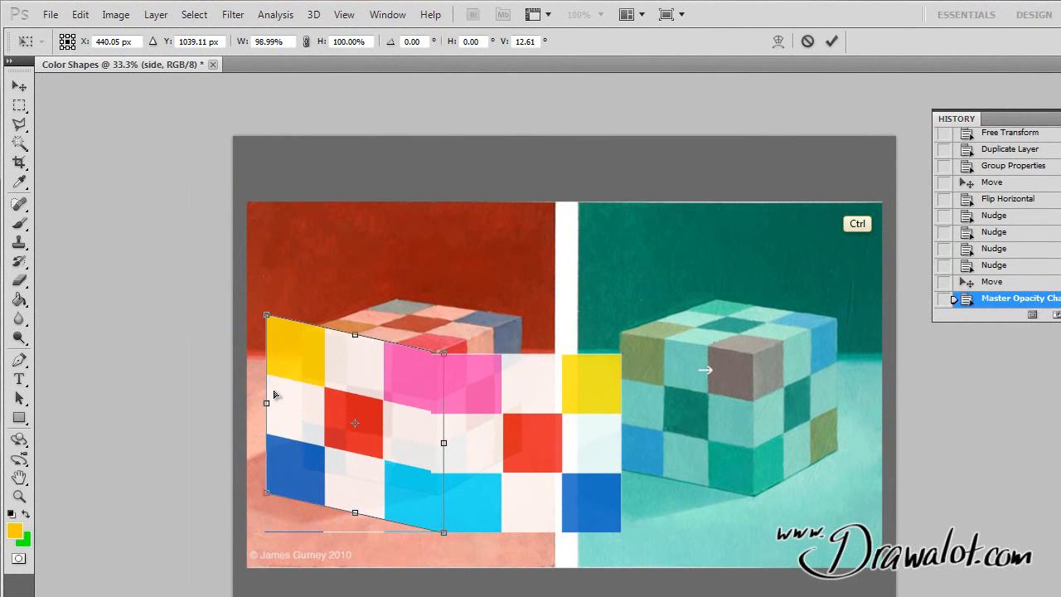
left_click_drag(266, 401, 294, 435)
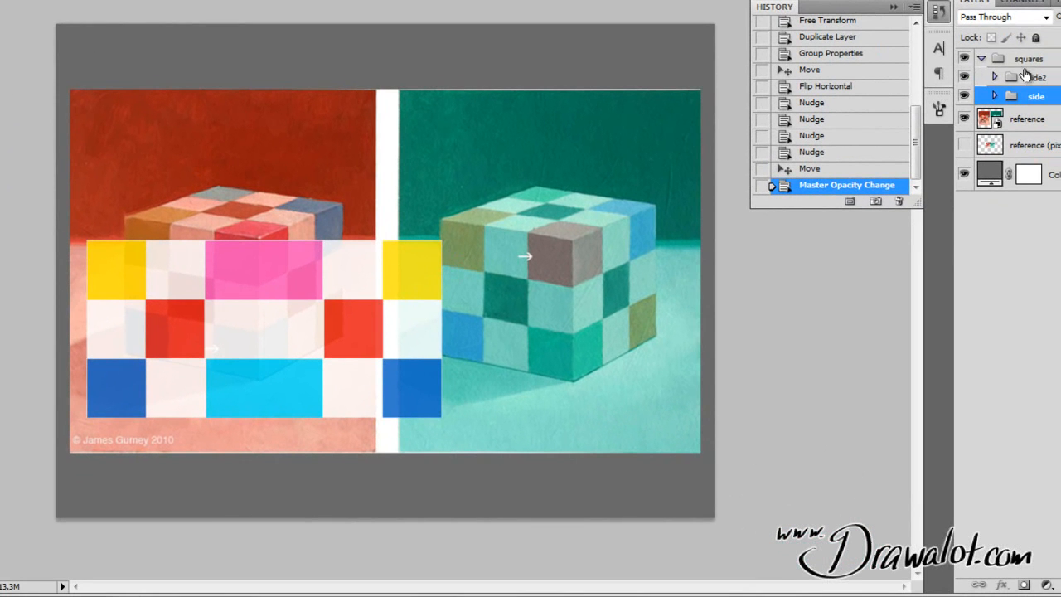
left_click(1028, 58)
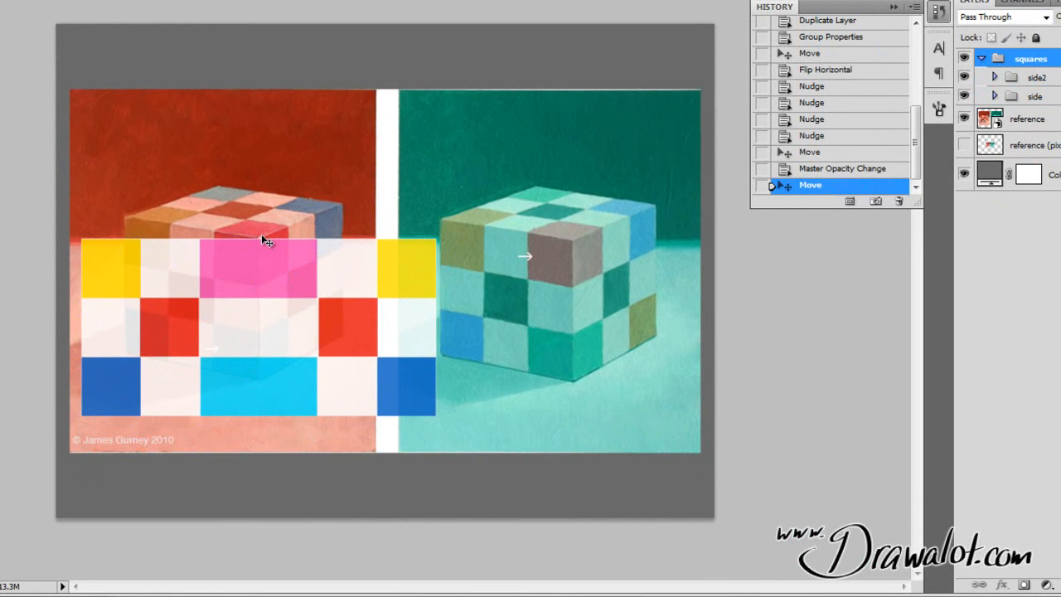
mouse_move(964, 78)
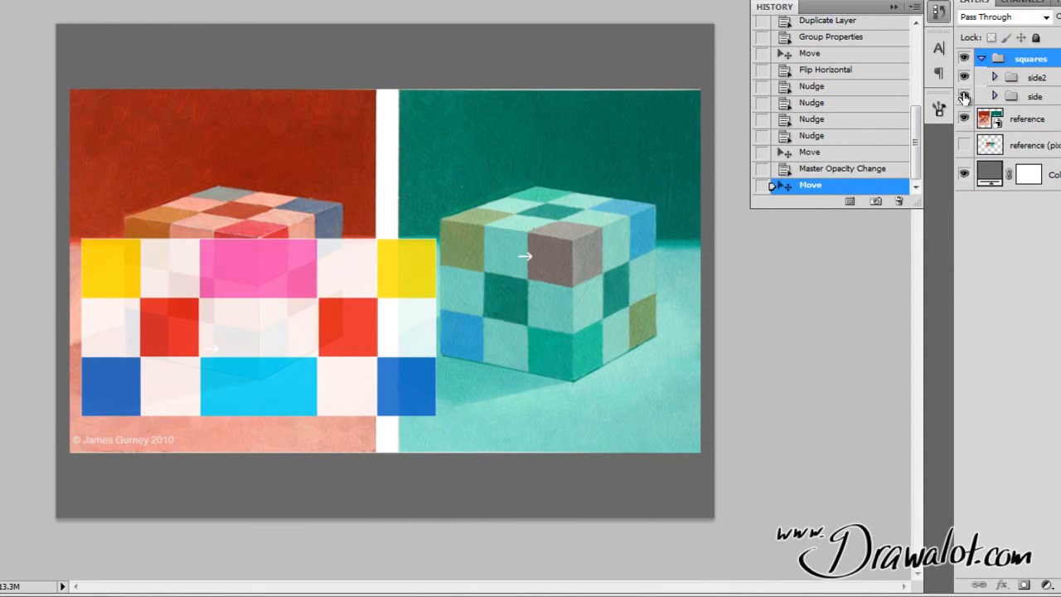
left_click(1036, 76)
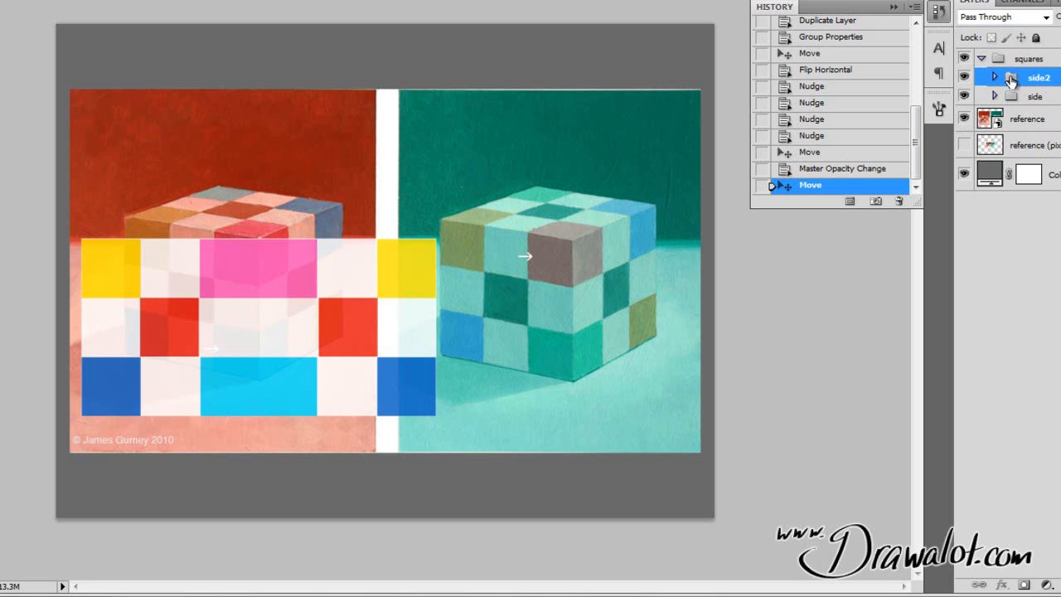
Scale the squares group down so both grids match the red cube's height
left_click(1028, 58)
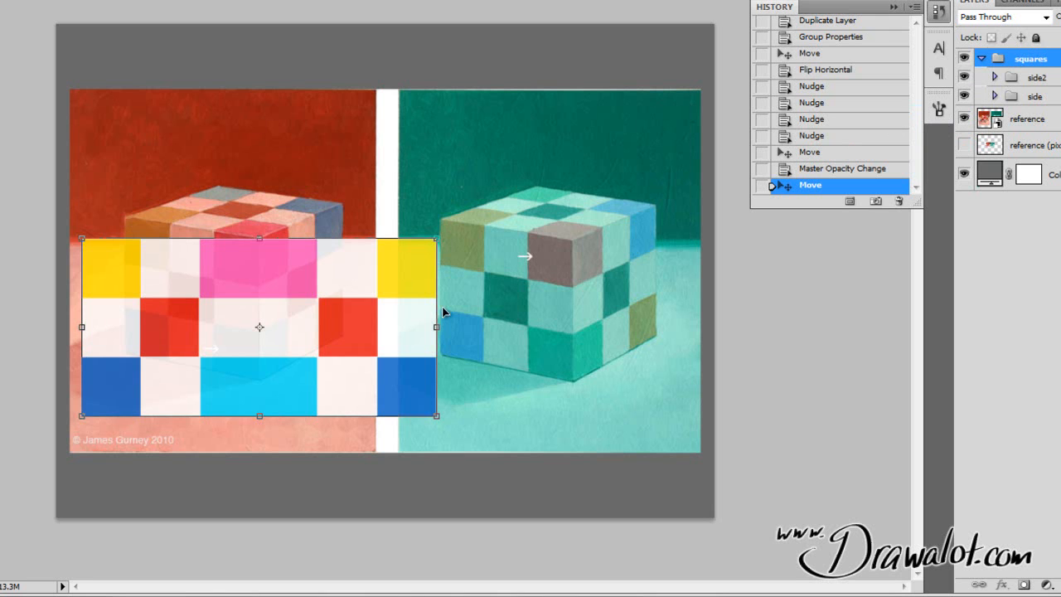
mouse_move(79, 430)
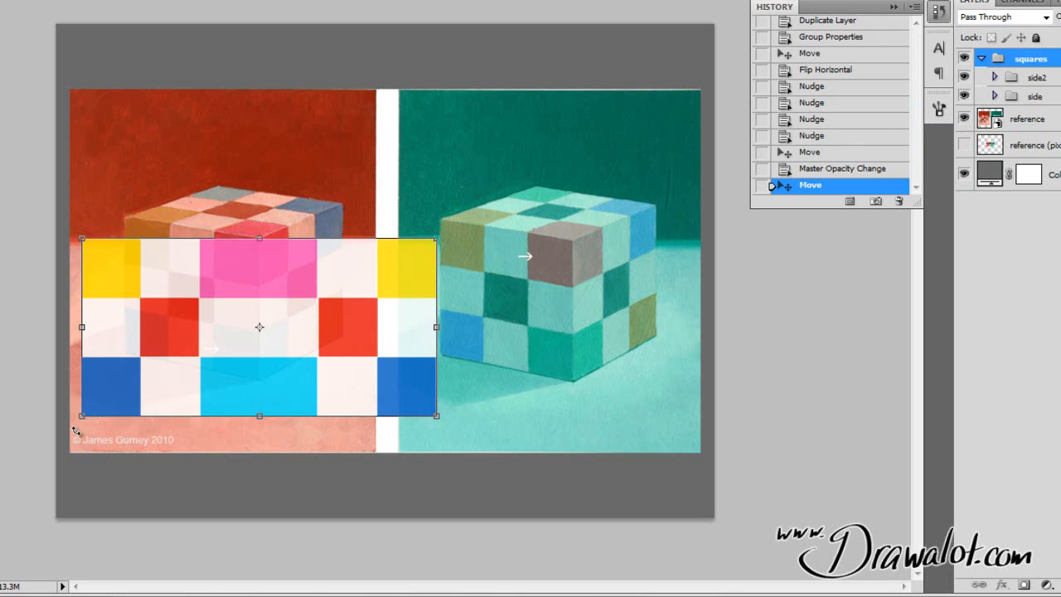
key("shift")
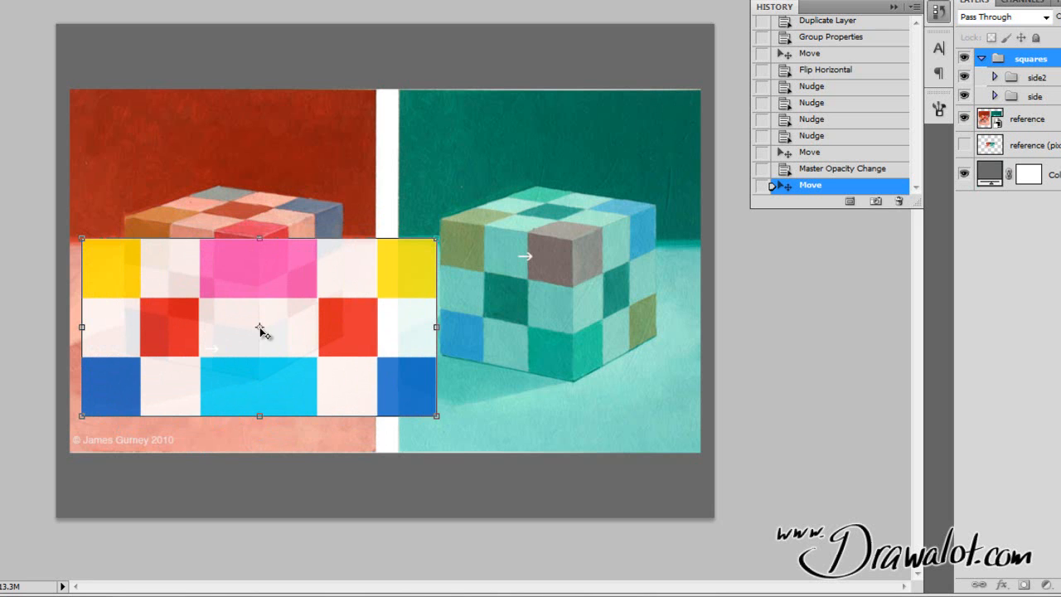
mouse_move(261, 248)
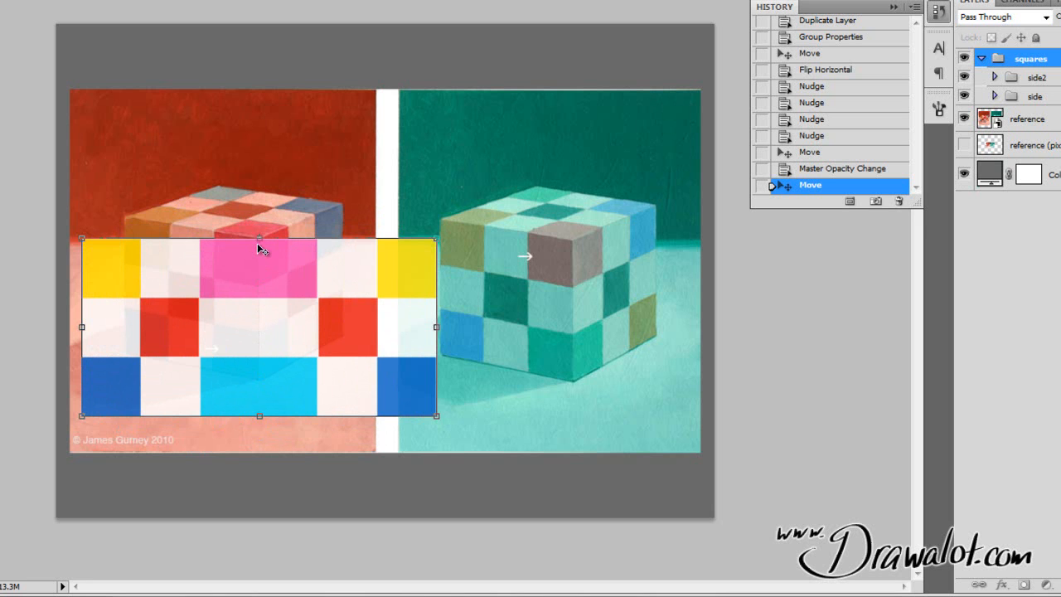
mouse_move(261, 241)
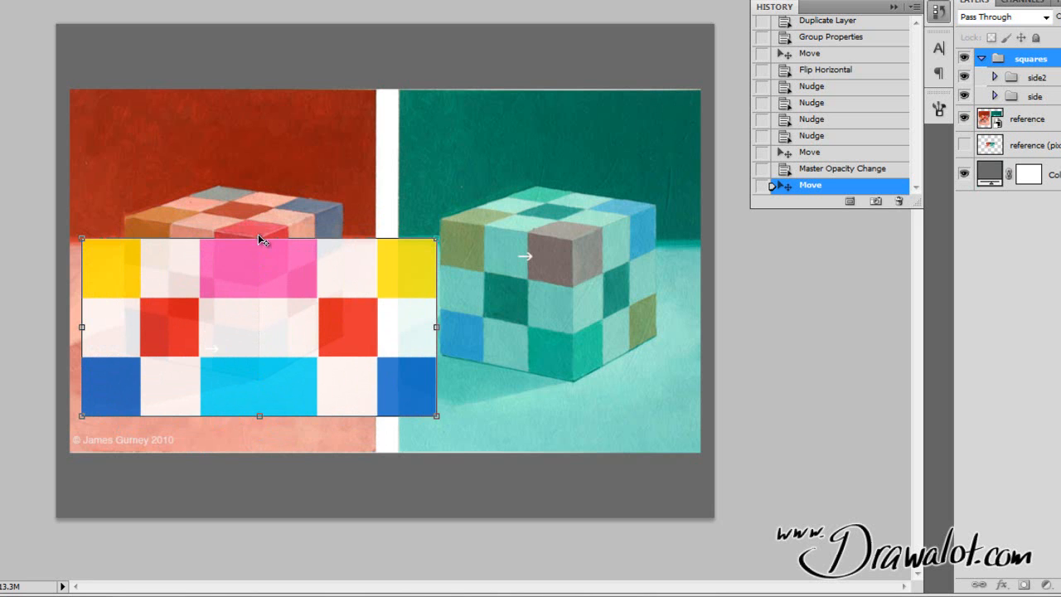
mouse_move(79, 387)
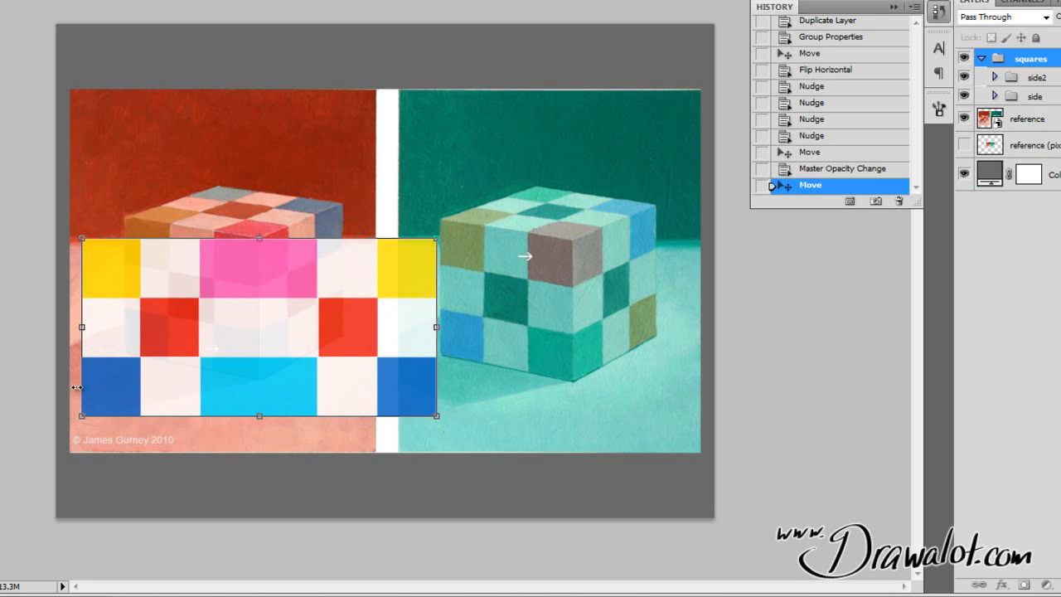
key("shift")
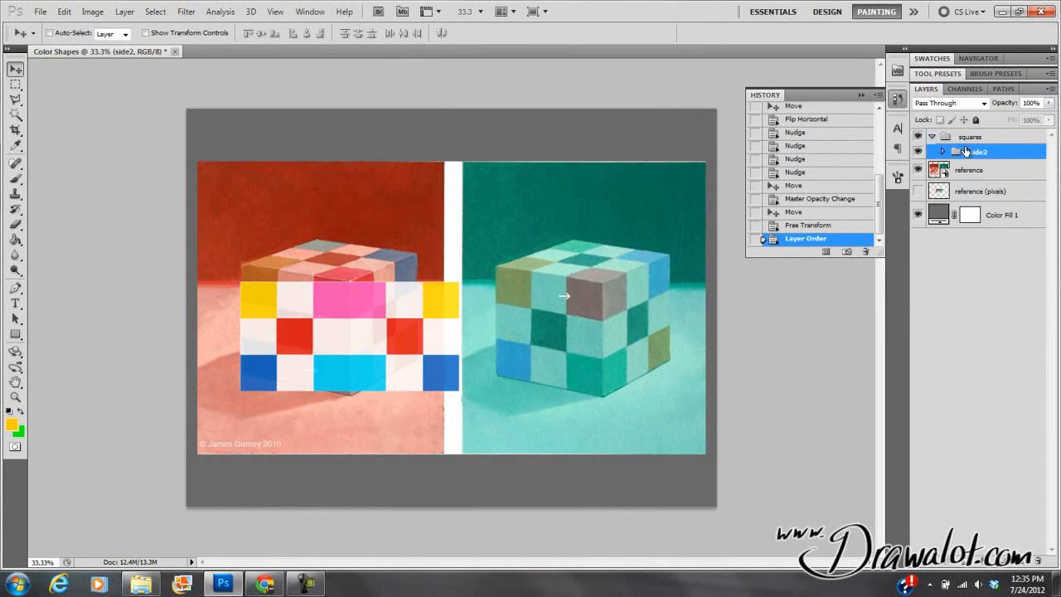
Move the side group above side2 and skew it in perspective onto the cube's left face
left_click(975, 167)
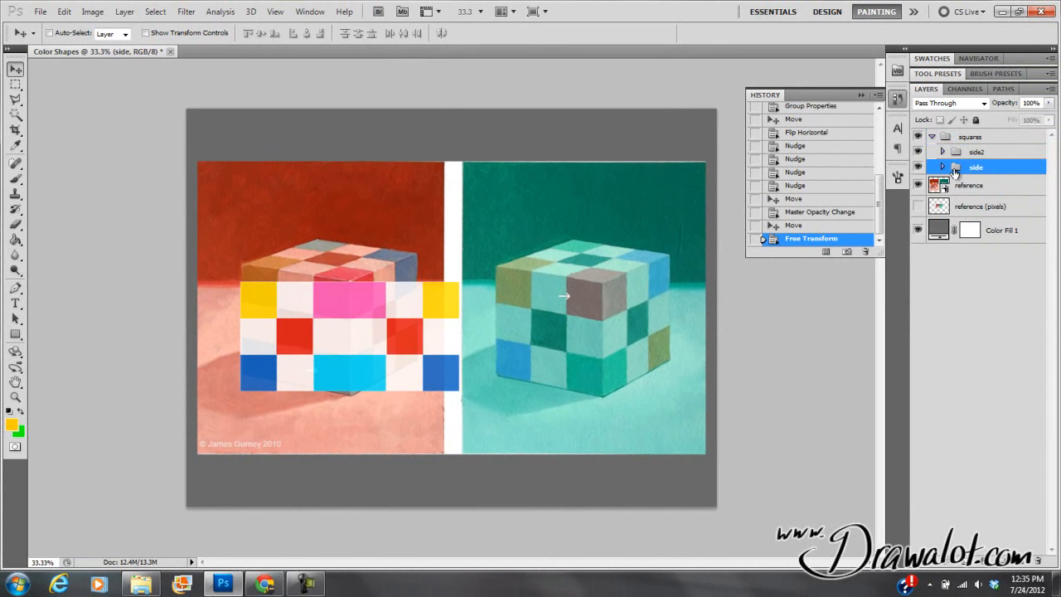
left_click_drag(975, 167, 975, 150)
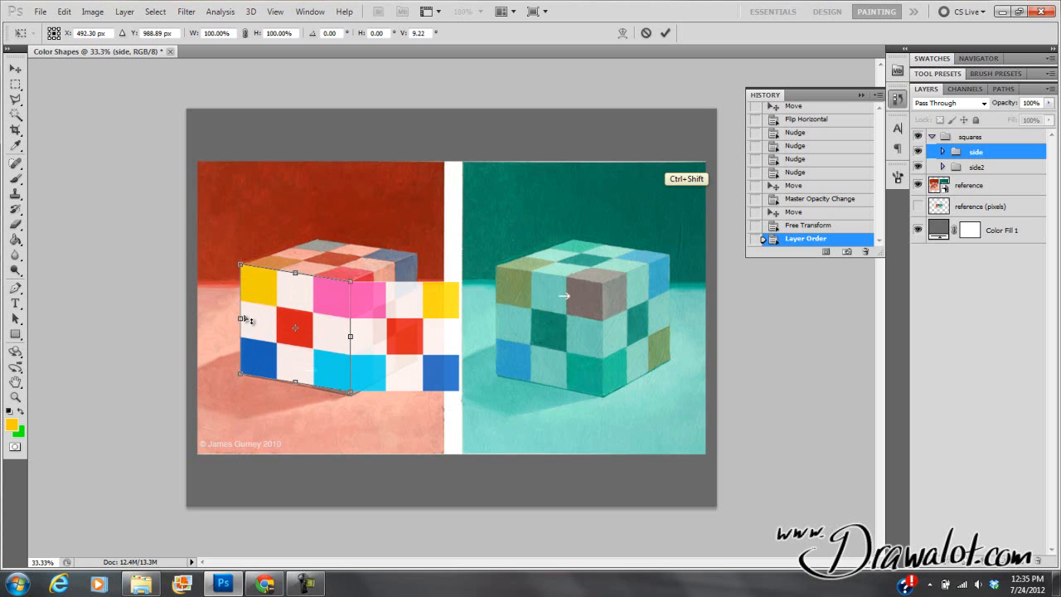
mouse_move(224, 318)
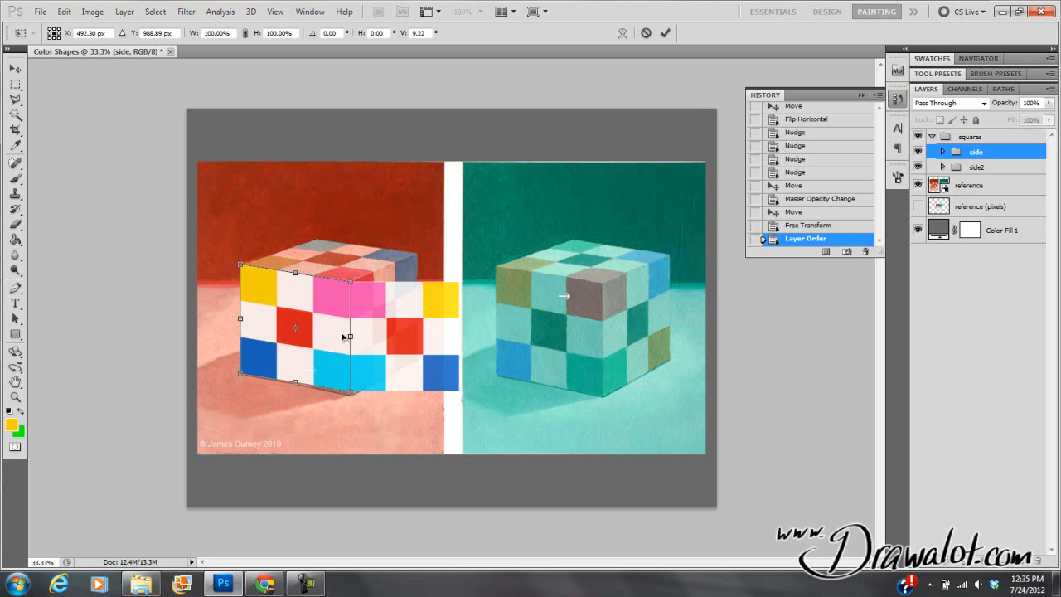
mouse_move(353, 330)
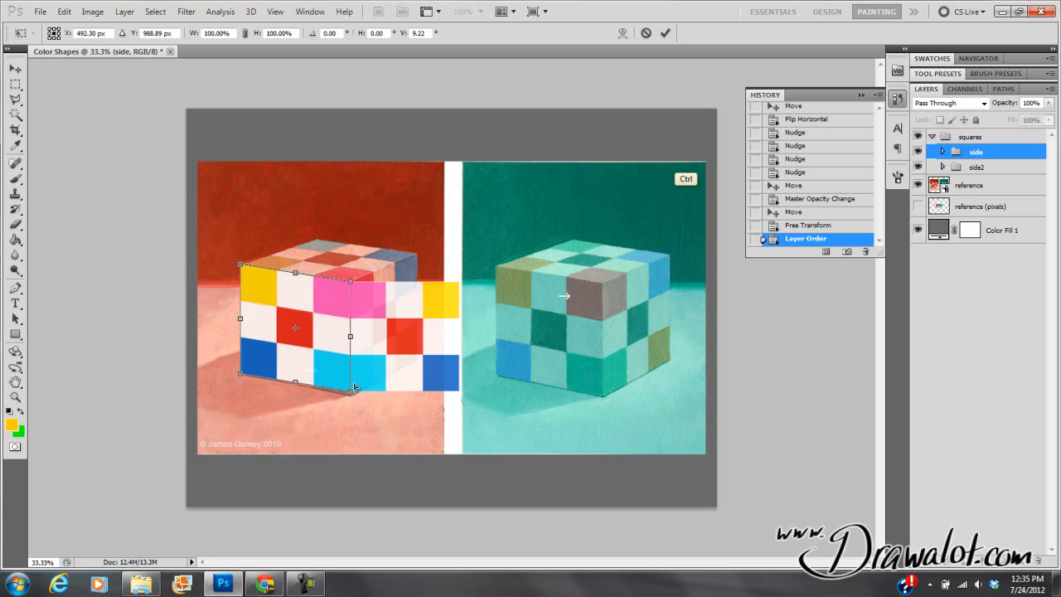
key("shift")
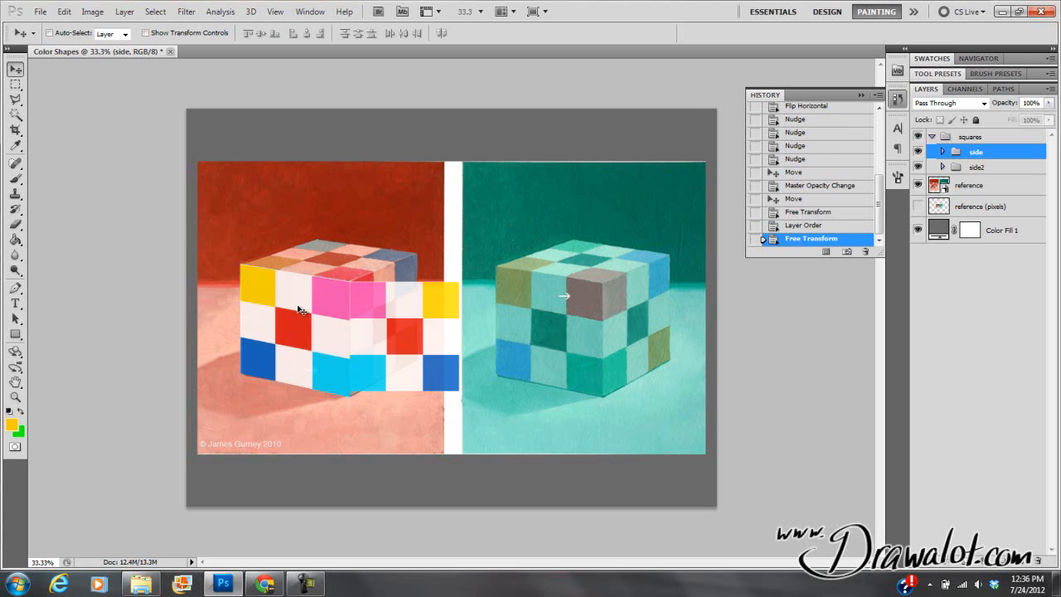
left_click(976, 167)
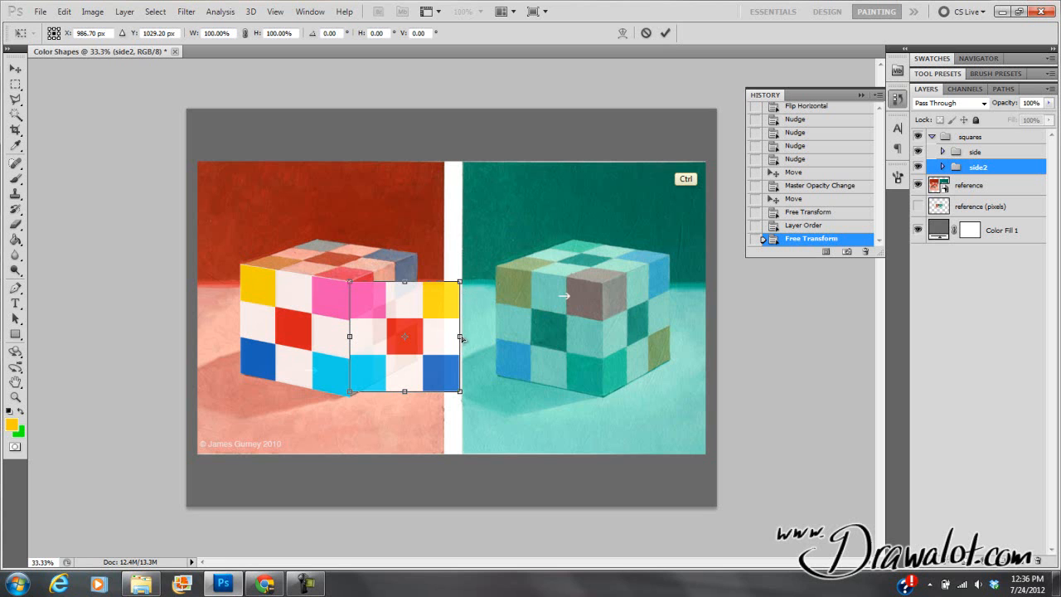
Narrow and skew side2 onto the cube's right face, aligning its bottom edge with the base
left_click_drag(462, 338, 414, 310)
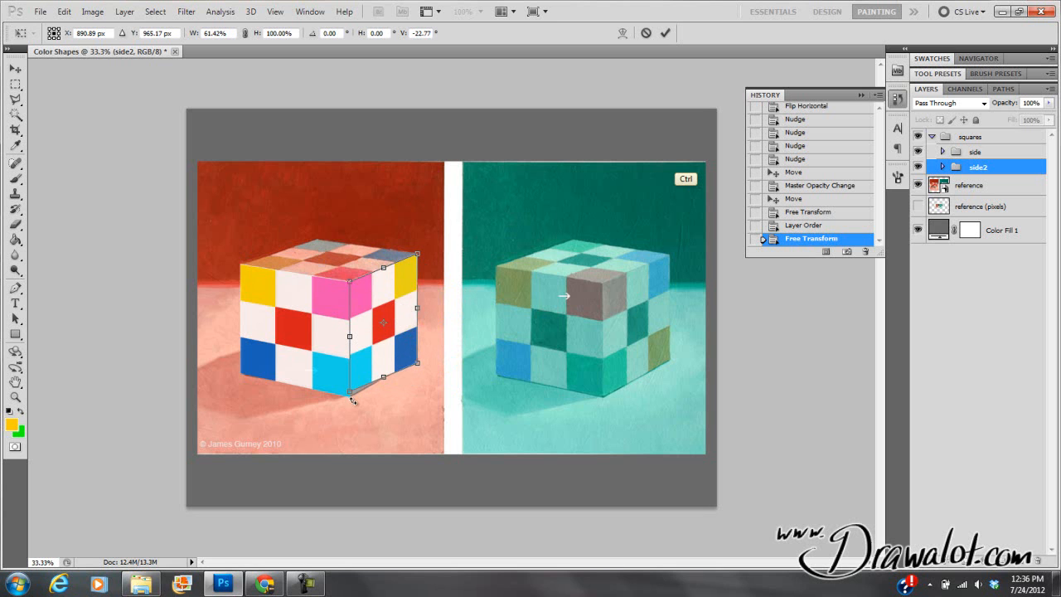
key("shift")
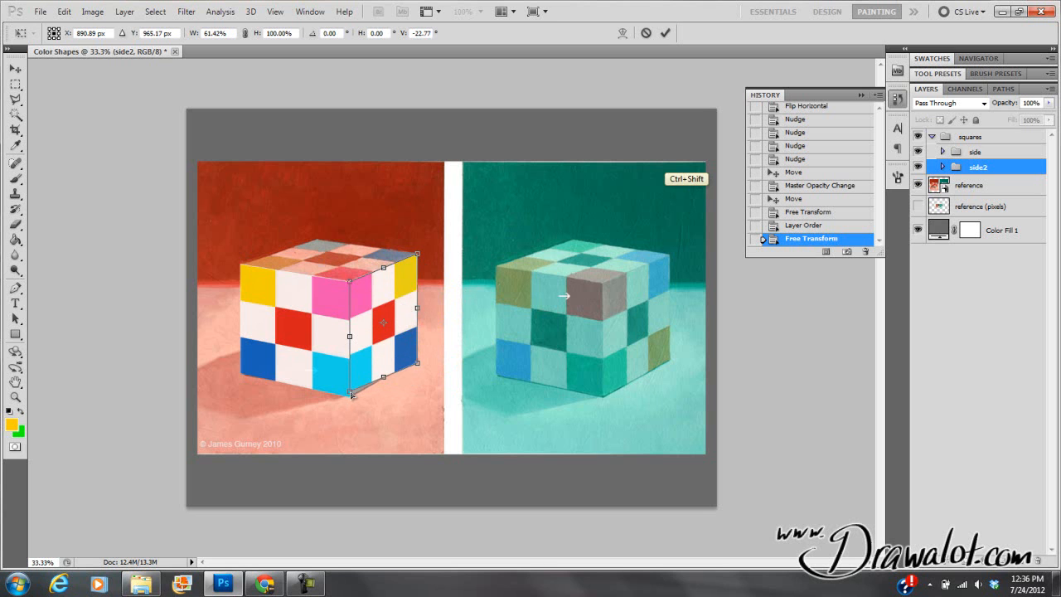
left_click_drag(351, 396, 351, 399)
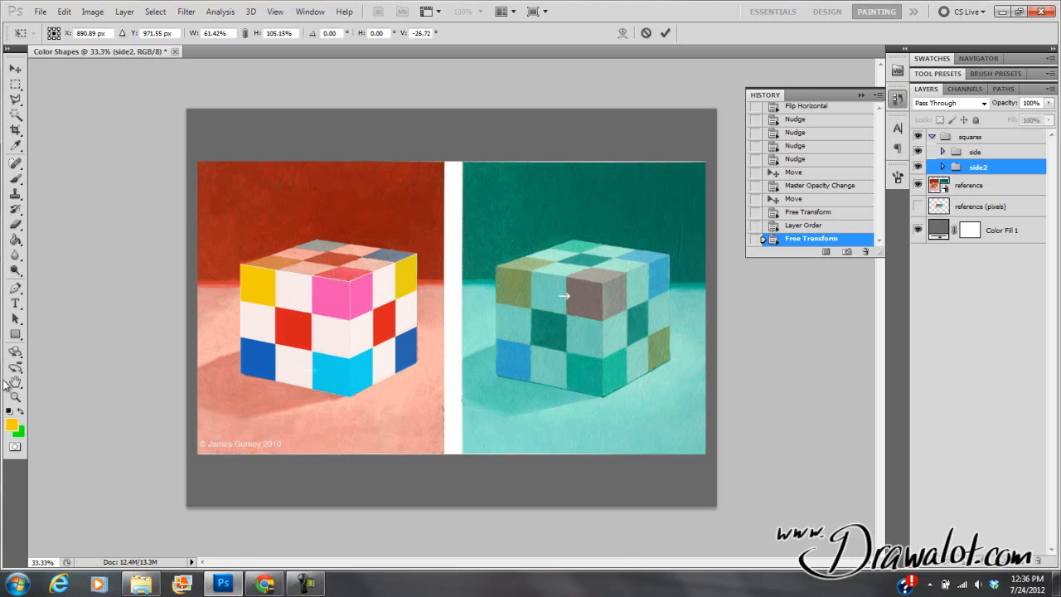
mouse_move(269, 218)
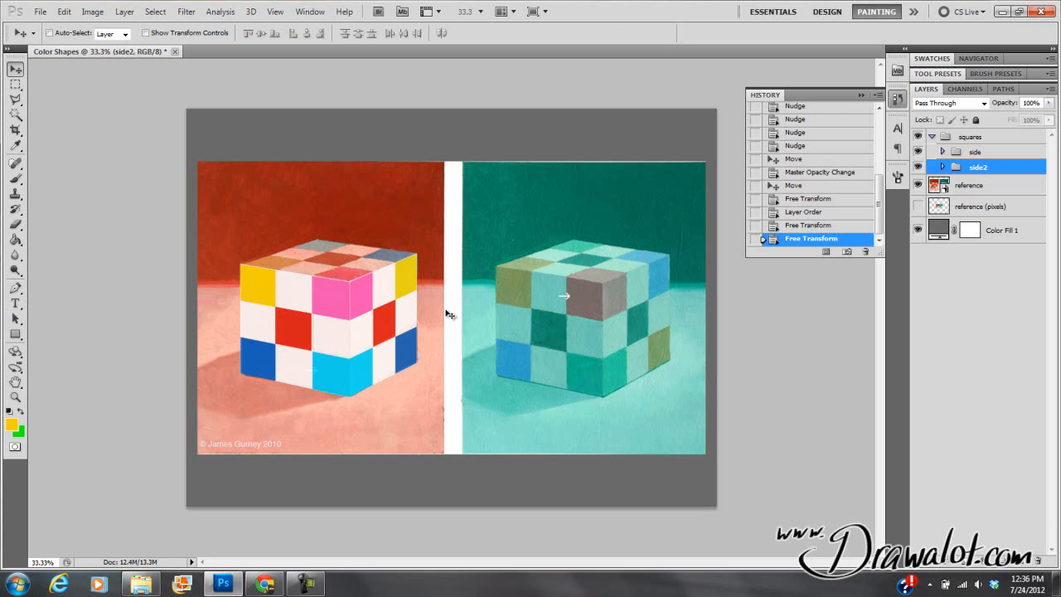
mouse_move(430, 325)
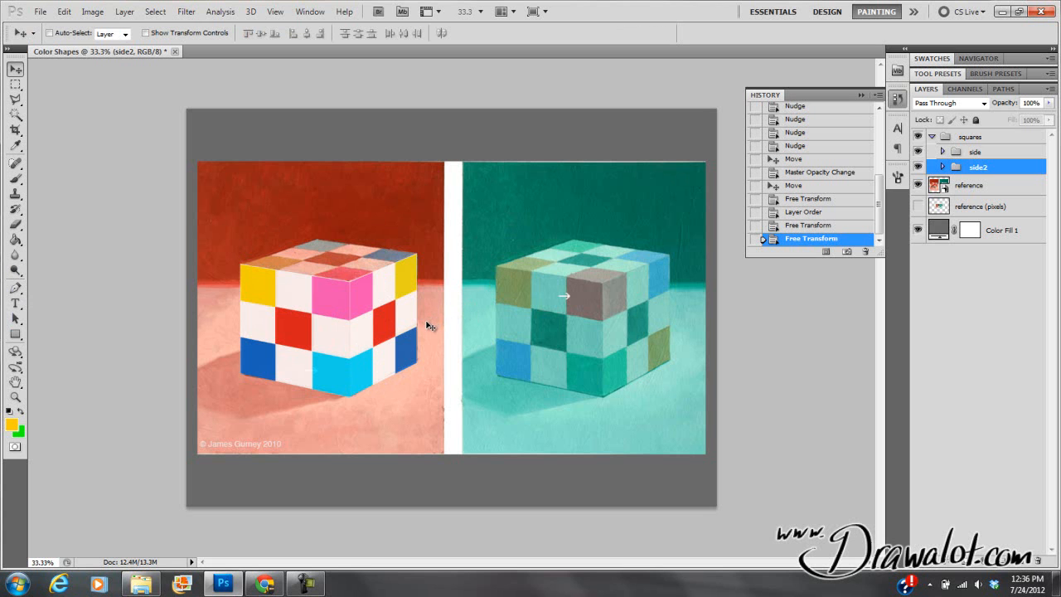
key("ctrl")
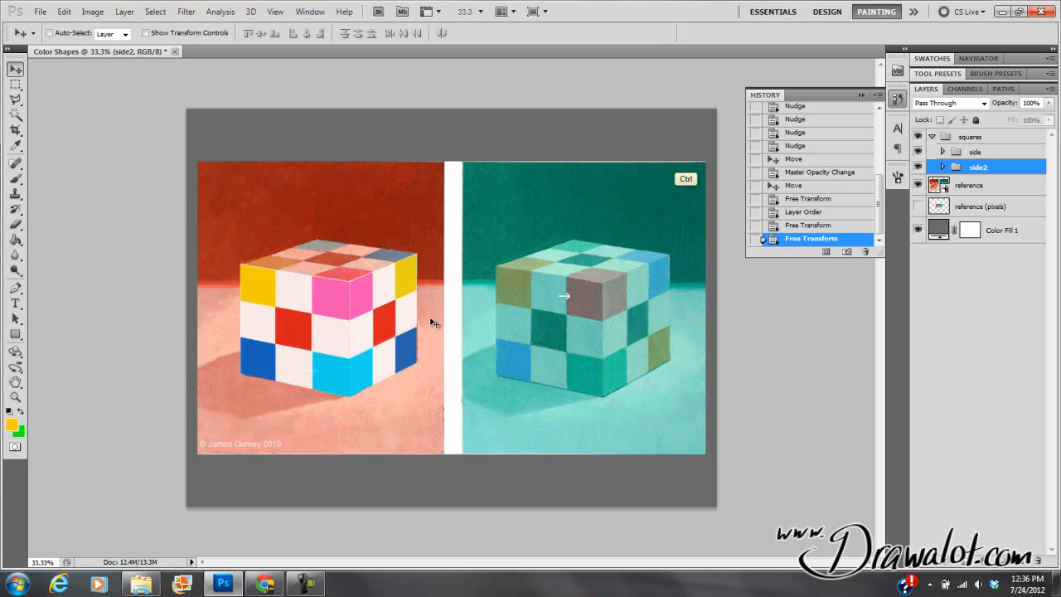
mouse_move(410, 285)
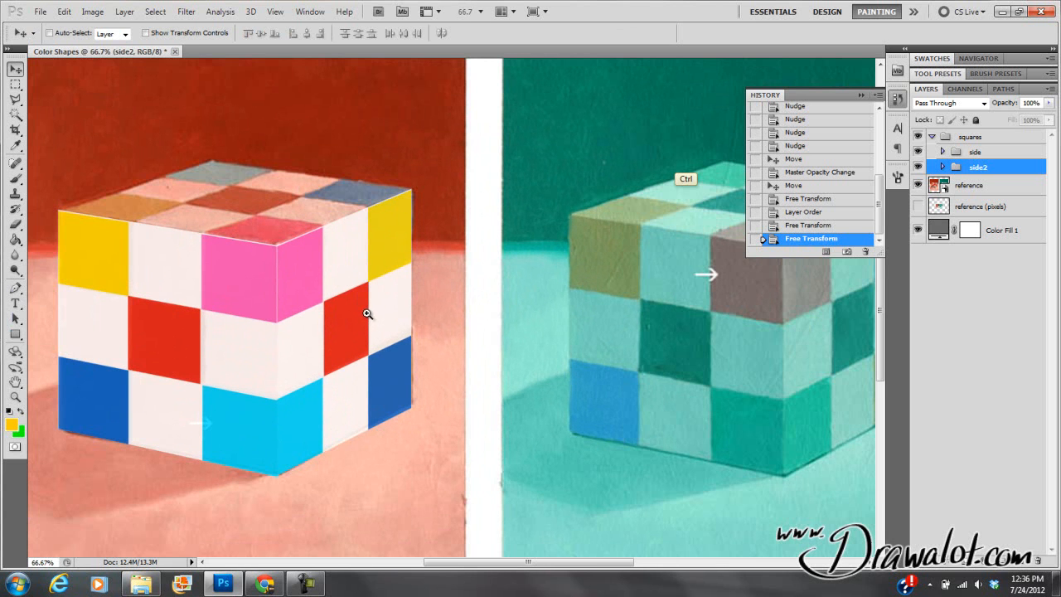
mouse_move(360, 319)
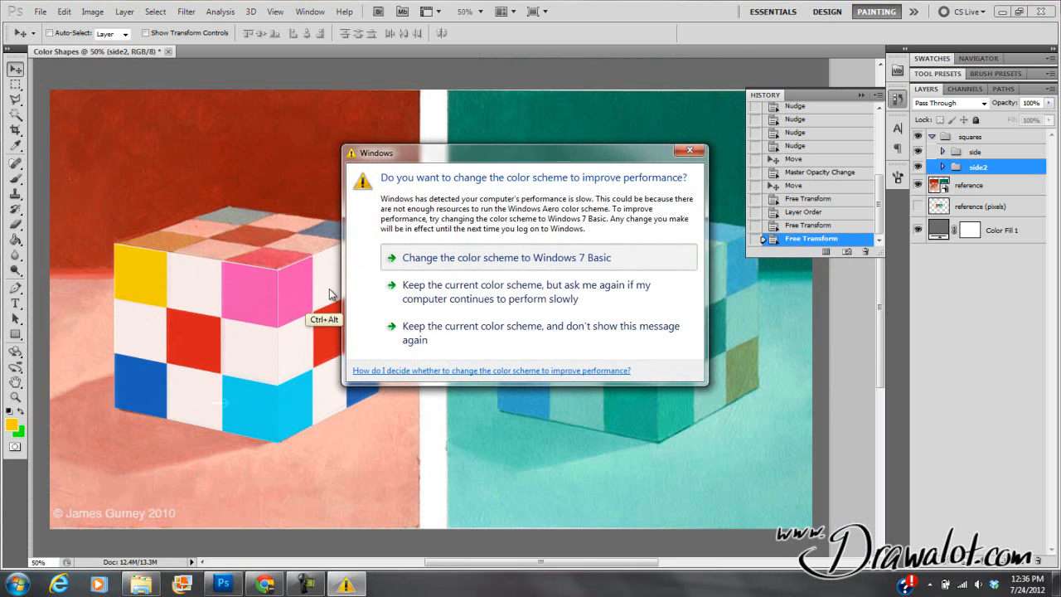
left_click(689, 150)
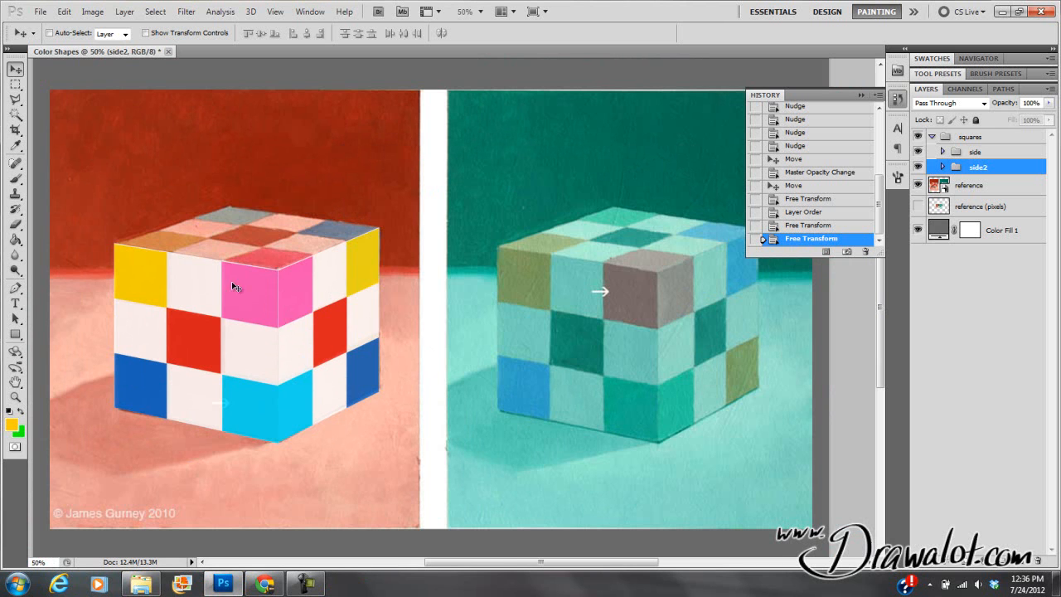
mouse_move(257, 263)
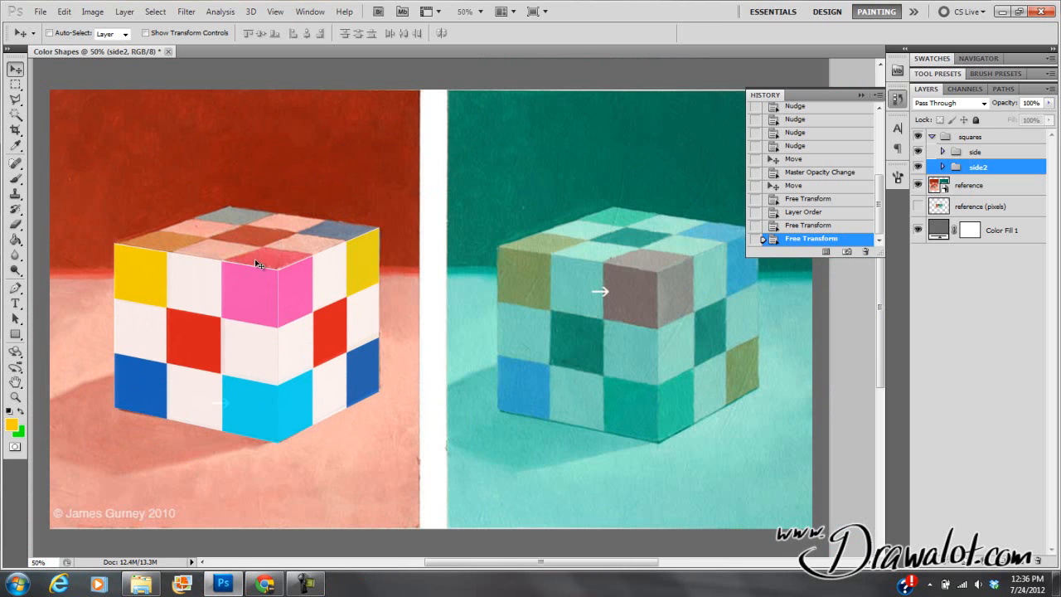
mouse_move(265, 285)
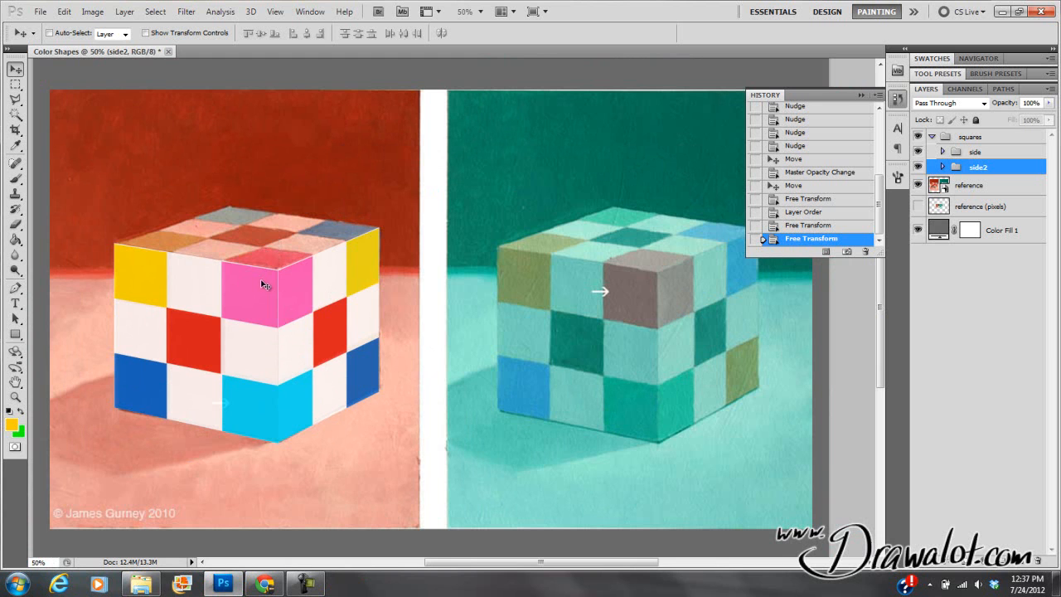
left_click(976, 151)
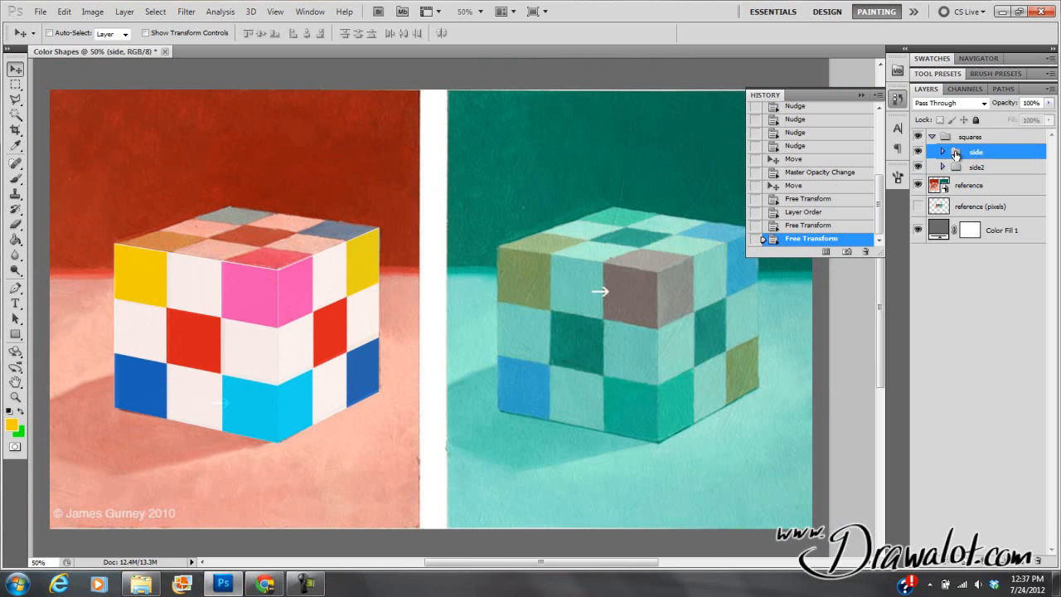
Name the third grid group, copied from side2, 'top side'
left_click(976, 167)
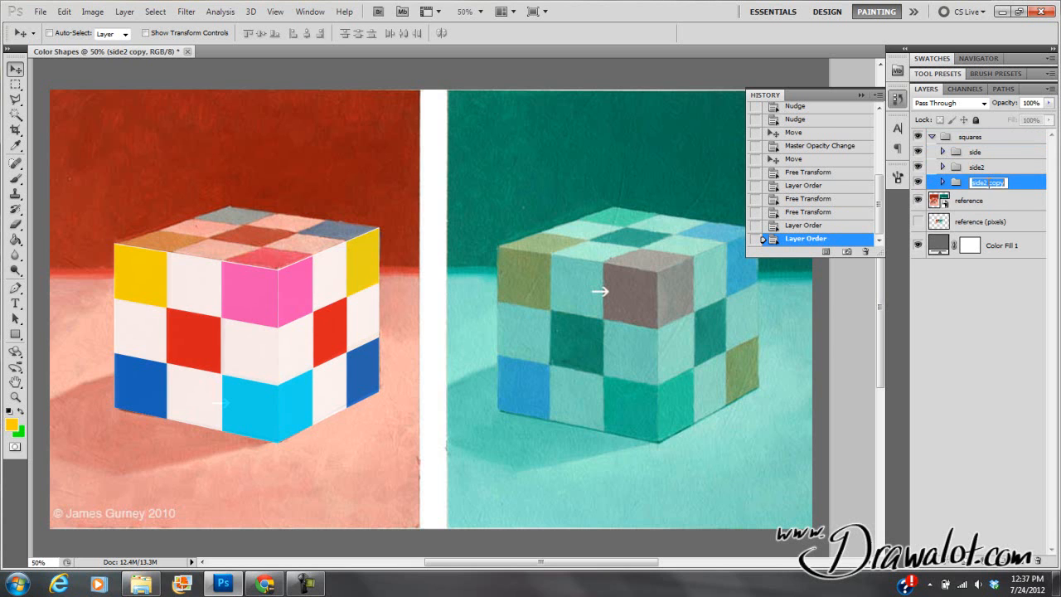
type("top")
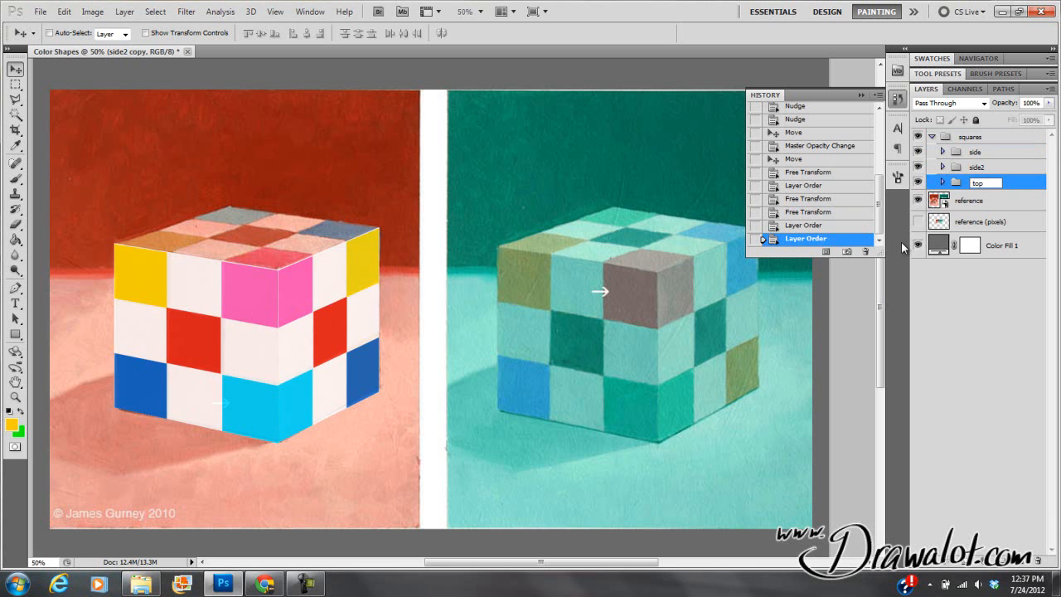
double_click(985, 182)
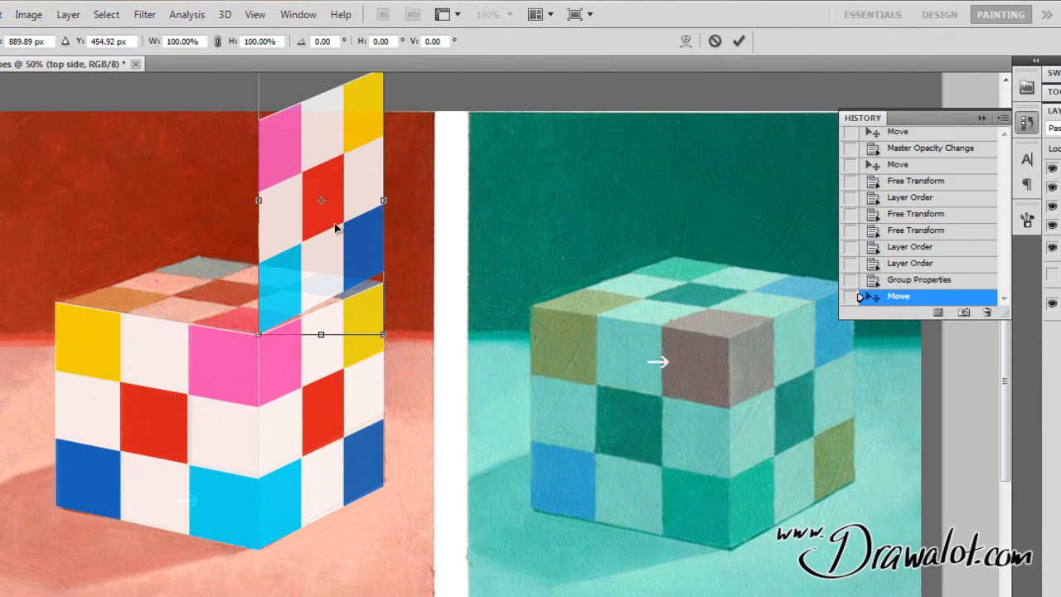
Move the rotated top side grid above the red cube and begin flattening it
scroll("down", 3)
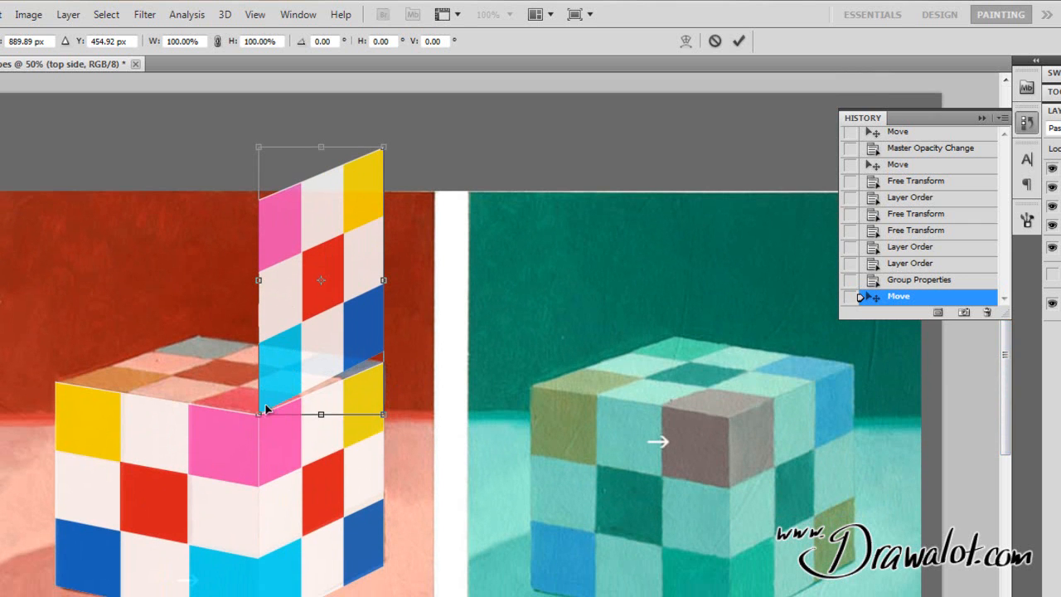
mouse_move(363, 191)
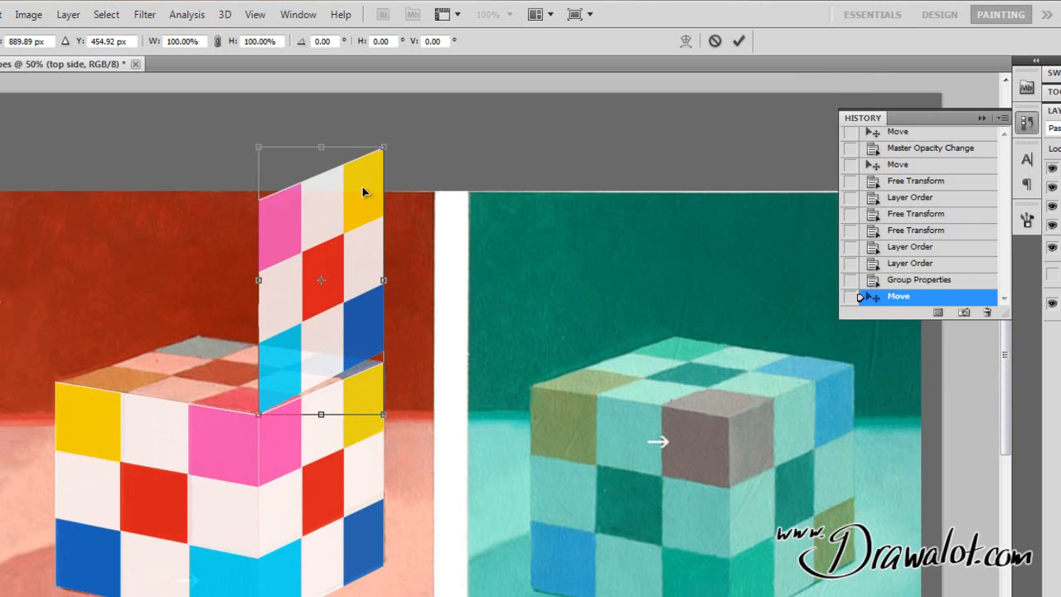
mouse_move(320, 213)
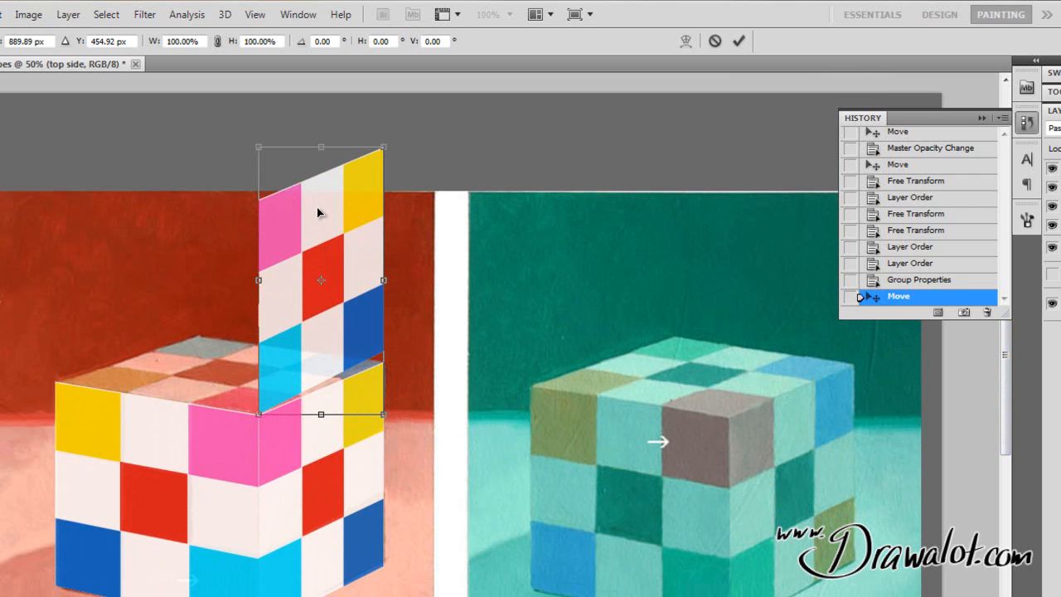
mouse_move(235, 129)
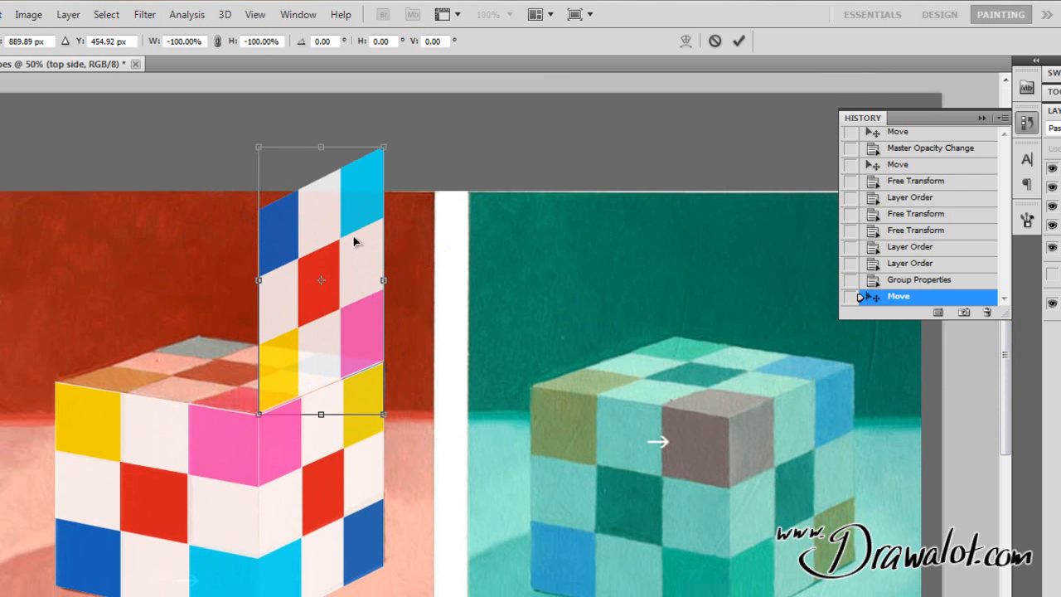
mouse_move(330, 290)
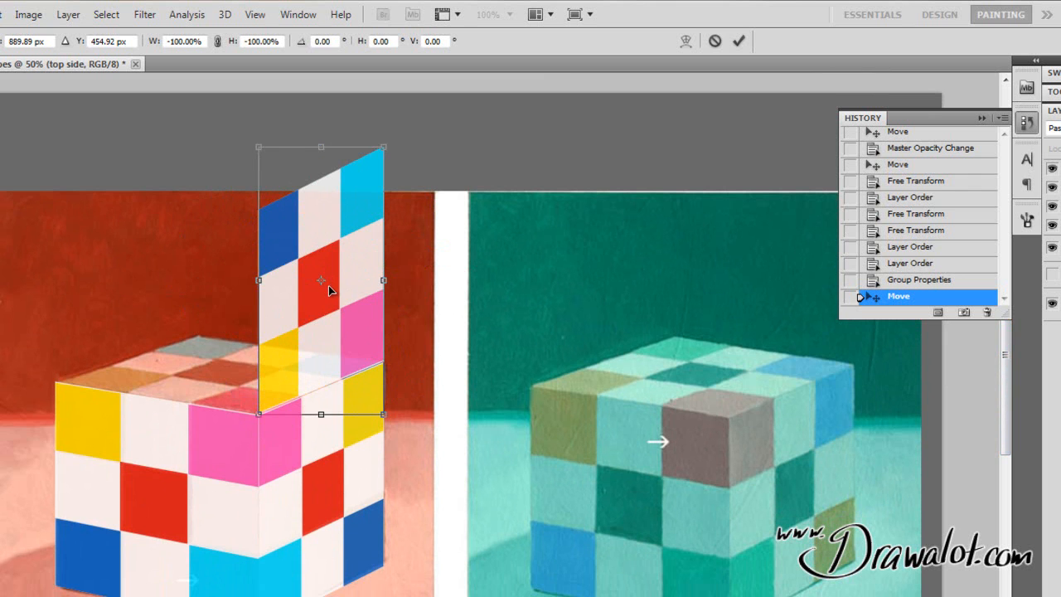
mouse_move(237, 134)
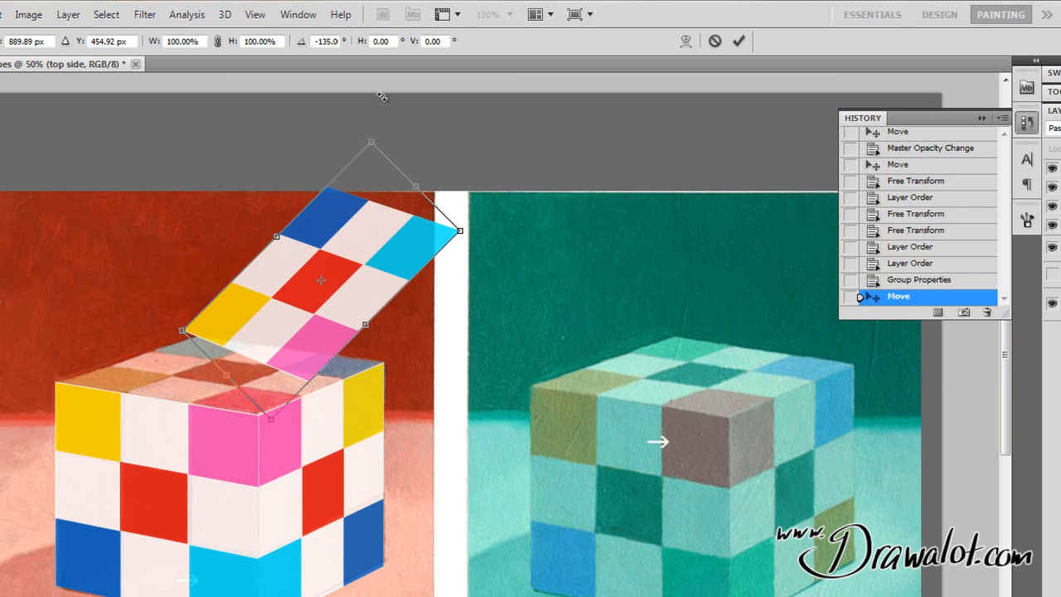
mouse_move(351, 246)
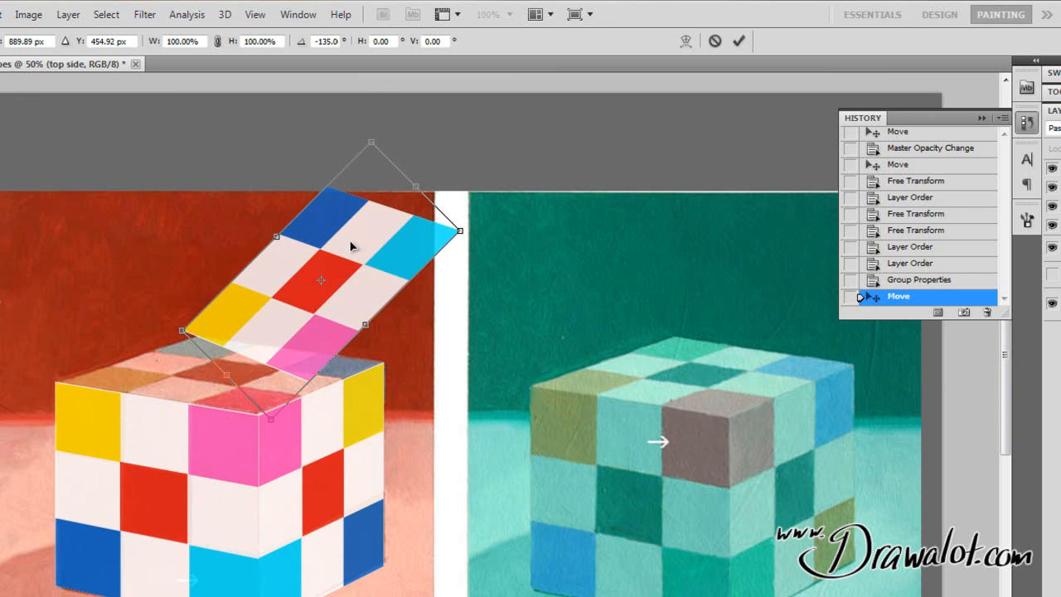
left_click_drag(351, 246, 313, 268)
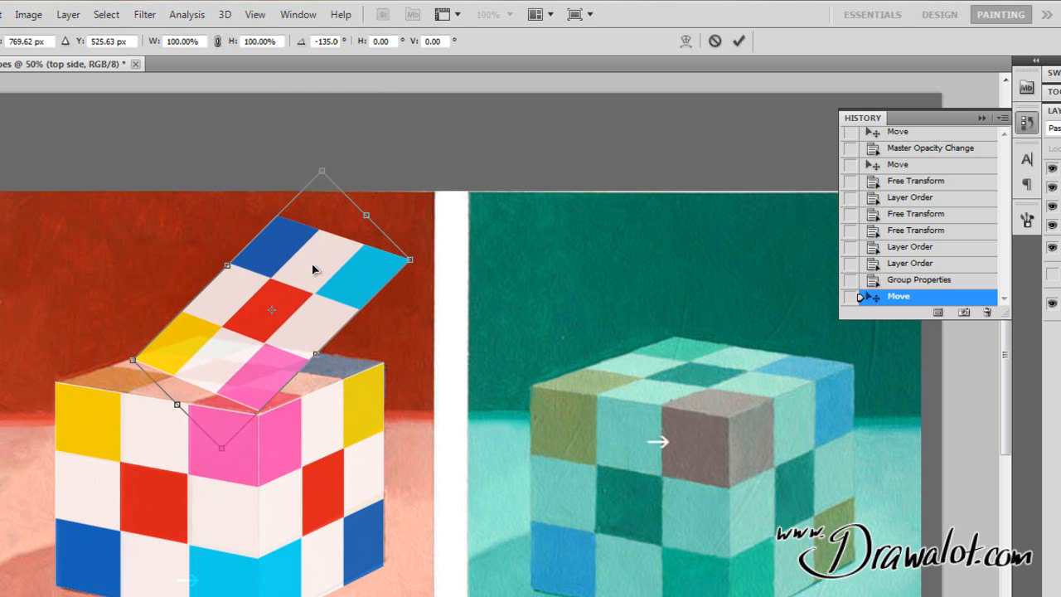
left_click_drag(313, 267, 291, 286)
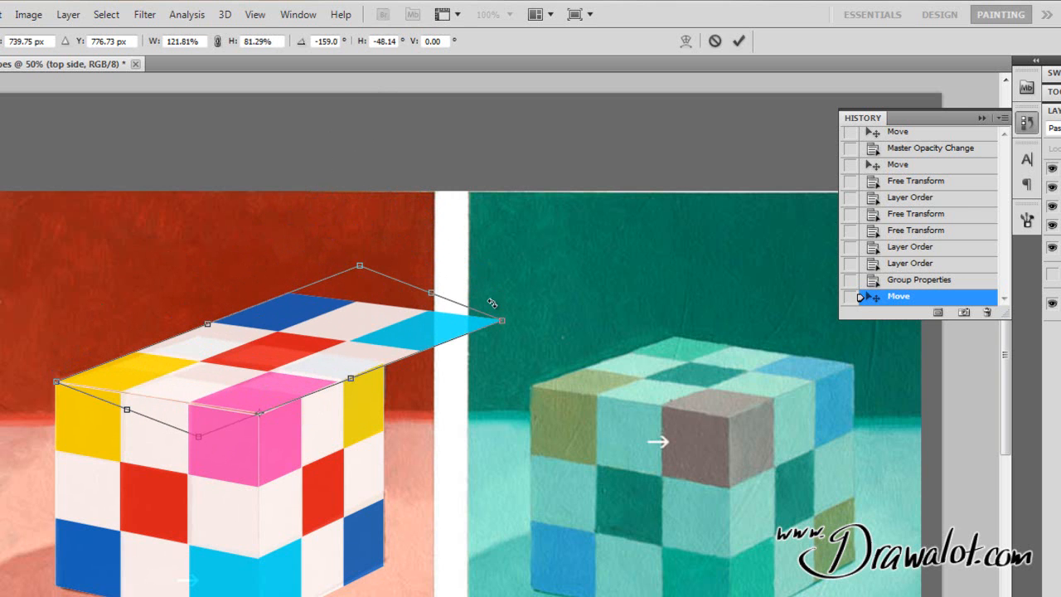
Drag the top side grid's corners onto the red cube's top face corners
left_click_drag(502, 322, 423, 335)
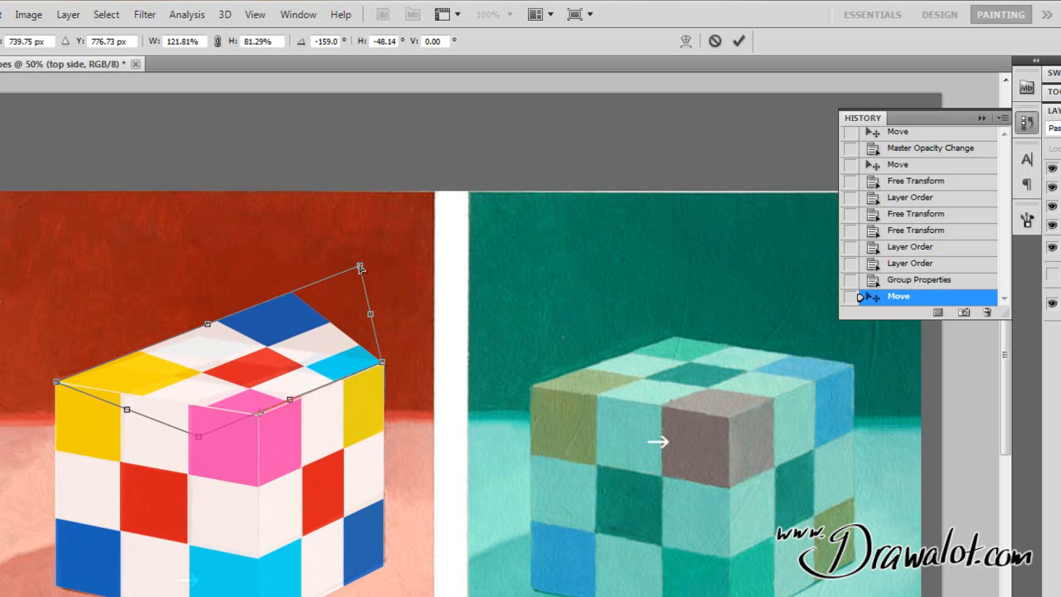
left_click_drag(360, 267, 260, 326)
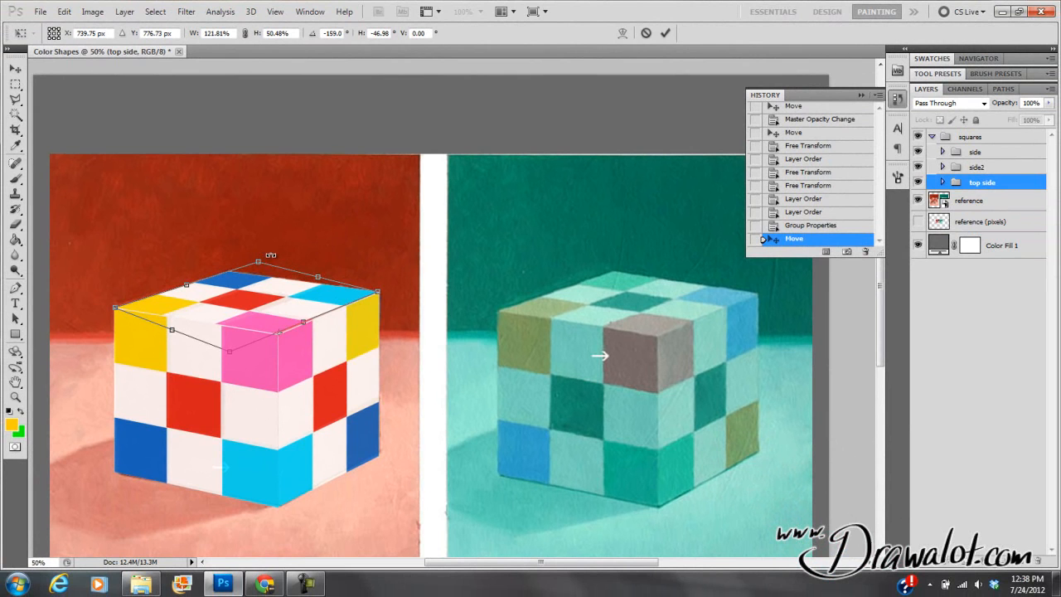
mouse_move(270, 281)
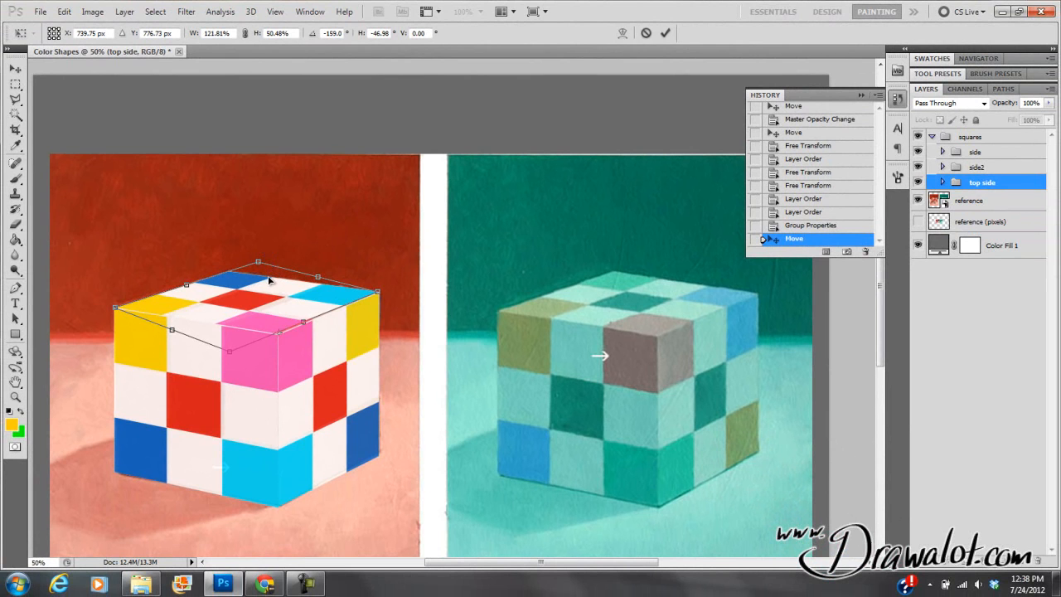
mouse_move(225, 348)
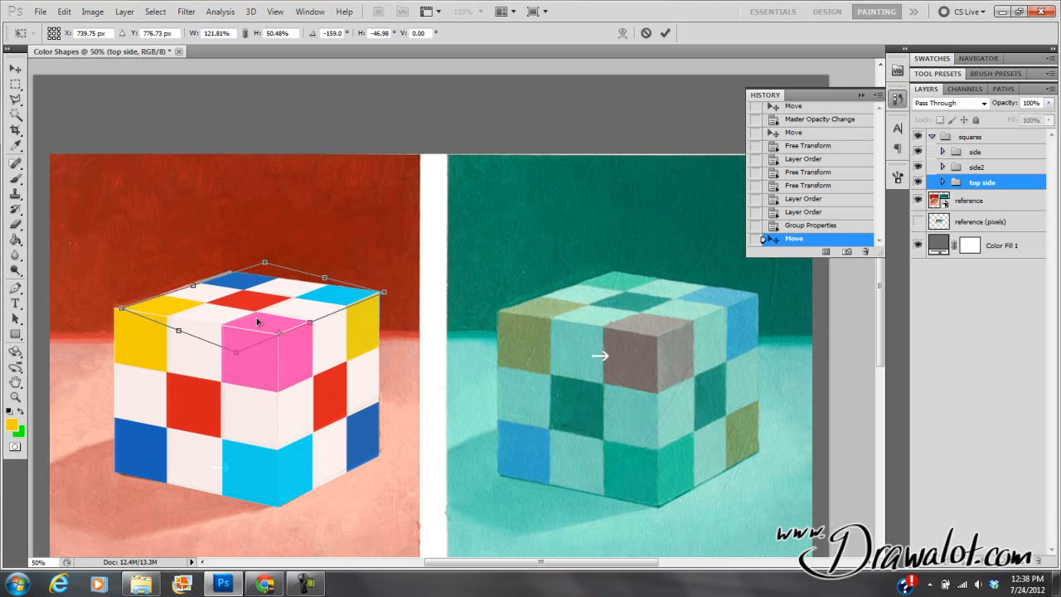
mouse_move(294, 319)
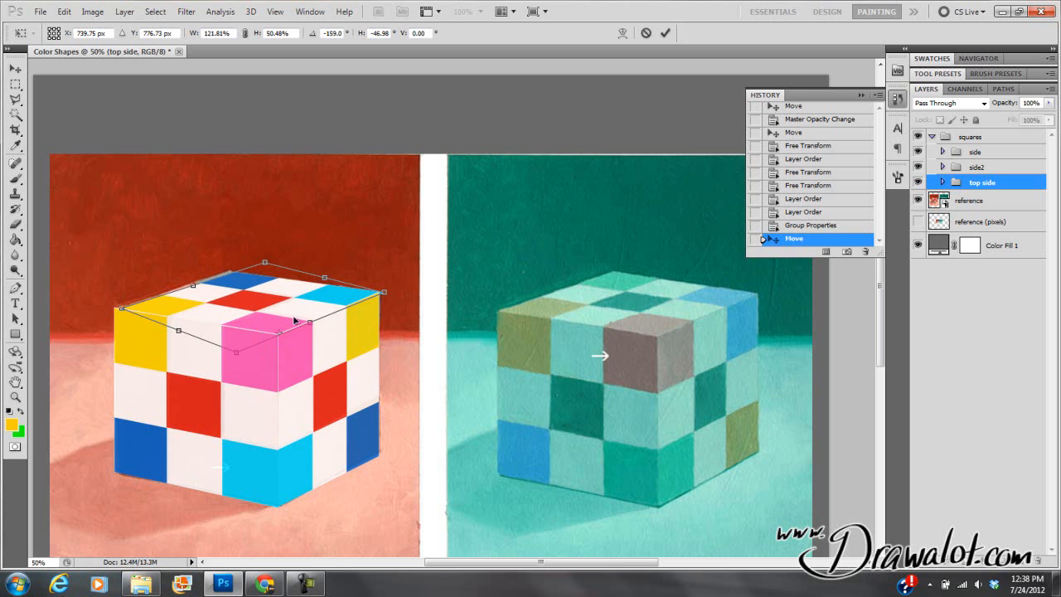
mouse_move(264, 266)
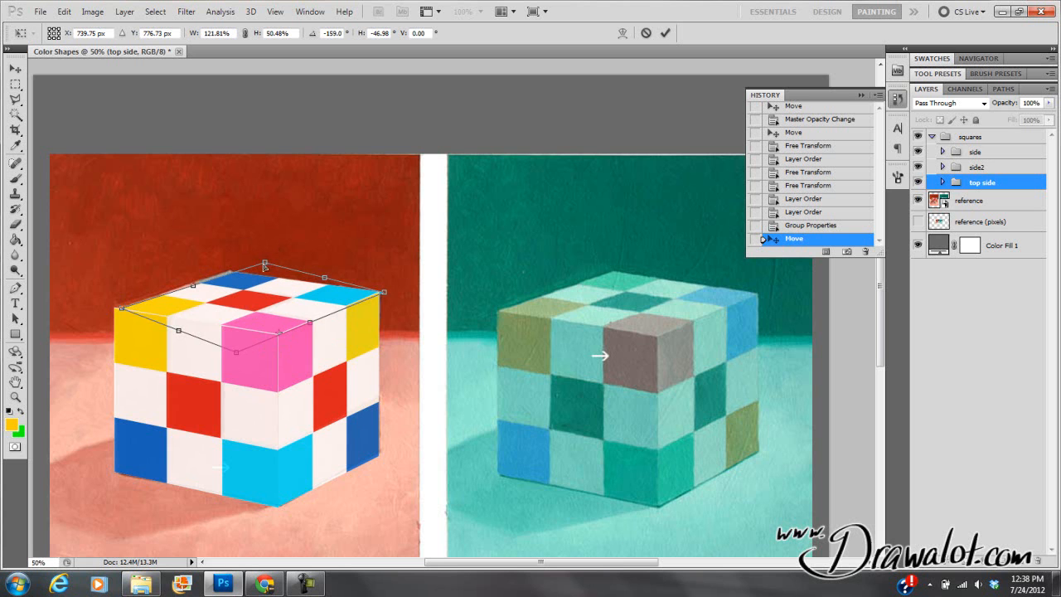
left_click_drag(278, 265, 259, 257)
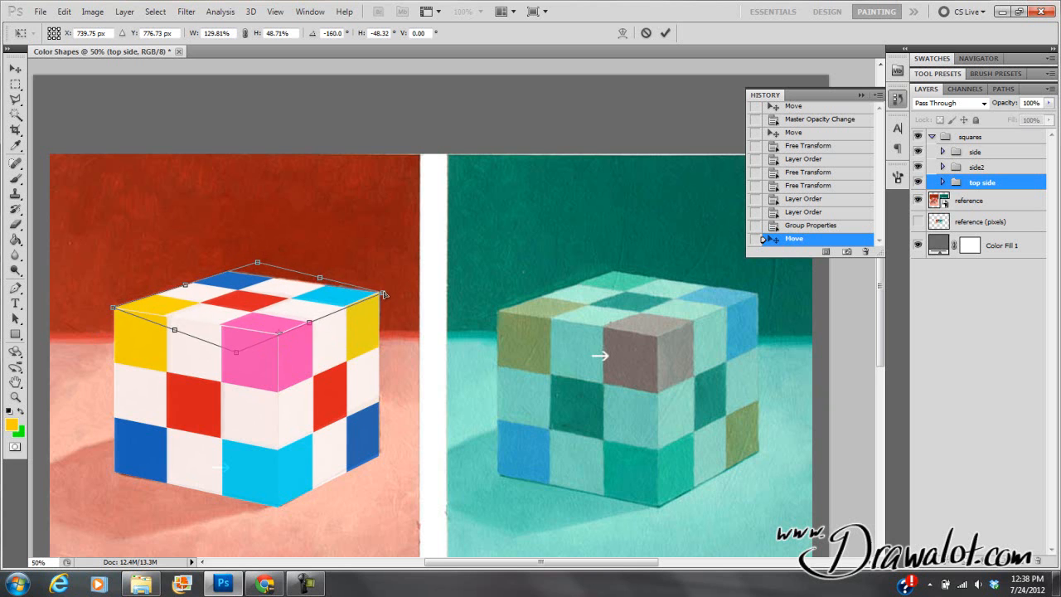
left_click_drag(385, 294, 335, 298)
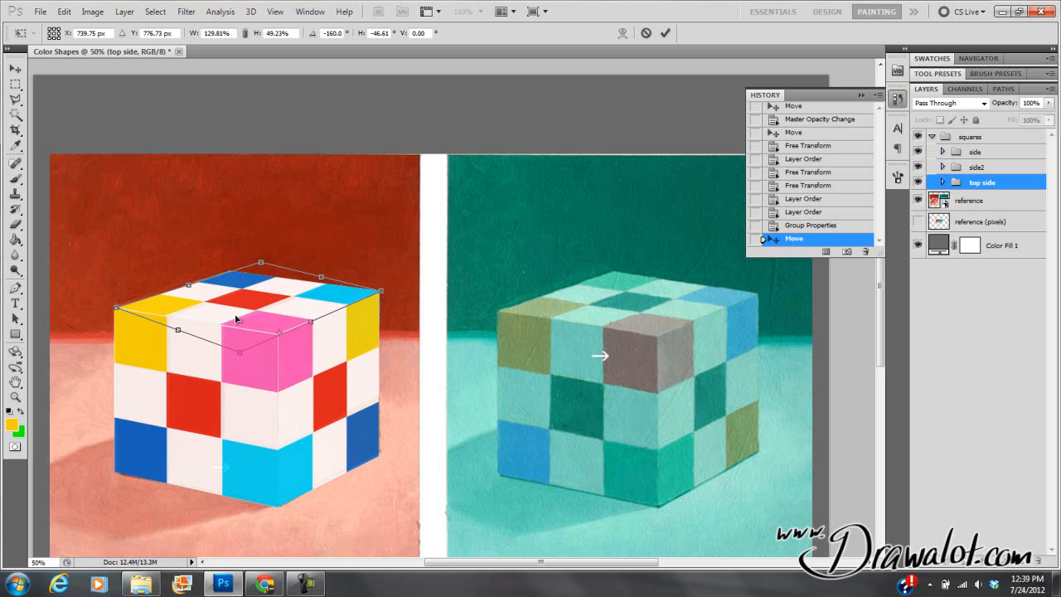
mouse_move(242, 310)
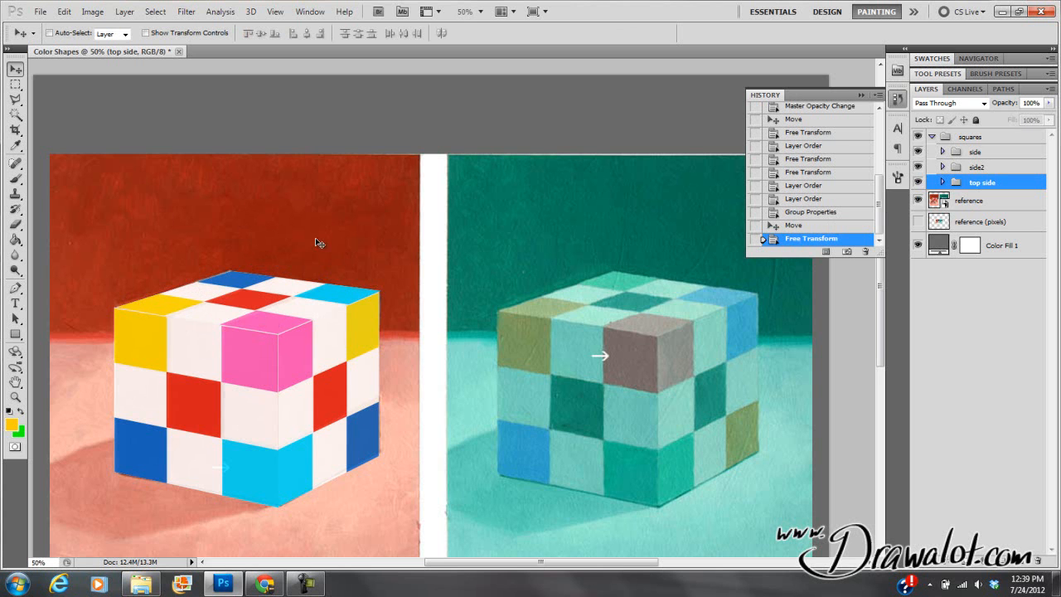
mouse_move(304, 245)
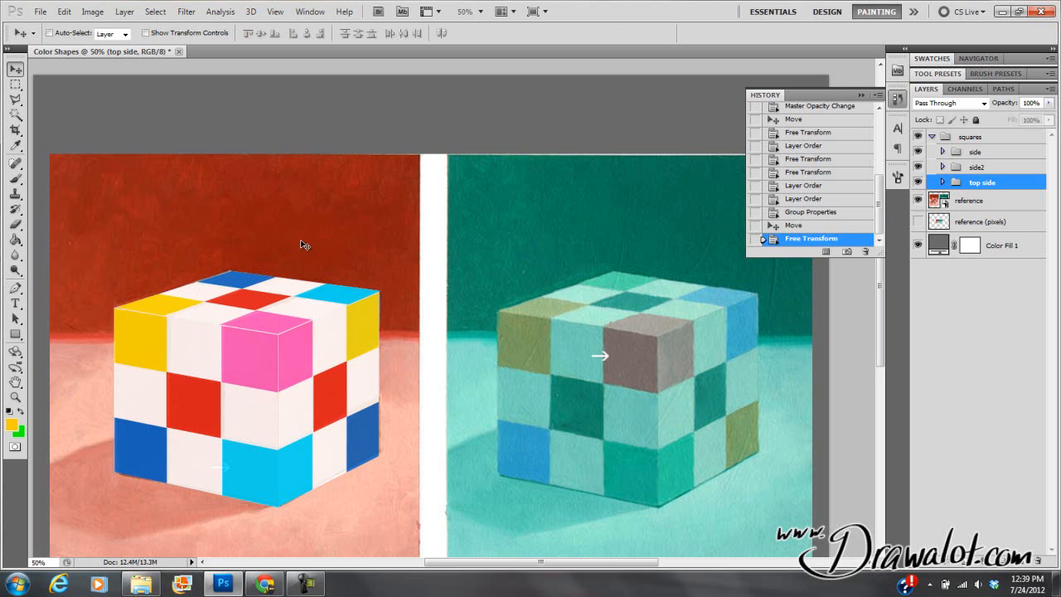
mouse_move(310, 253)
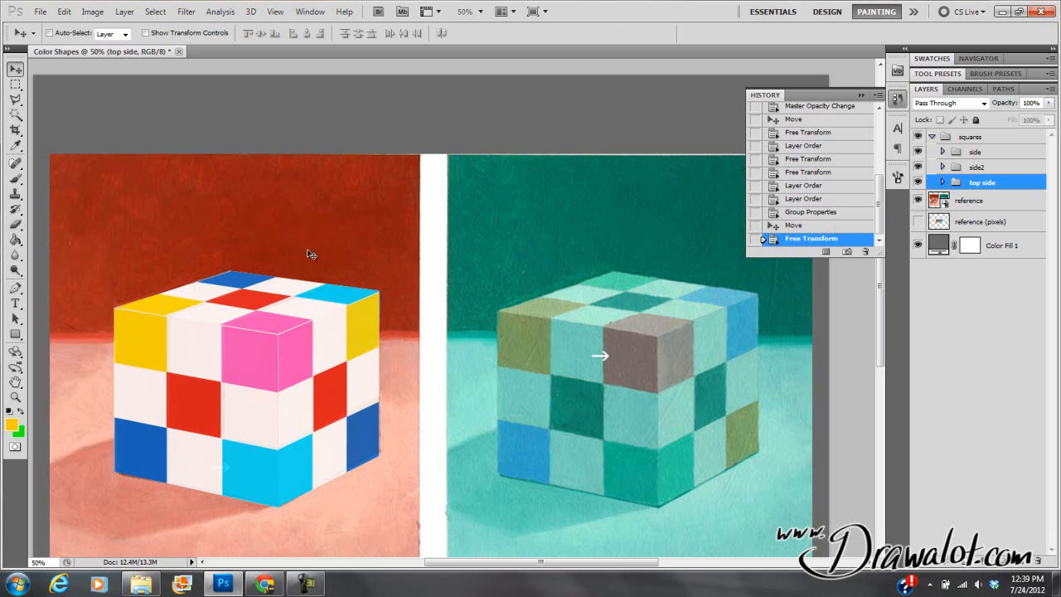
mouse_move(337, 286)
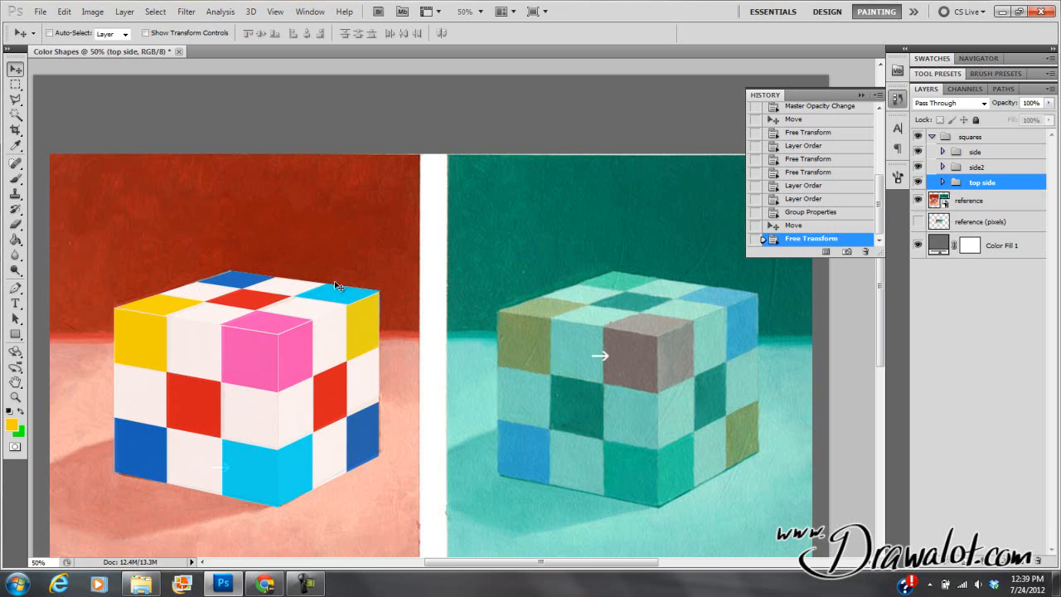
key("ctrl+minus")
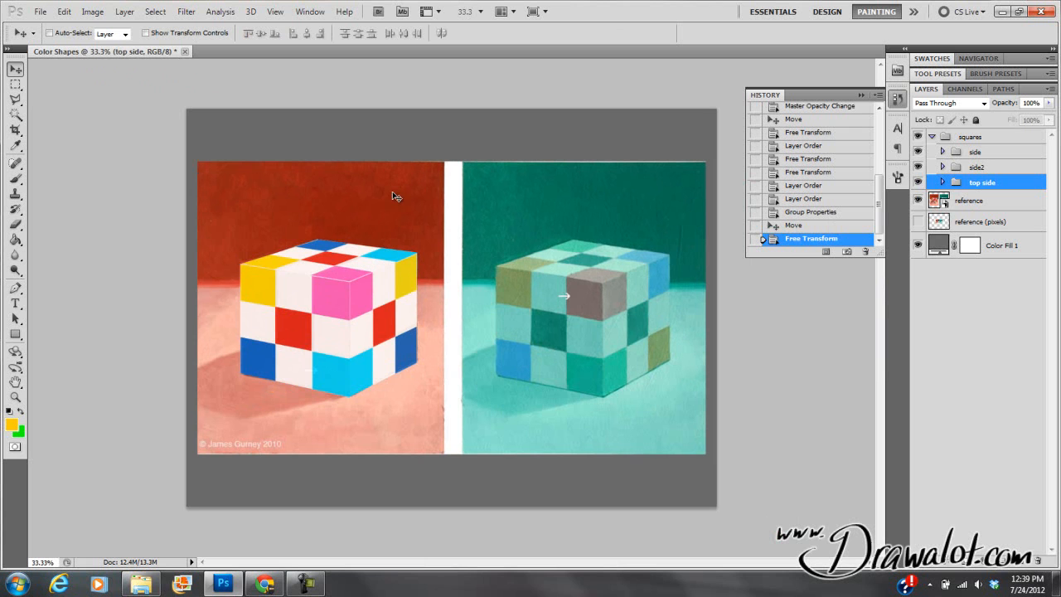
mouse_move(355, 222)
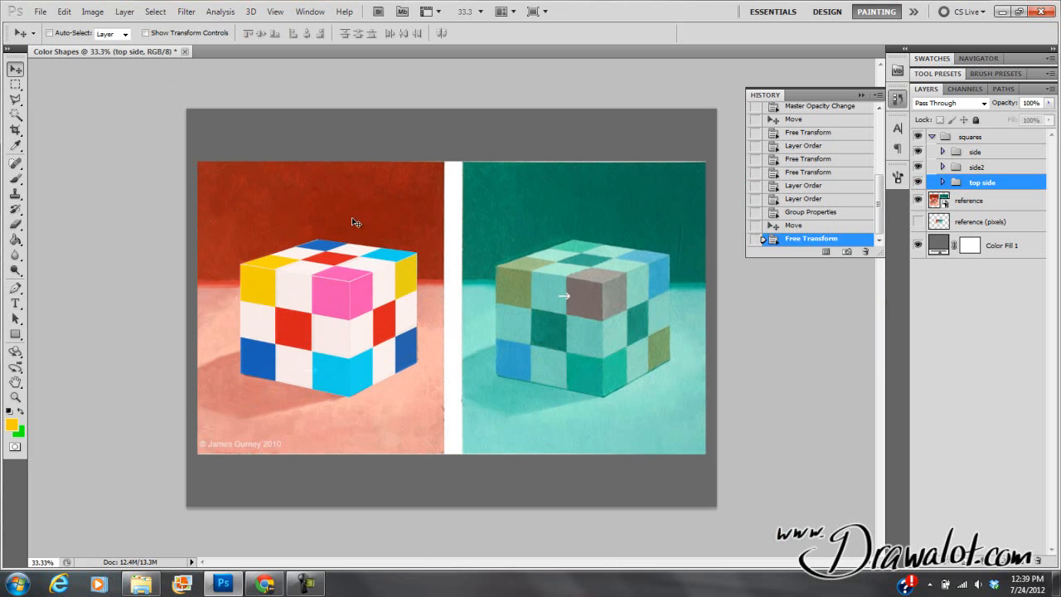
mouse_move(358, 261)
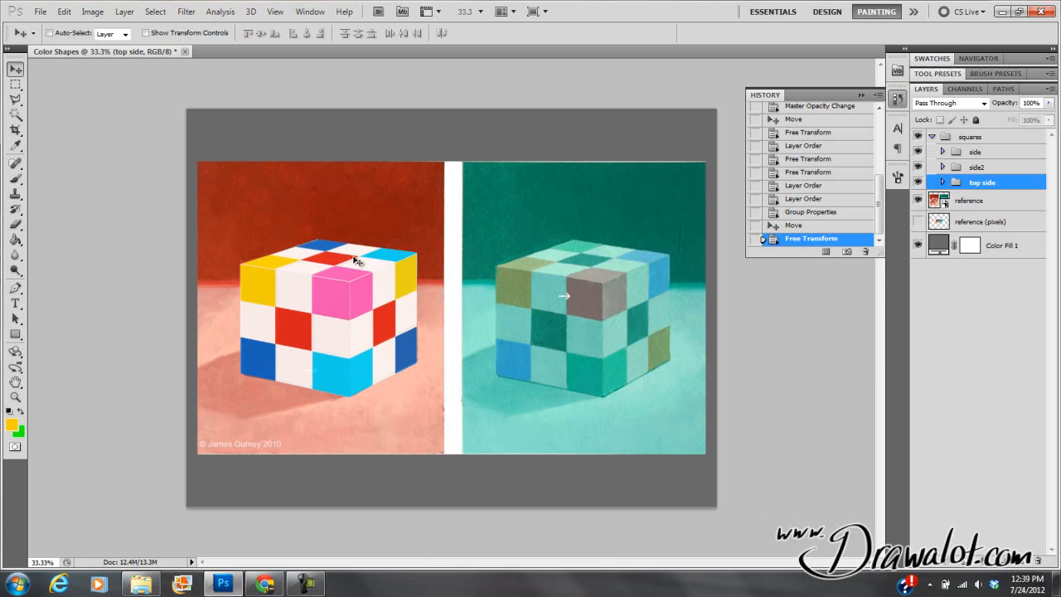
mouse_move(397, 309)
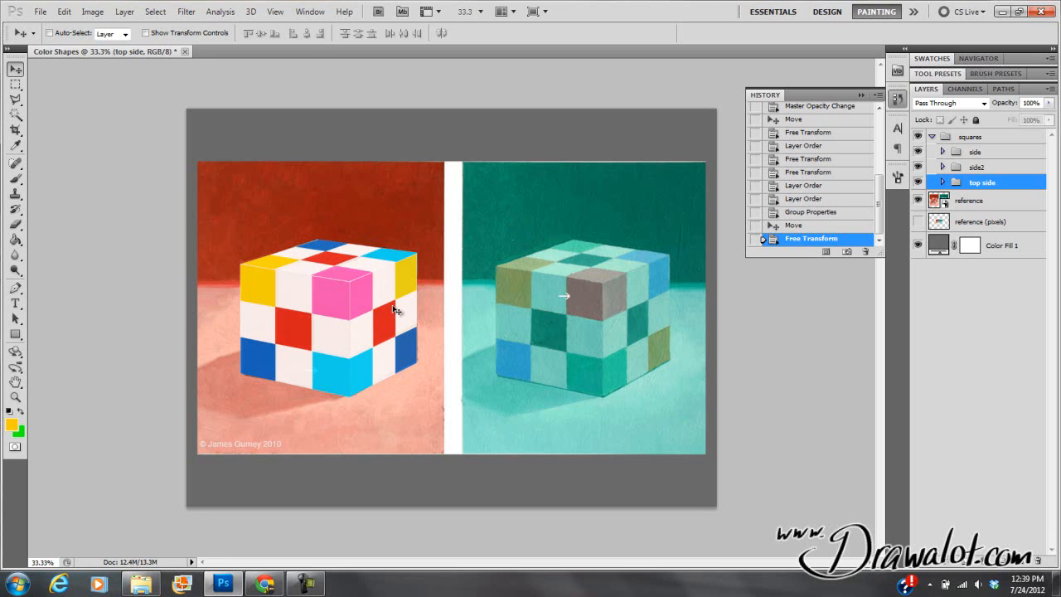
left_click(969, 136)
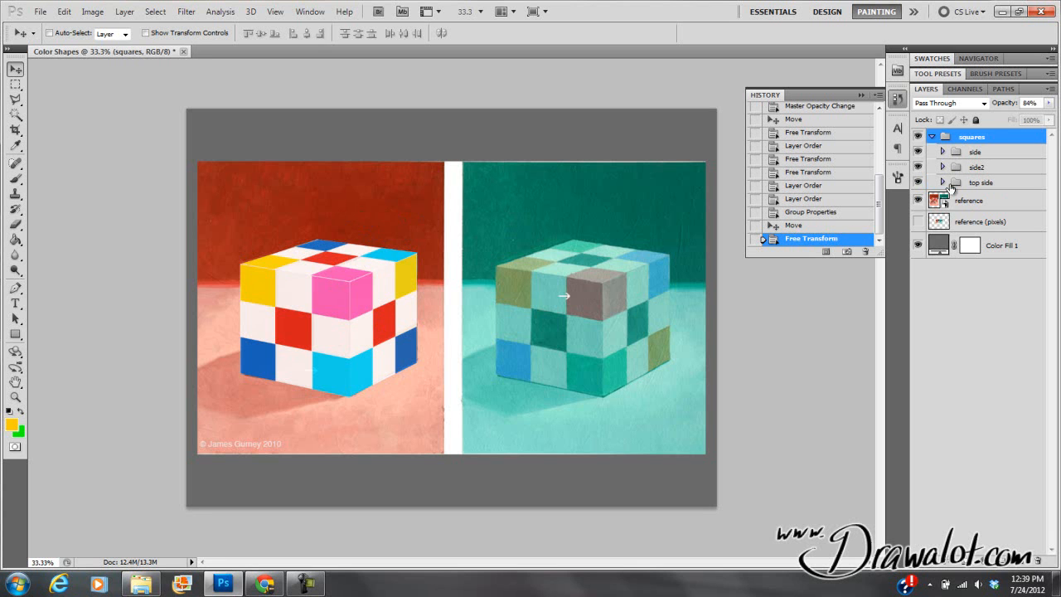
mouse_move(848, 189)
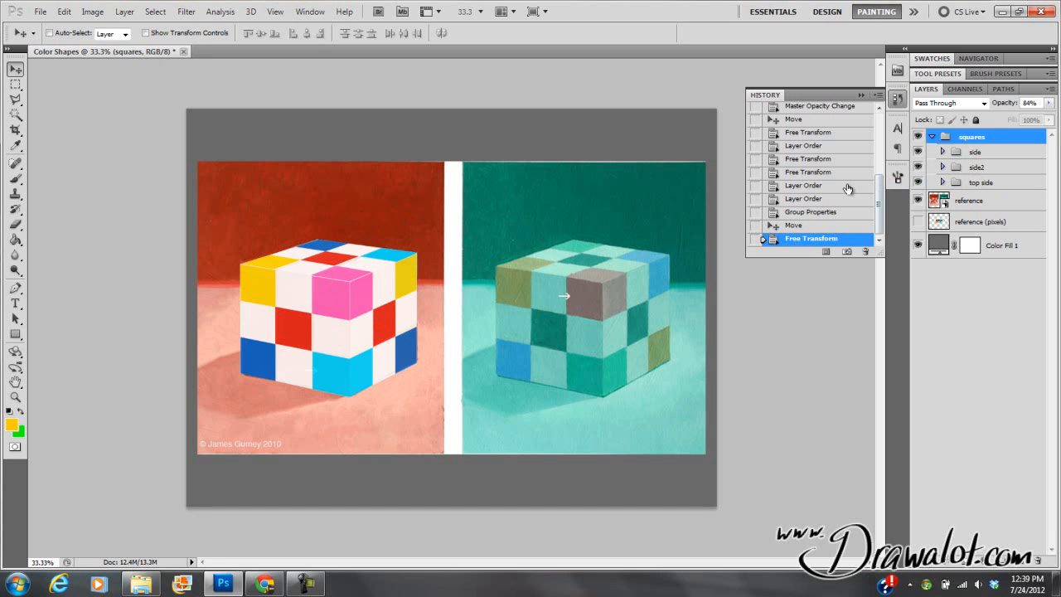